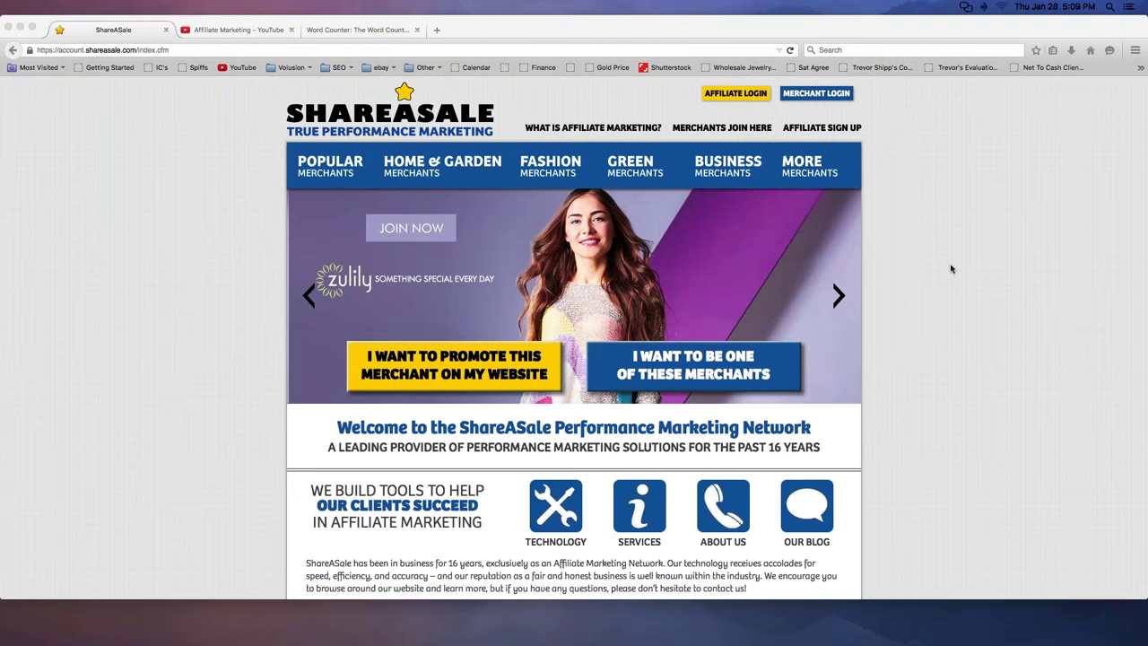
pyautogui.moveTo(355, 296)
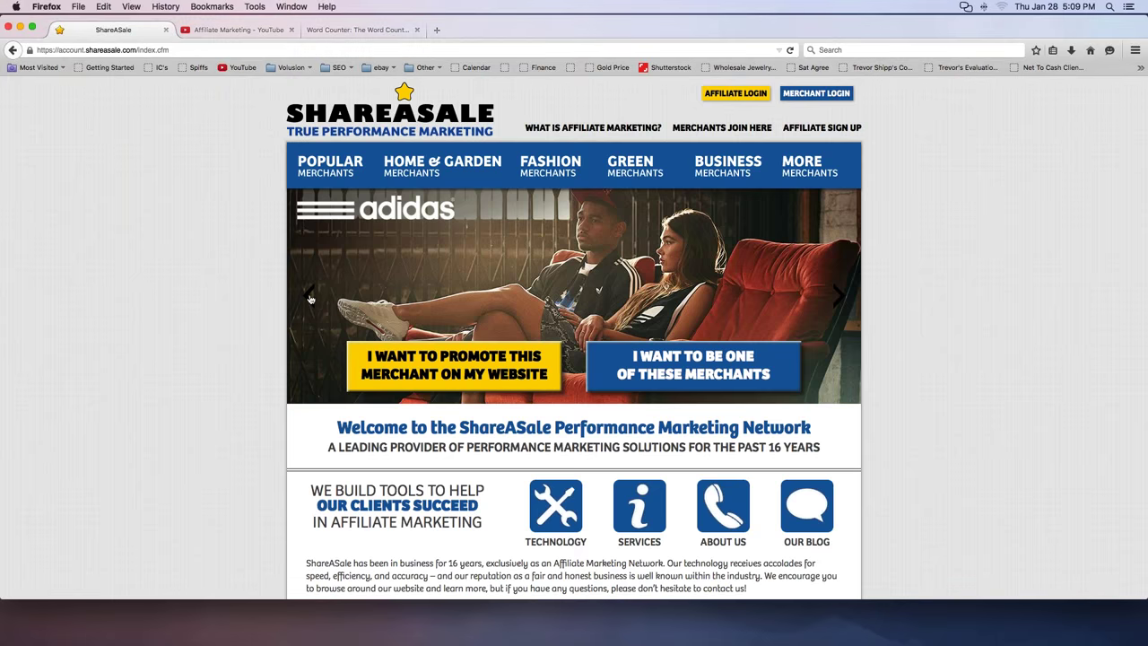
# Browse the Popular Merchants listing and then the Home & Garden merchants page
pyautogui.click(840, 294)
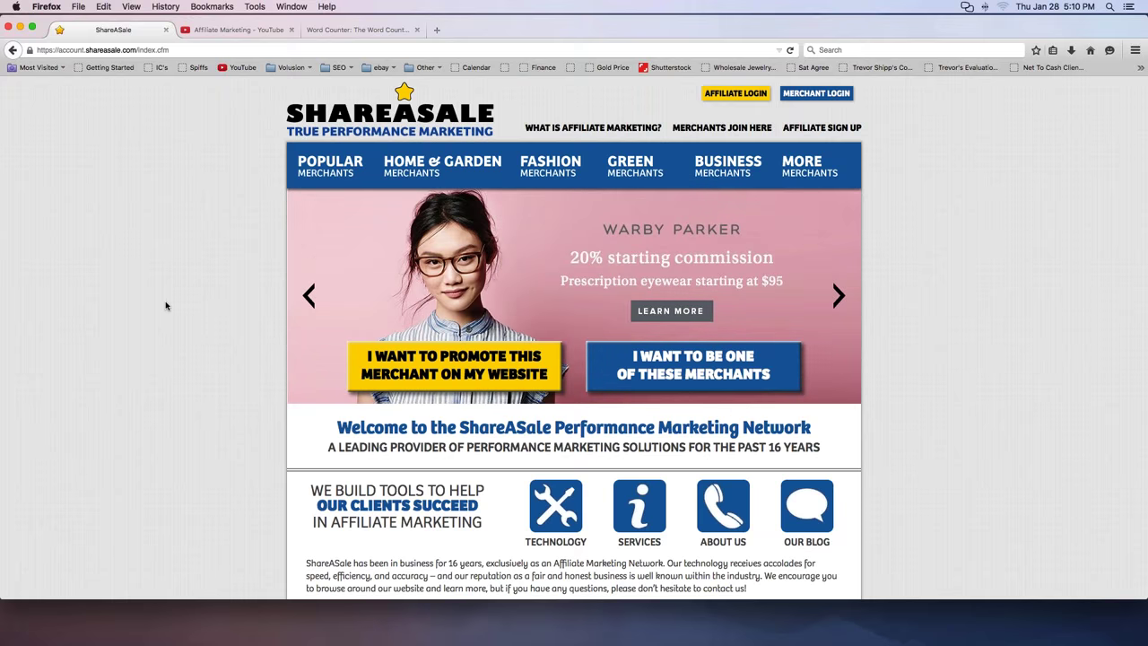
pyautogui.click(837, 294)
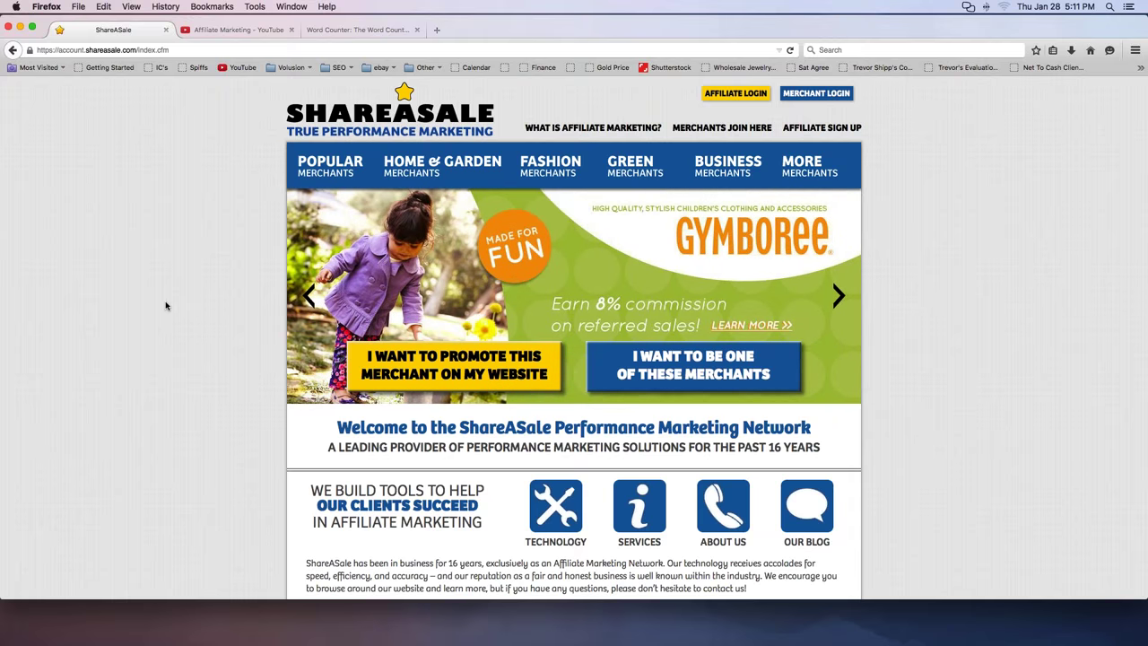
pyautogui.click(836, 294)
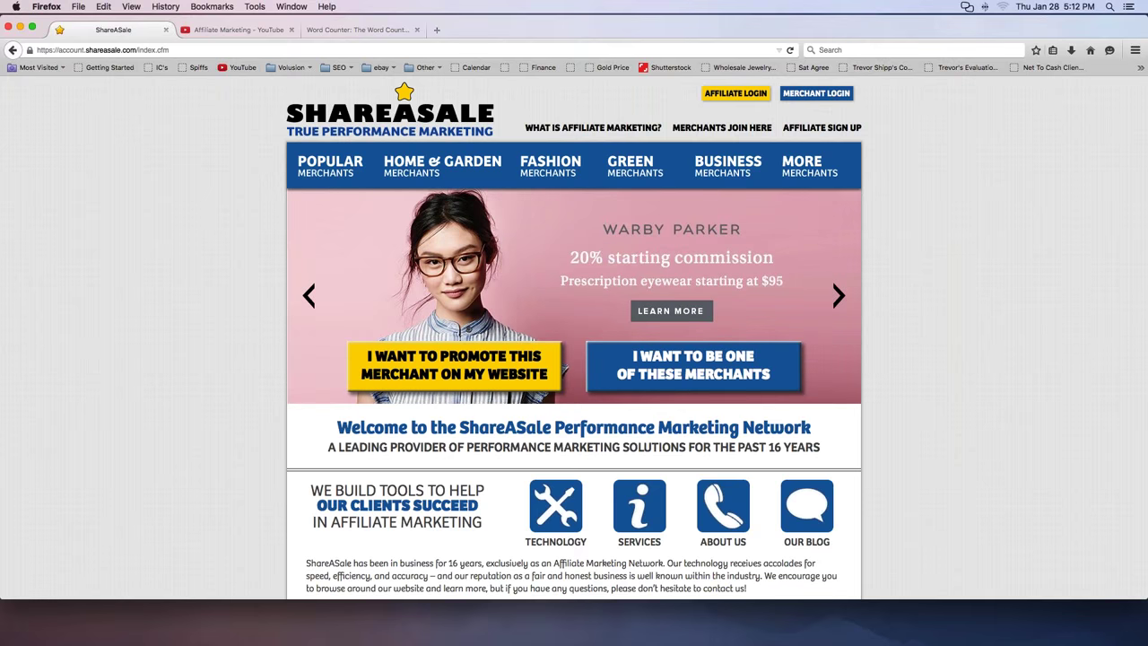
pyautogui.moveTo(891, 143)
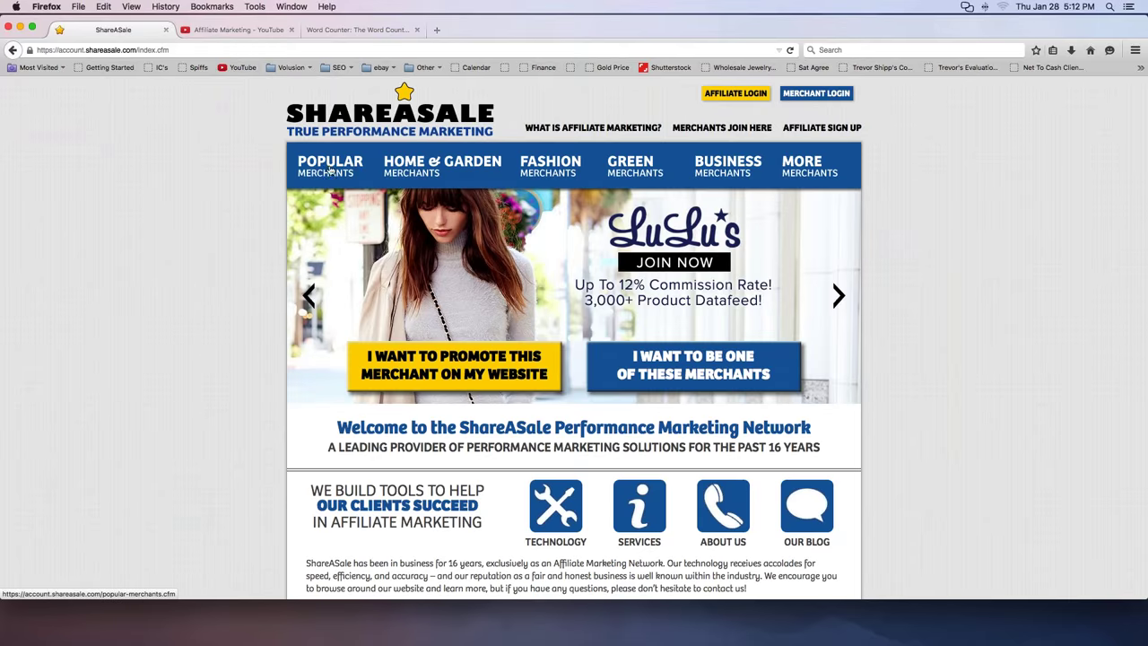
pyautogui.click(330, 165)
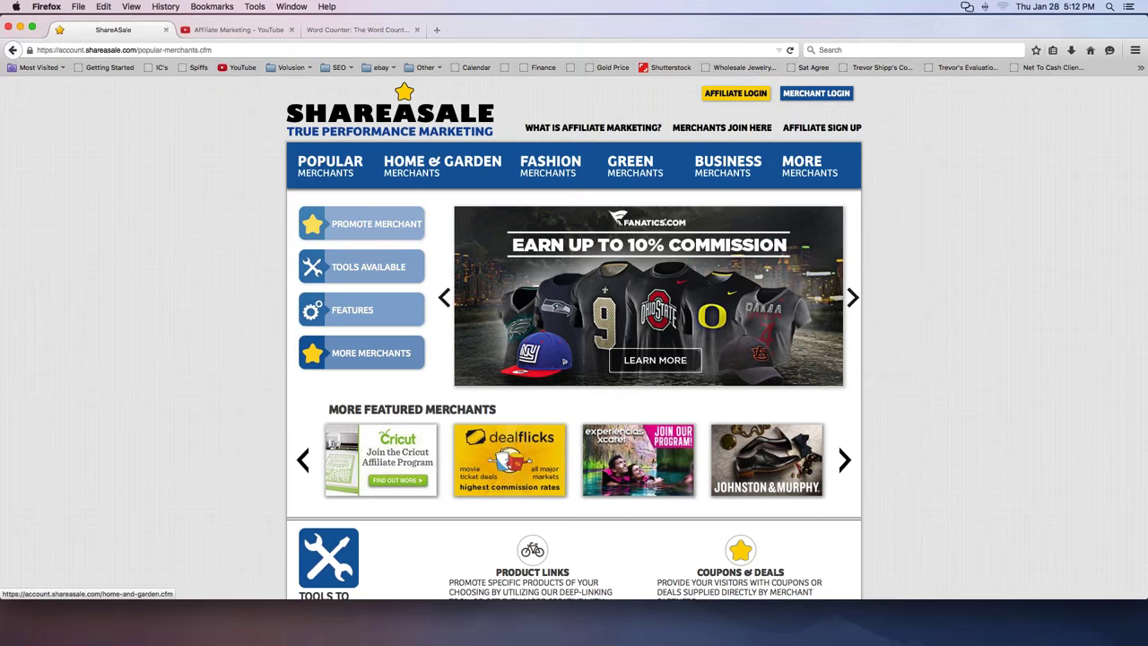
pyautogui.click(441, 165)
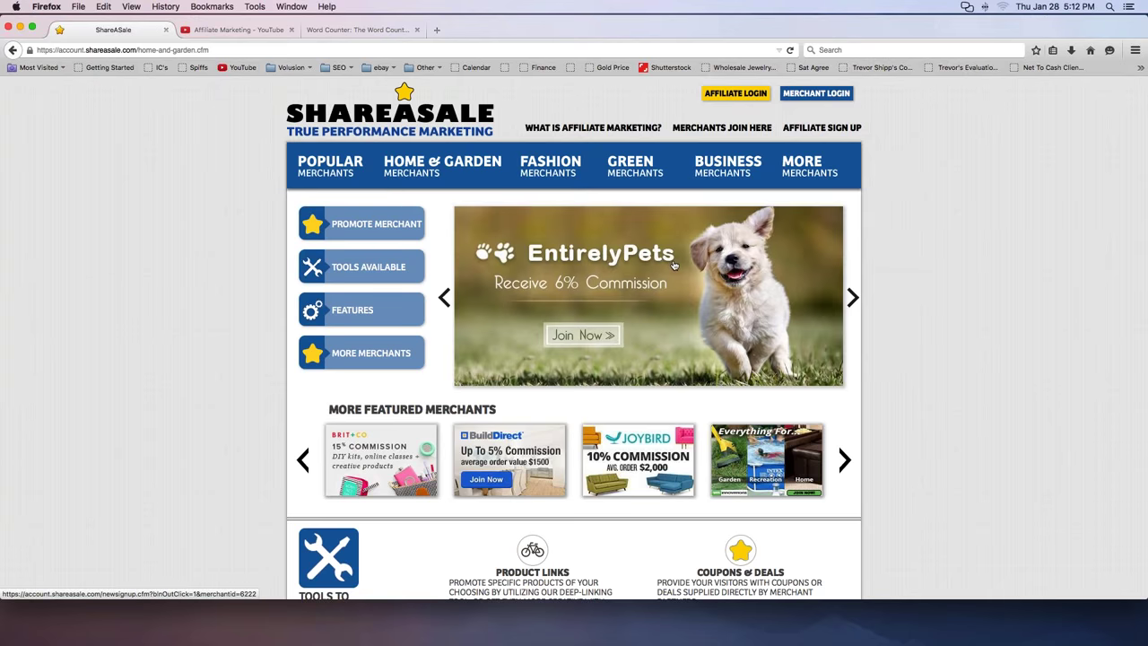
# Browse the Fashion merchants page and land on Green Merchants showing Gazelle's 15% commission
pyautogui.click(550, 165)
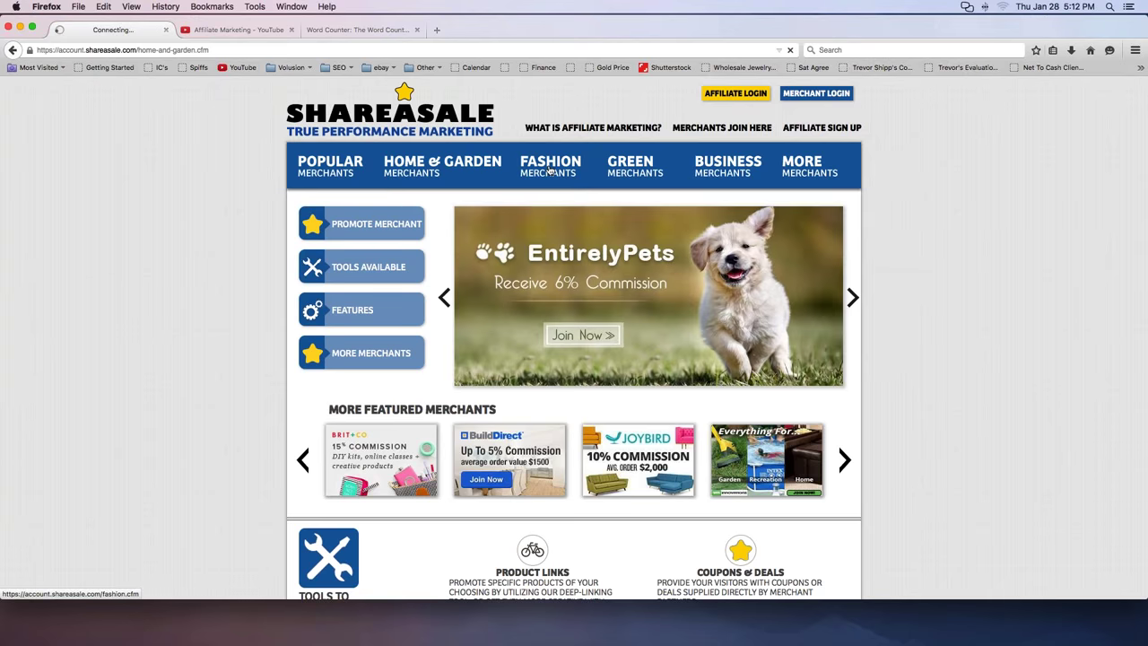
pyautogui.click(550, 165)
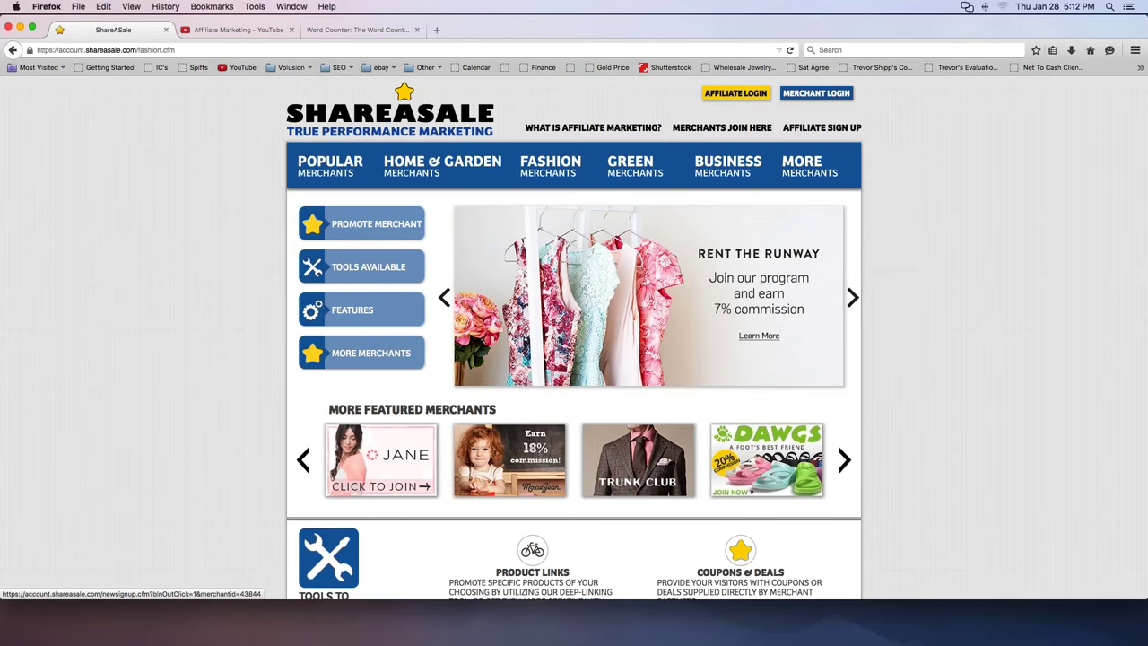
pyautogui.click(850, 298)
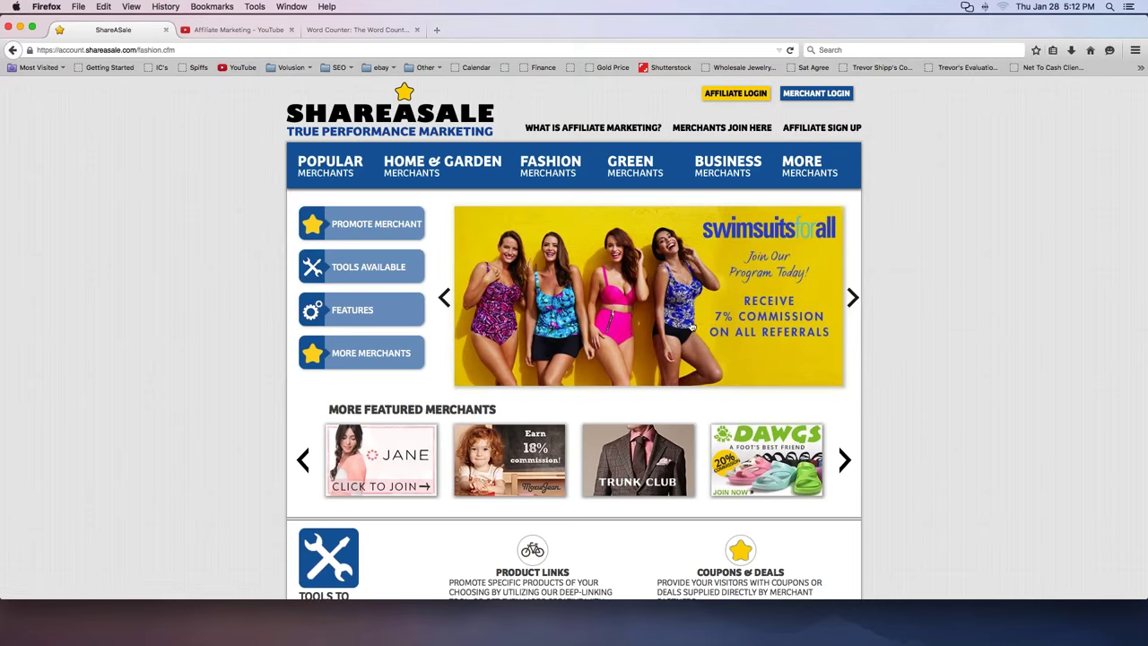
pyautogui.click(634, 165)
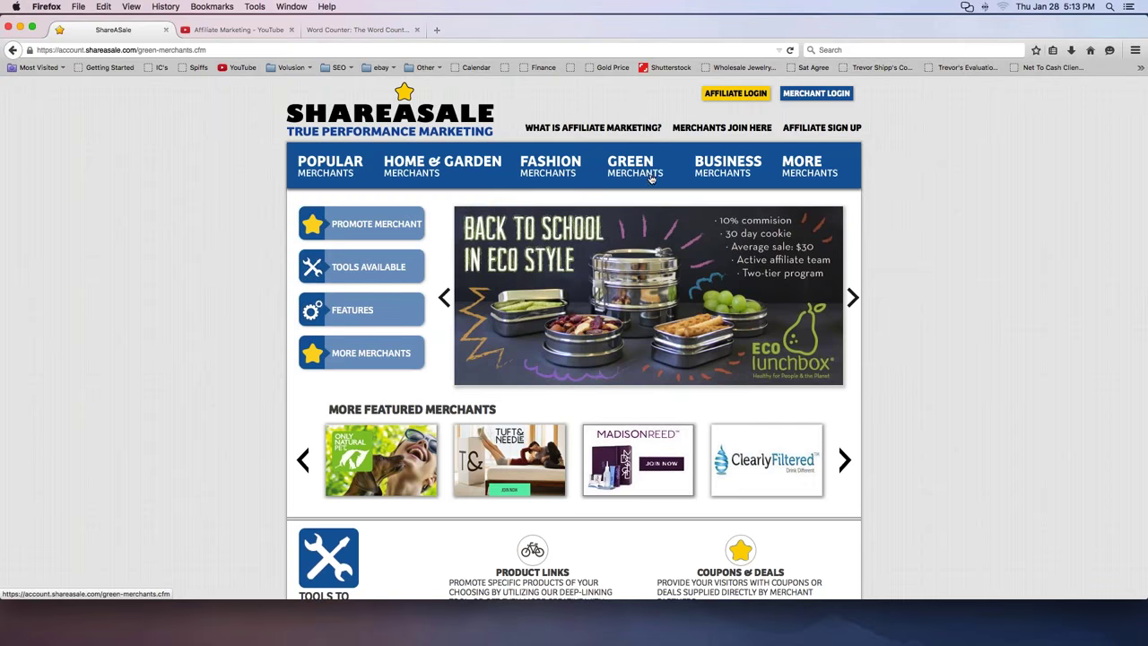
pyautogui.click(802, 165)
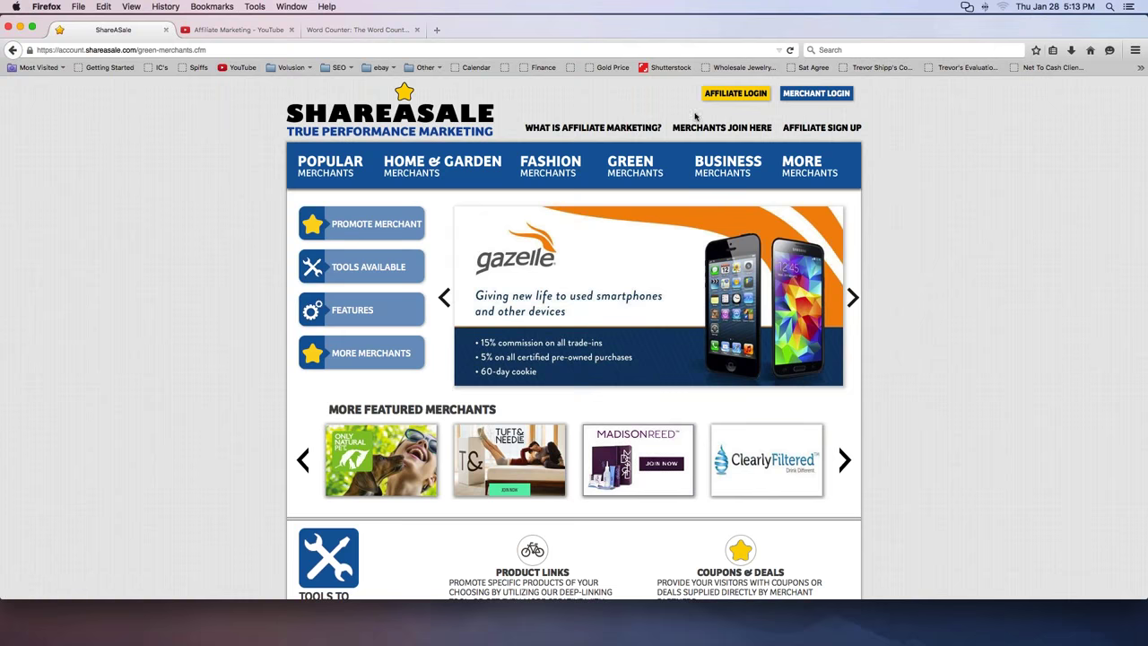
pyautogui.moveTo(592, 127)
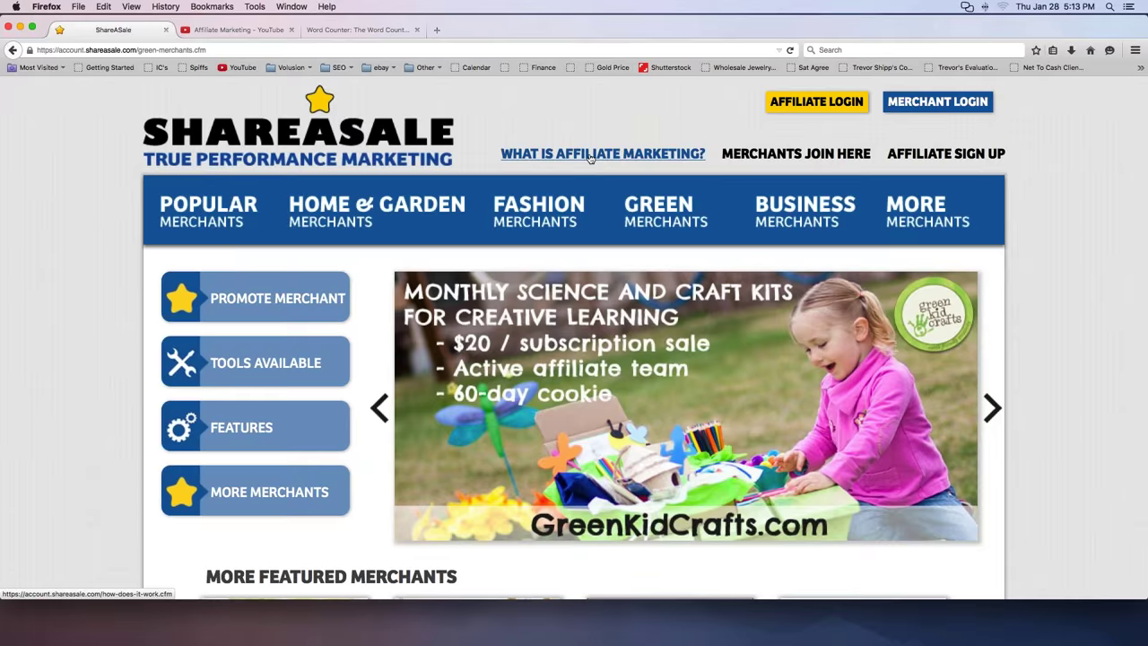
# Go to the 'What is Affiliate Marketing?' page and locate its explainer video
pyautogui.click(603, 154)
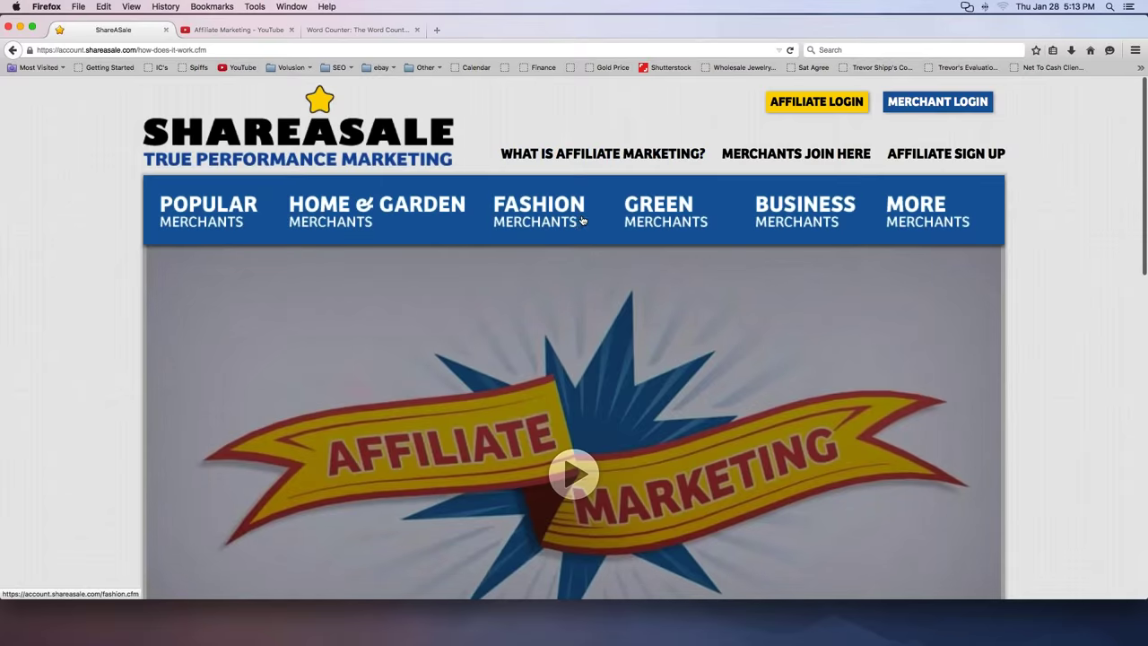
pyautogui.scroll(-3)
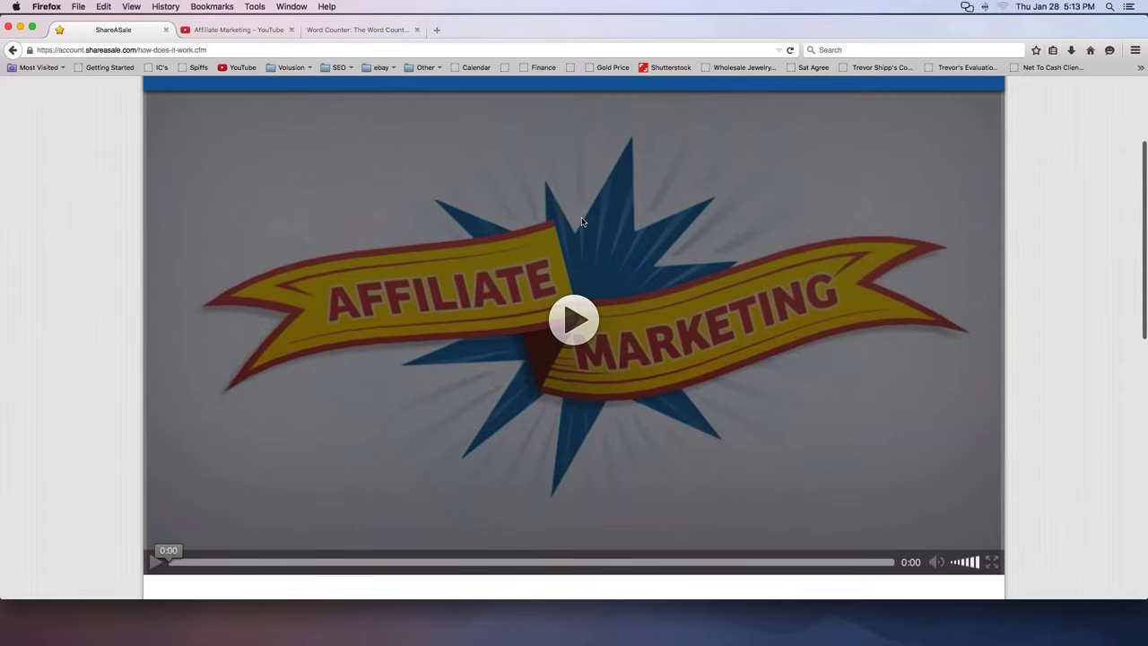
pyautogui.moveTo(590, 302)
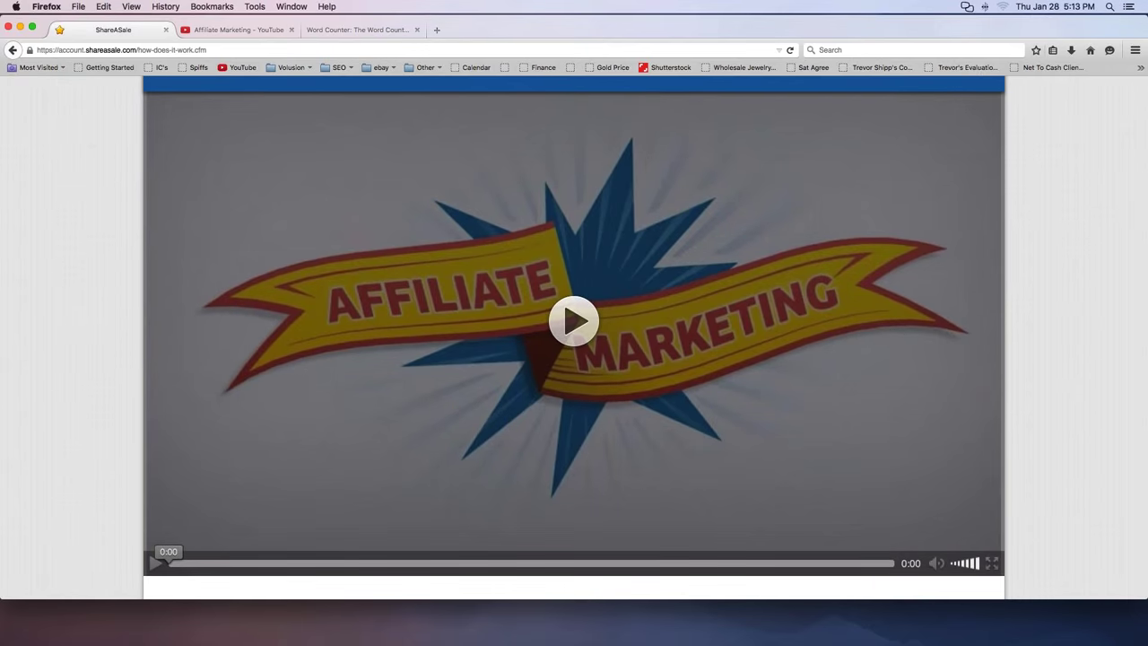
pyautogui.scroll(3)
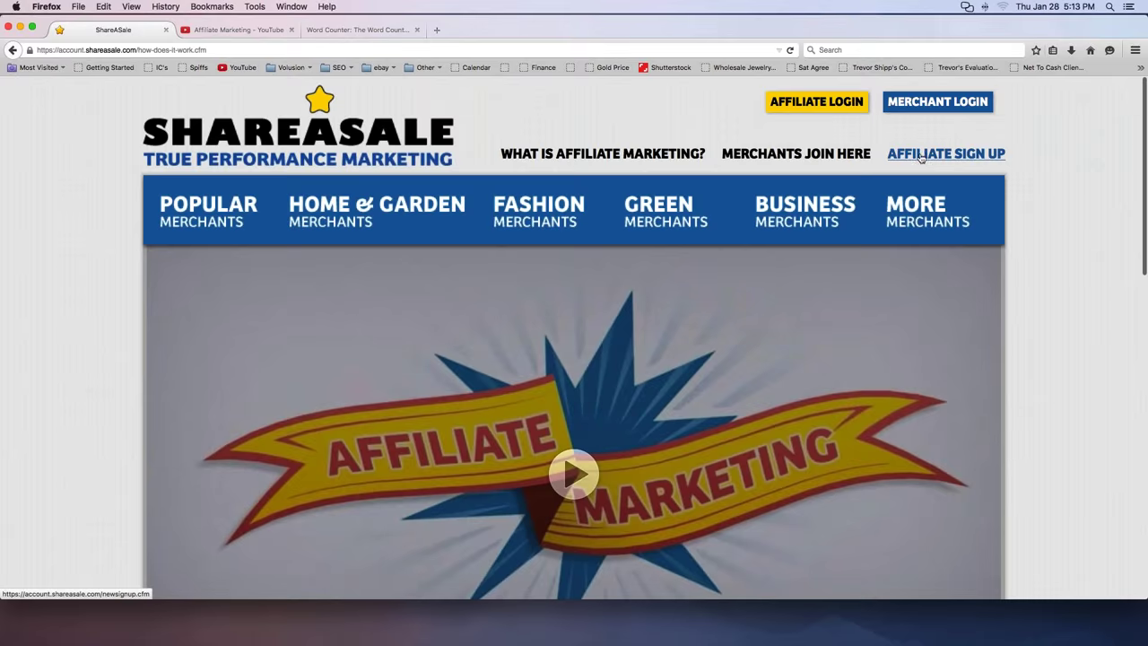
pyautogui.click(945, 154)
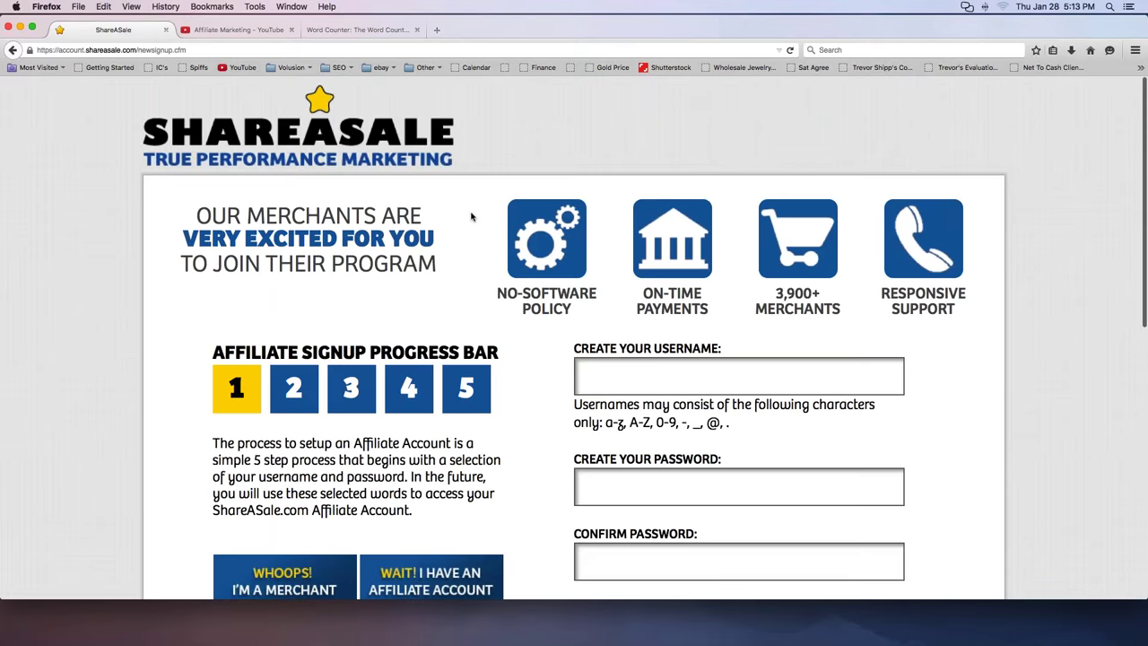
pyautogui.scroll(-3)
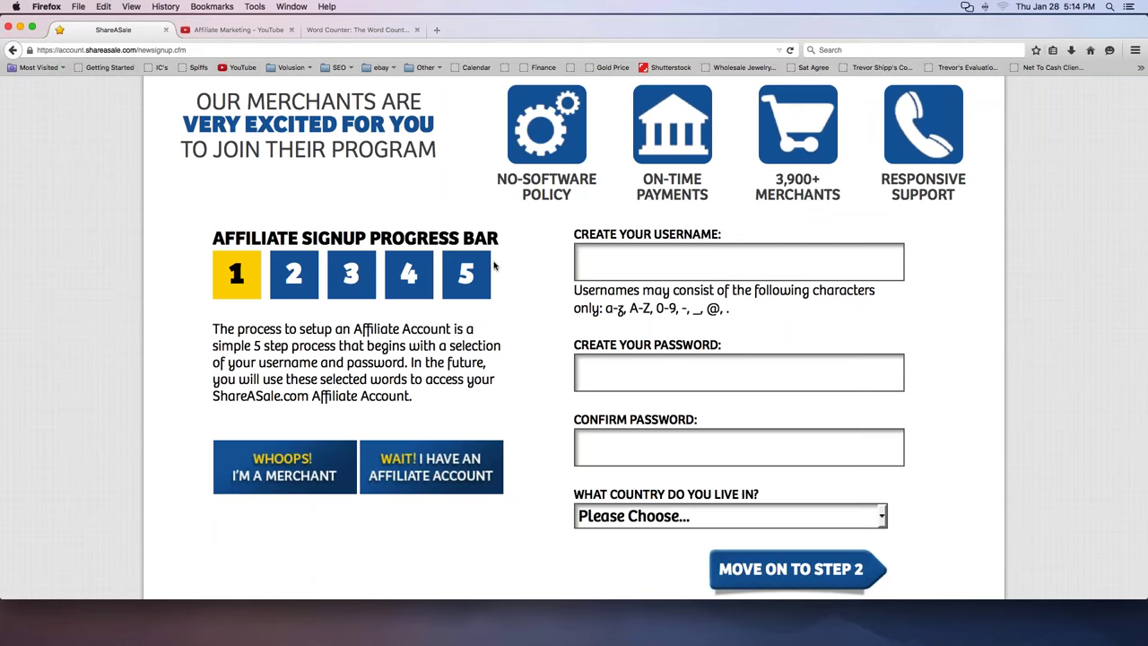
pyautogui.moveTo(222, 229)
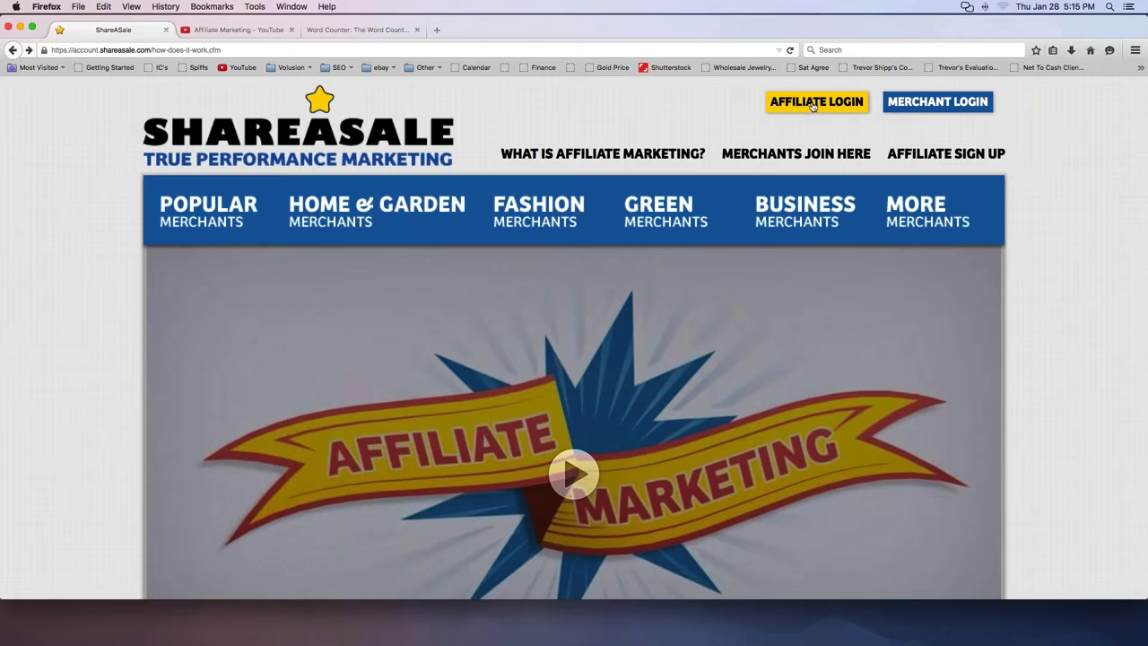
# Log in to the ShareASale affiliate account and let the browser save the password
pyautogui.click(814, 100)
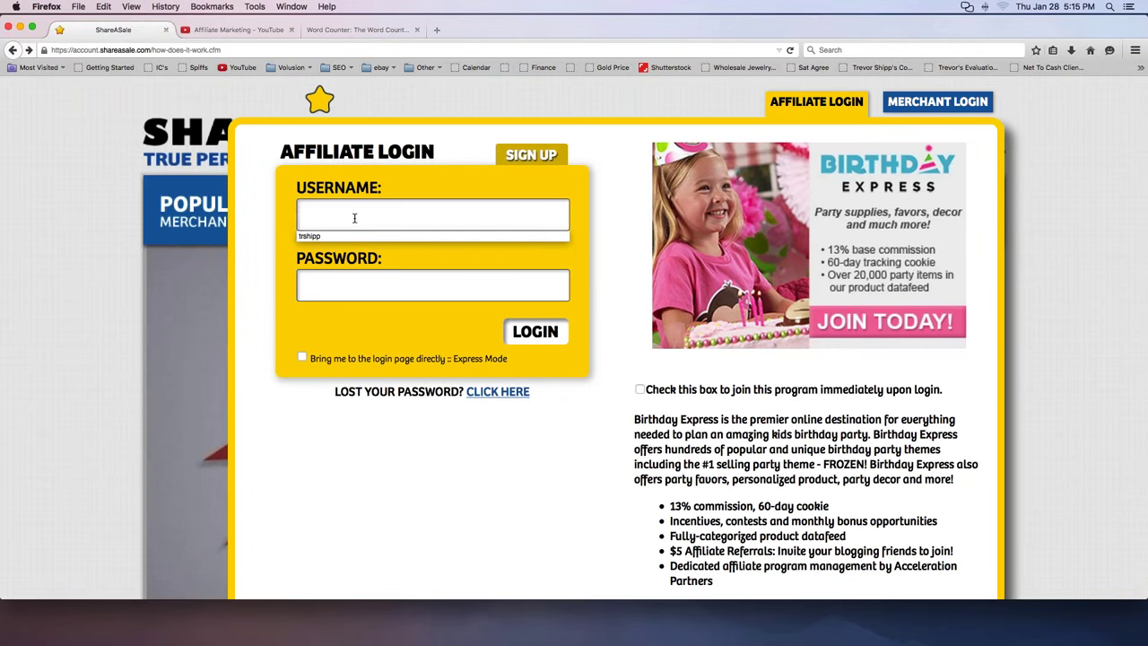
pyautogui.write('trshipp')
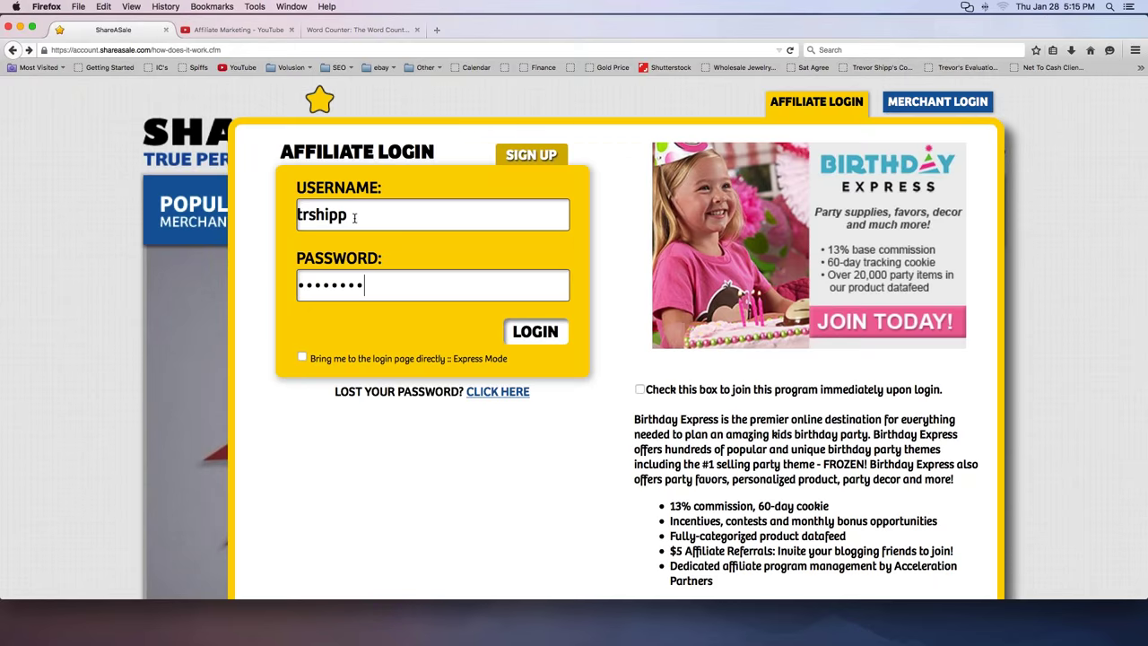
pyautogui.click(535, 330)
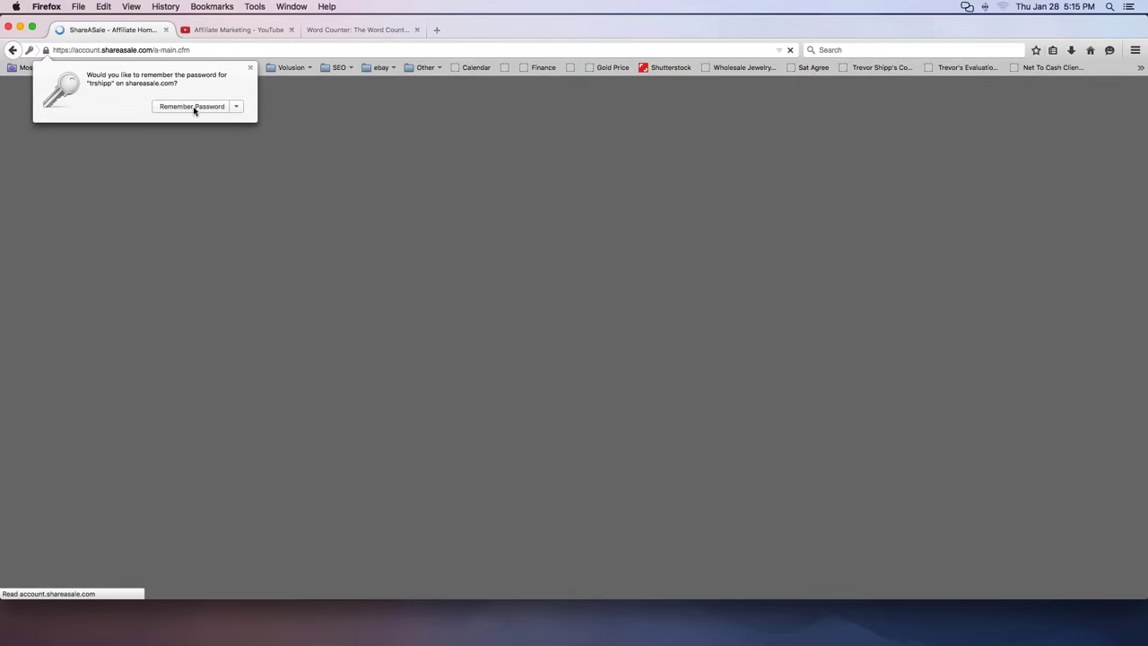
pyautogui.click(190, 105)
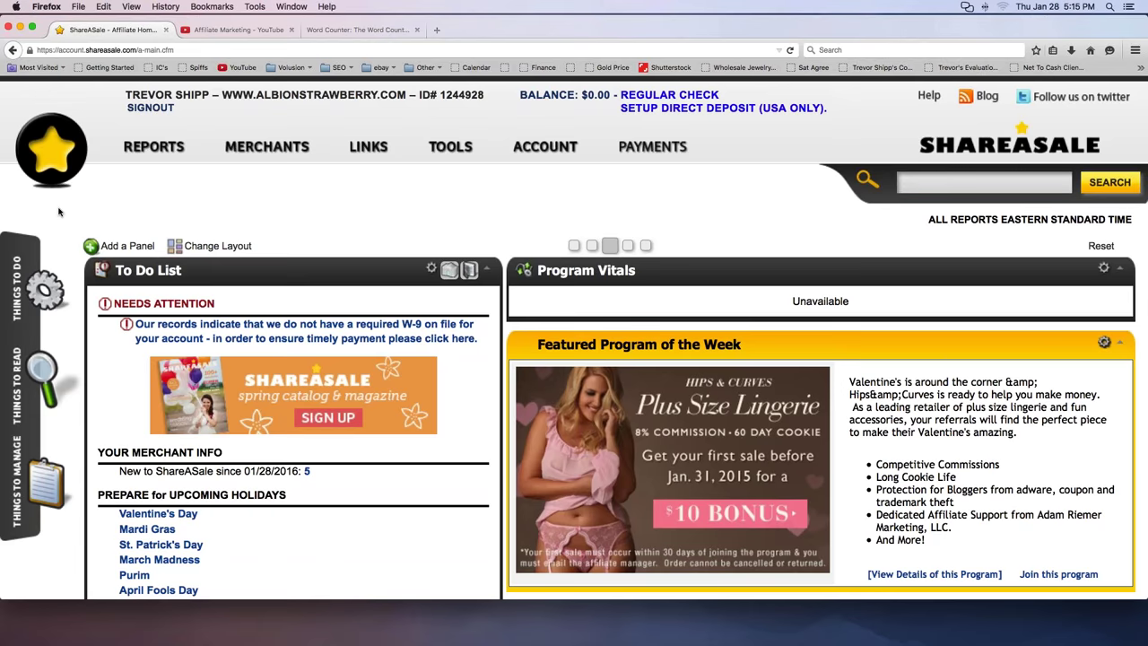
pyautogui.moveTo(136, 327)
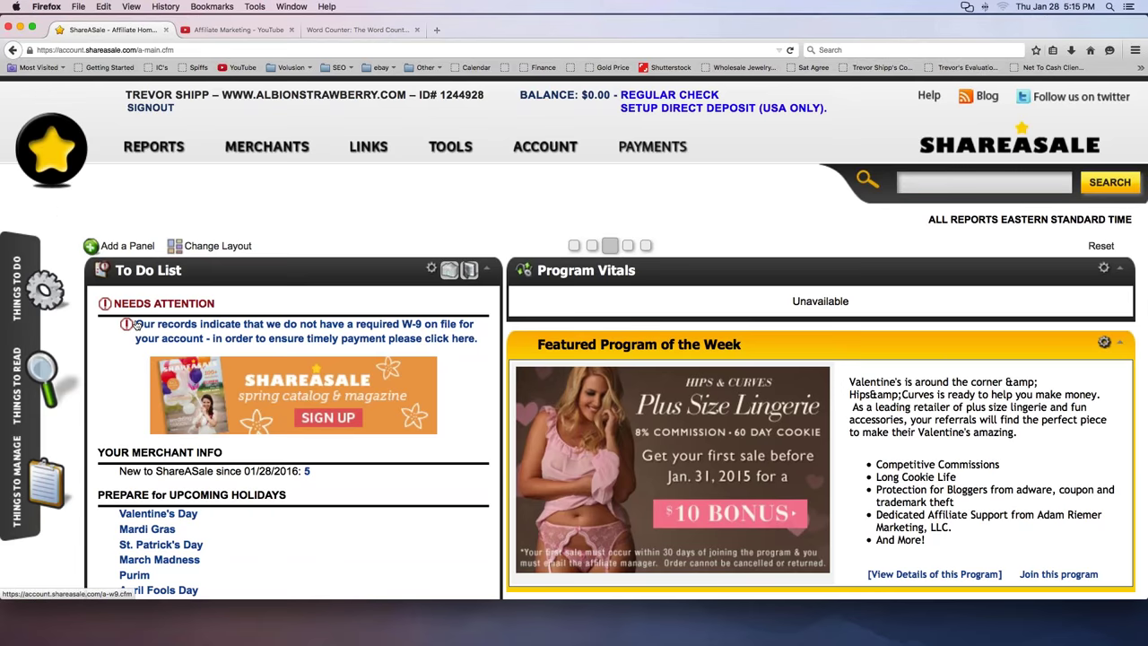
pyautogui.moveTo(269, 332)
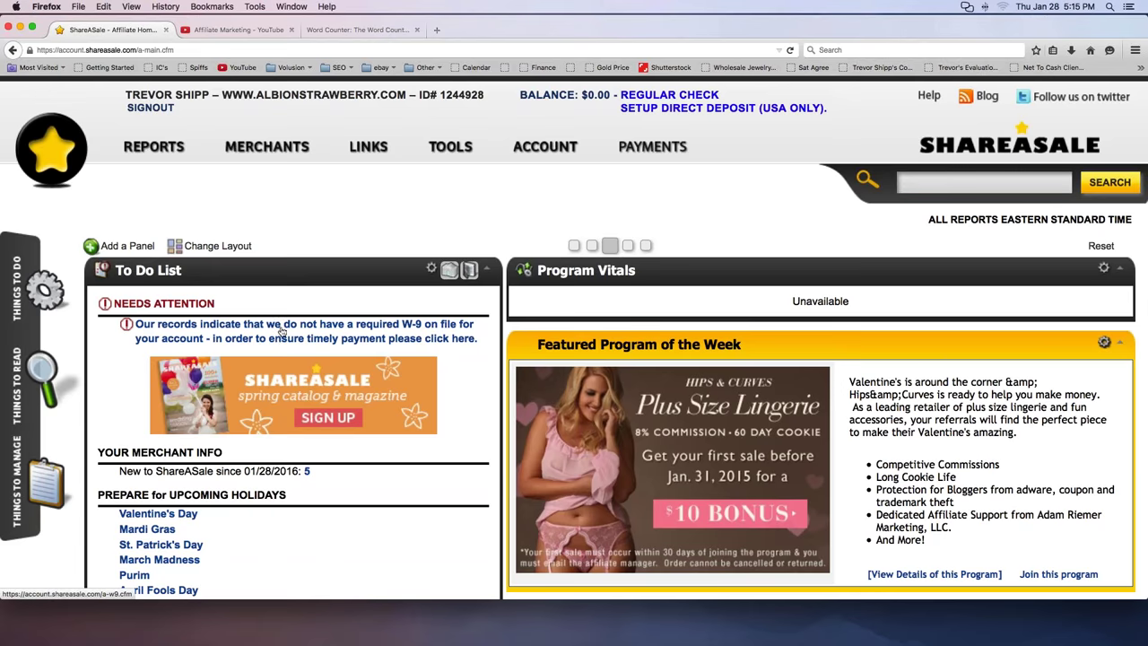
pyautogui.moveTo(278, 340)
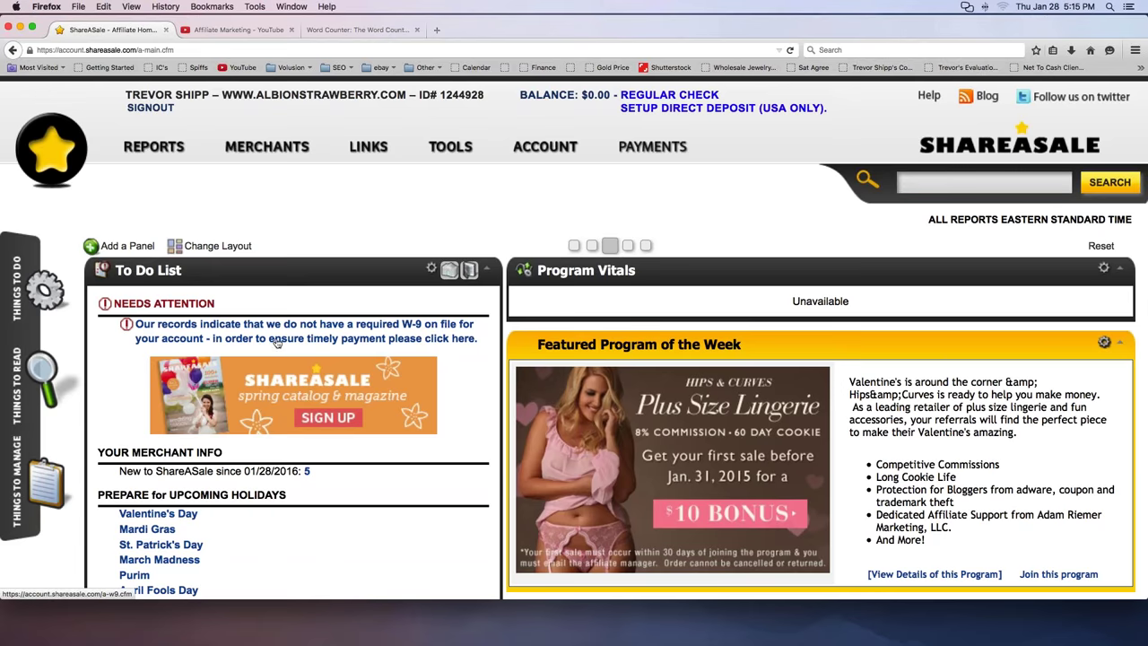
pyautogui.moveTo(309, 337)
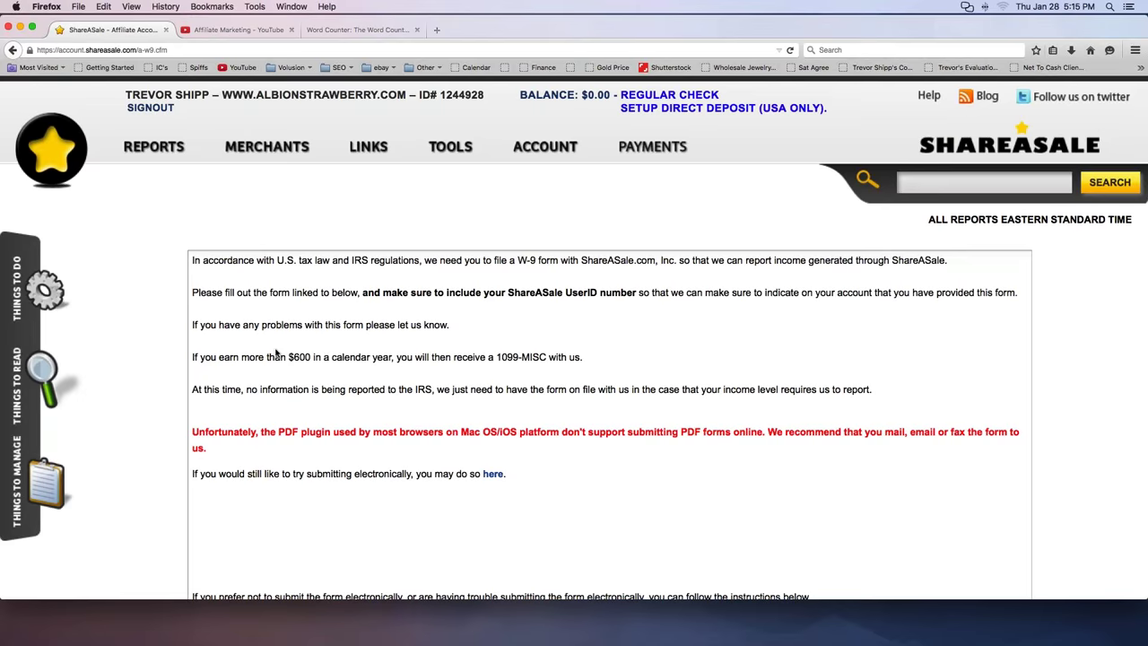
# Read through the W-9 tax form page explaining why it is needed and how to mail or fax it
pyautogui.scroll(-3)
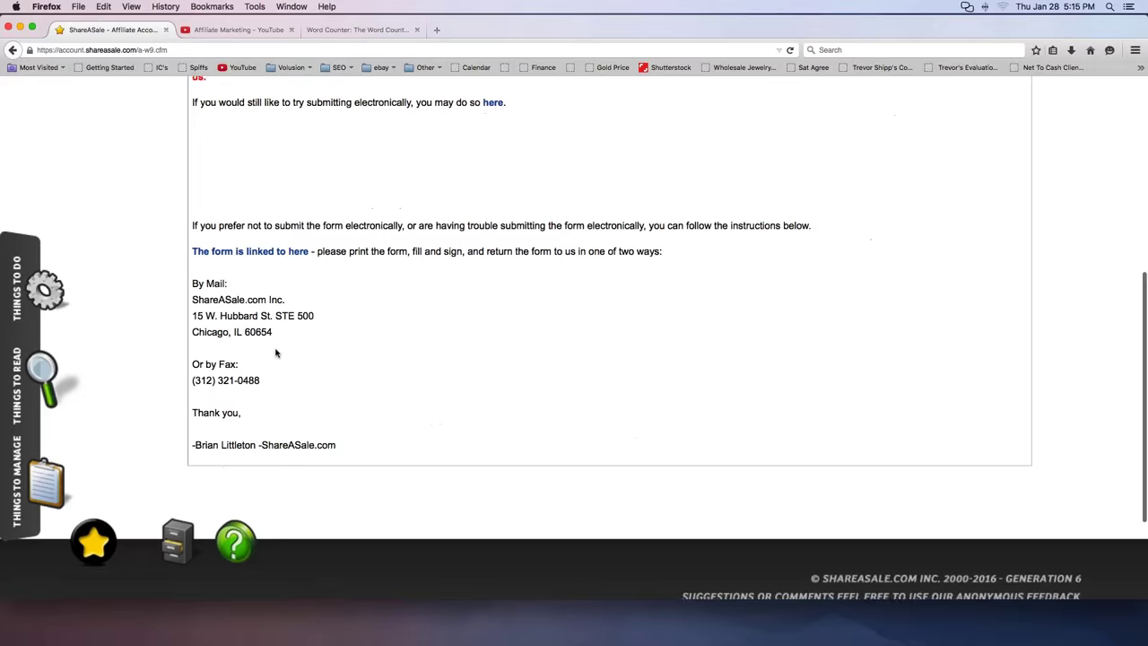
pyautogui.scroll(3)
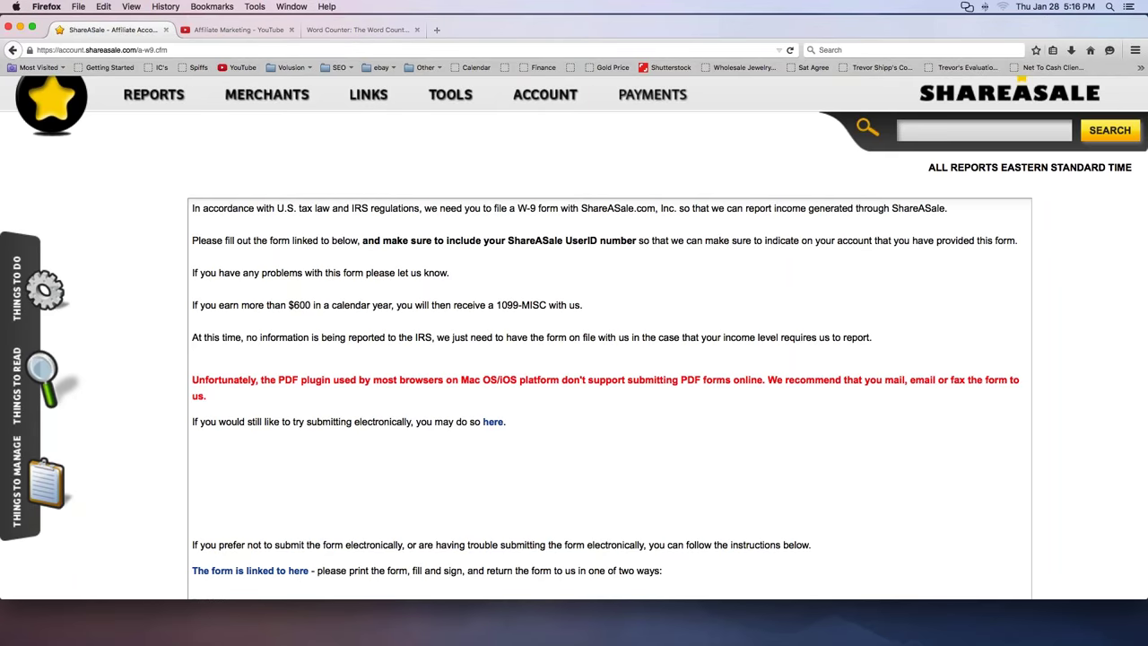
pyautogui.scroll(-3)
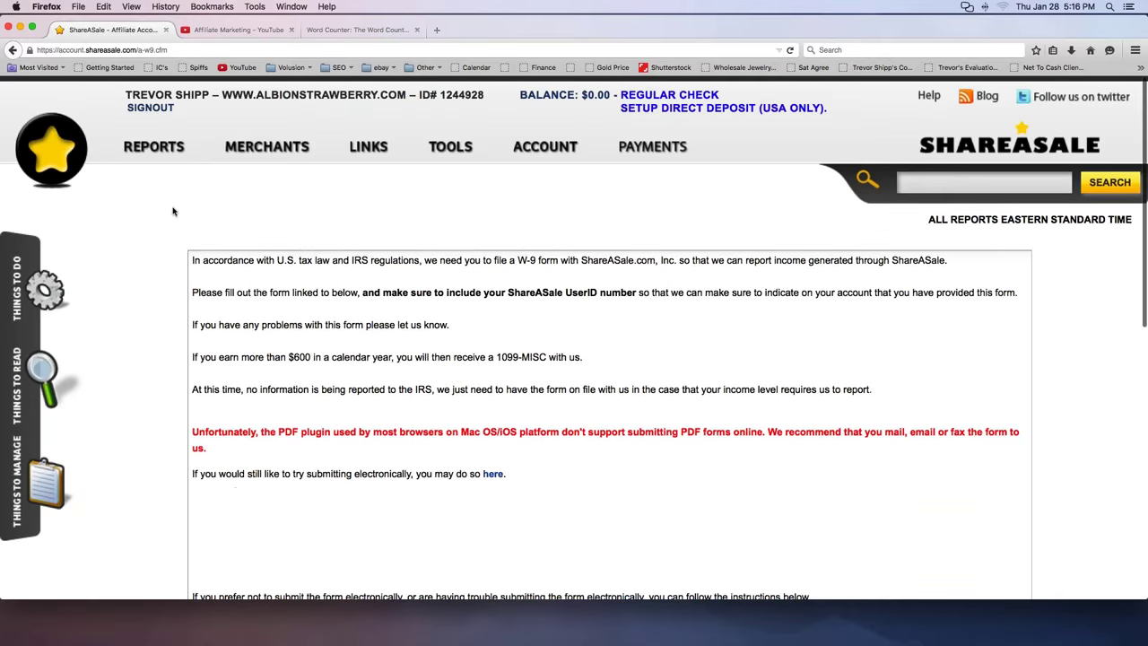
pyautogui.moveTo(12, 51)
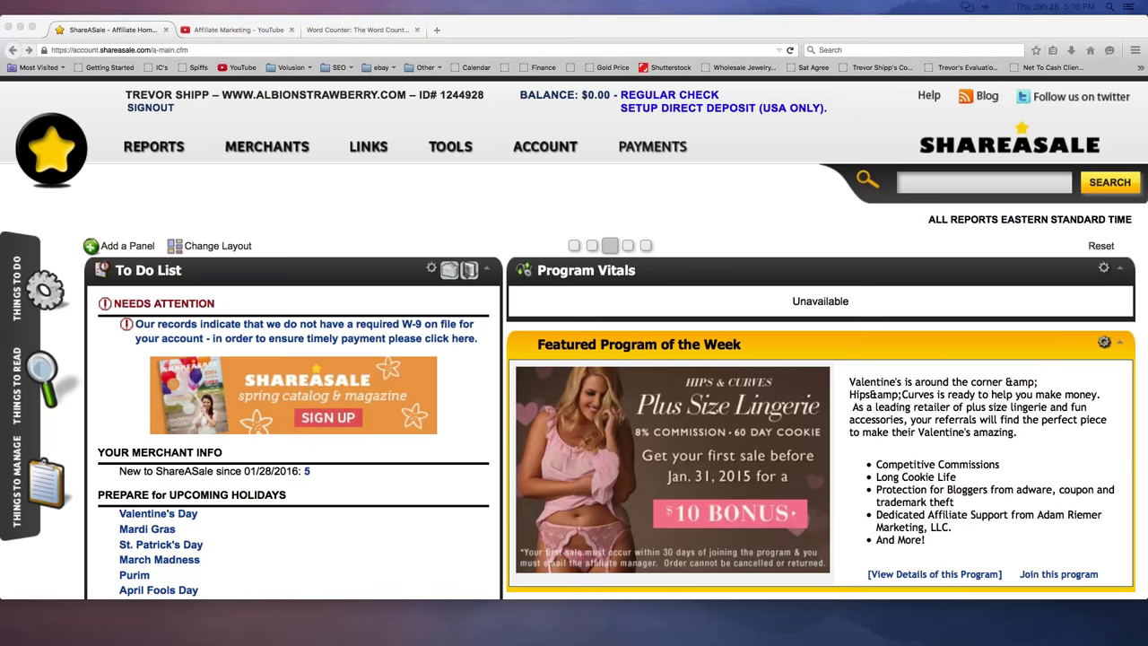
pyautogui.moveTo(285, 217)
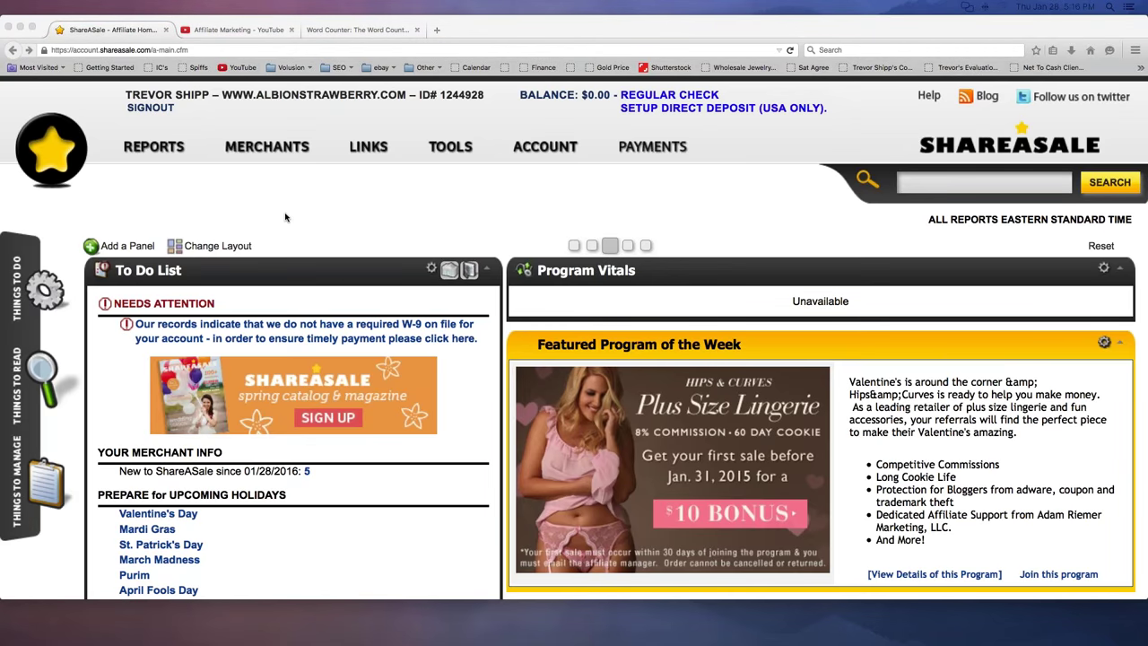
pyautogui.scroll(-3)
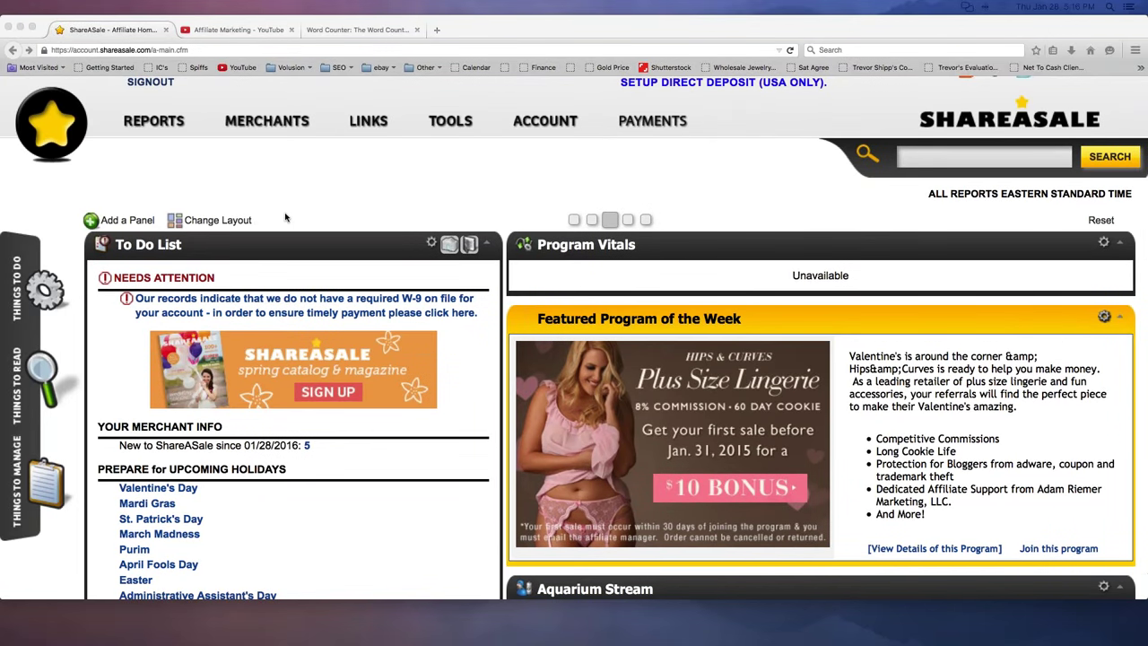
pyautogui.moveTo(284, 219)
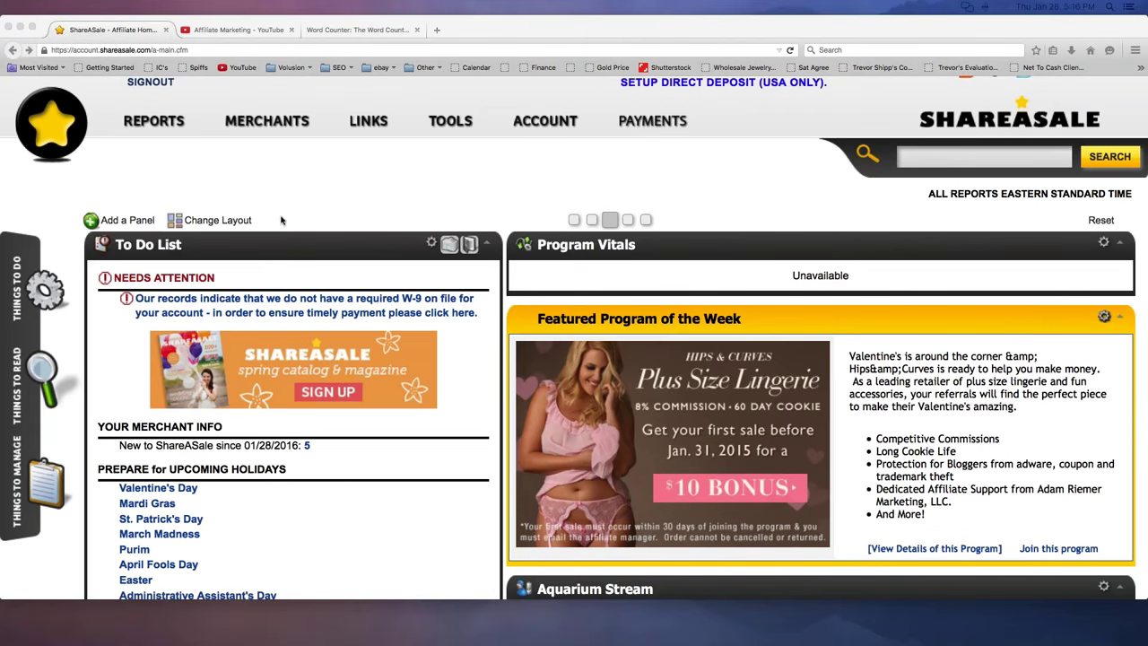
pyautogui.scroll(-3)
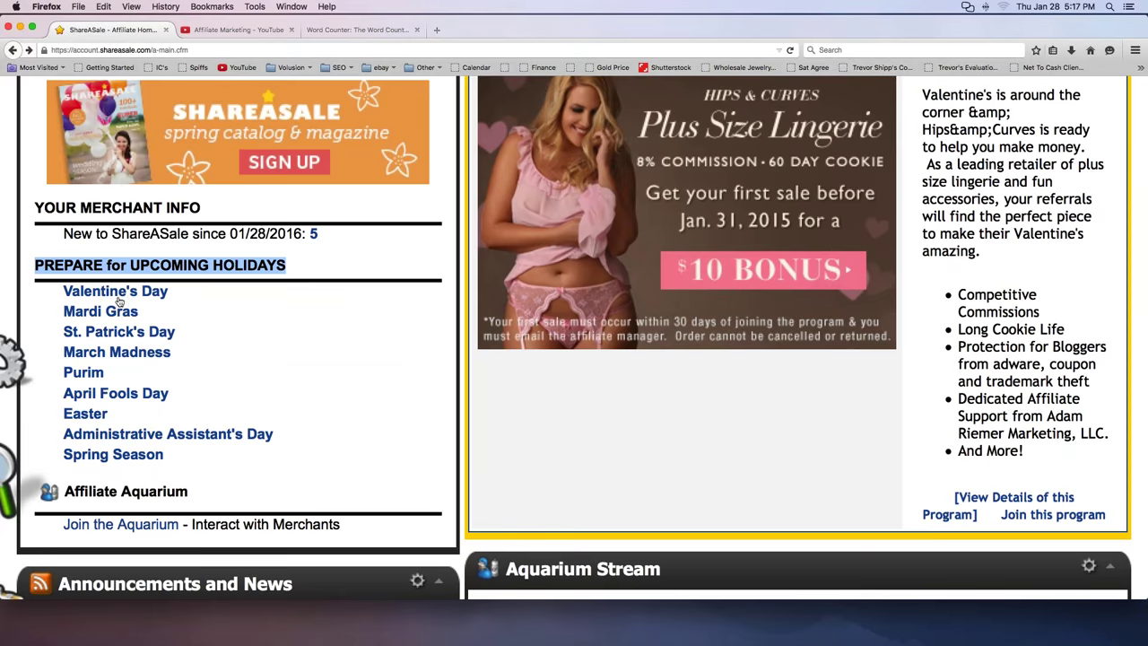
pyautogui.moveTo(115, 291)
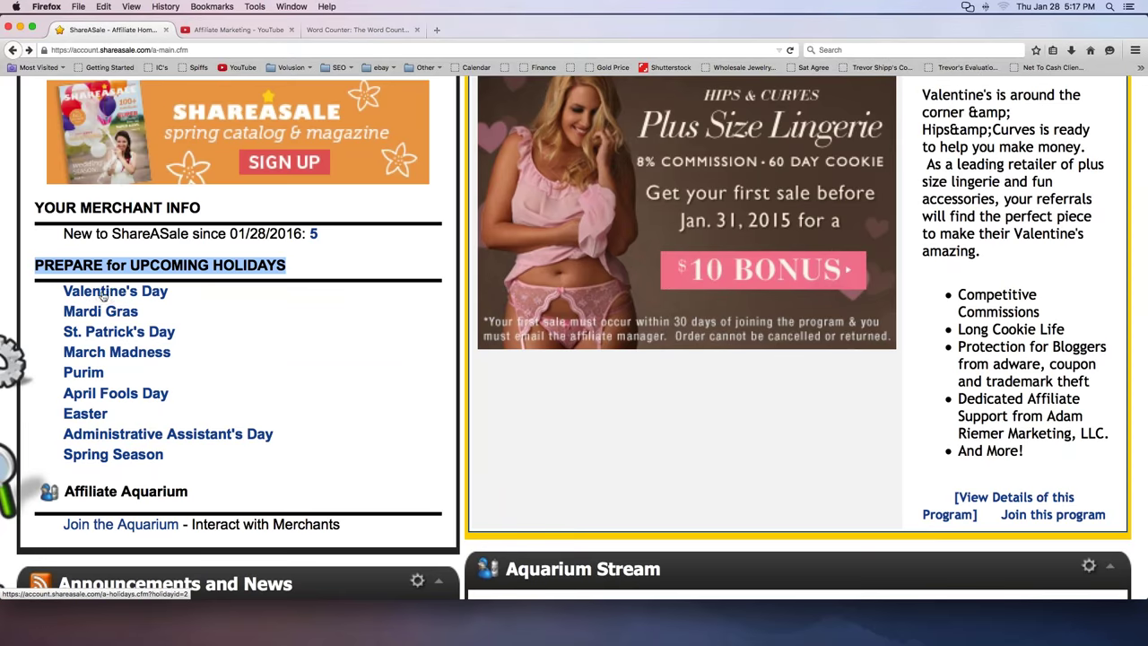
# View the Valentine's Day holiday programs report and switch it to St. Patrick's Day, still zero programs
pyautogui.click(114, 290)
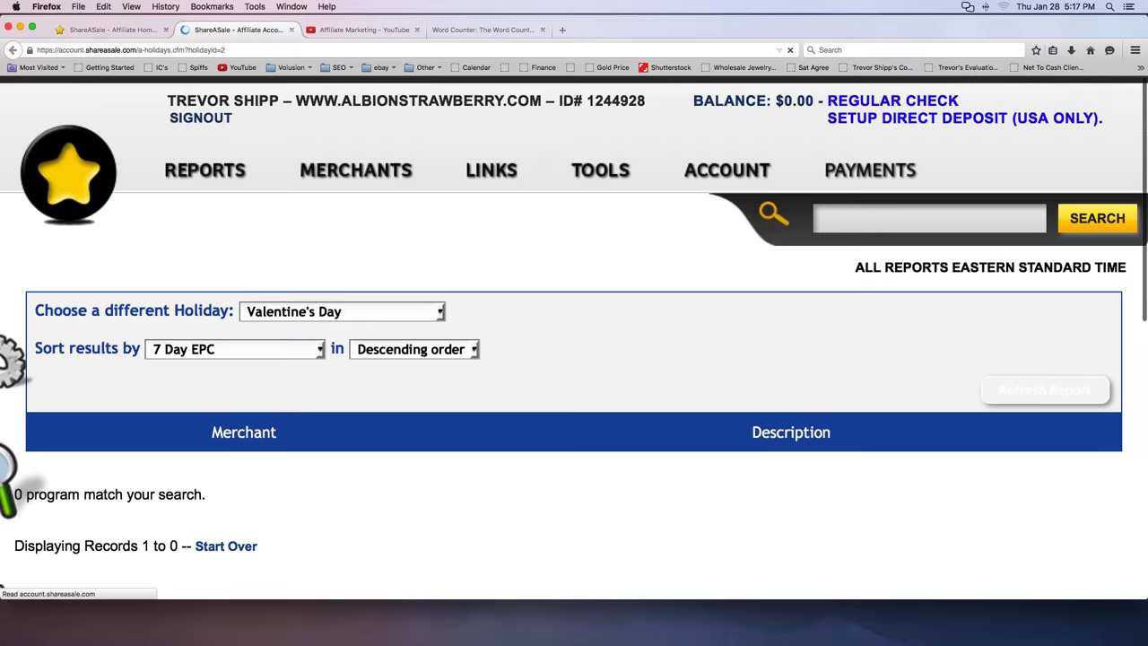
pyautogui.scroll(-3)
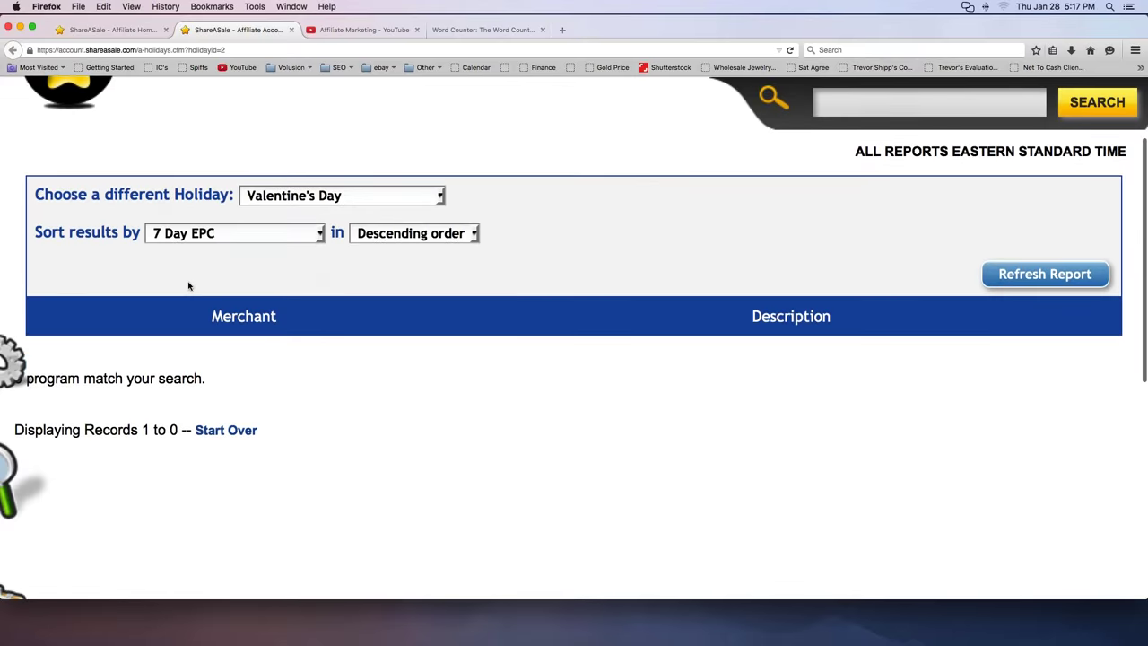
pyautogui.scroll(3)
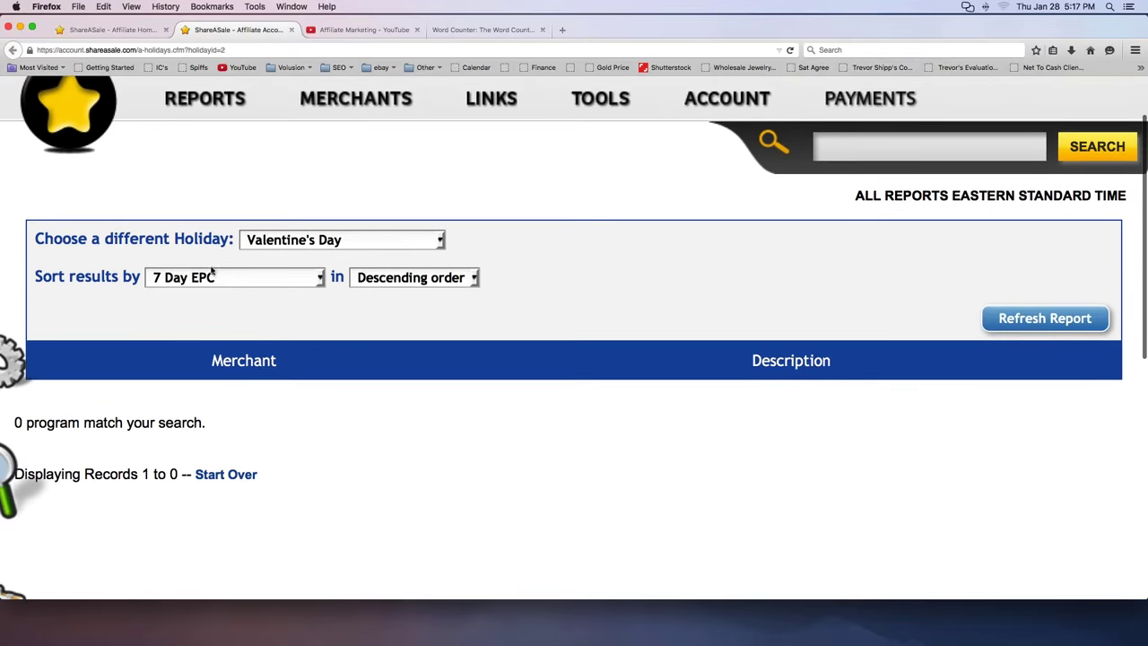
pyautogui.click(341, 241)
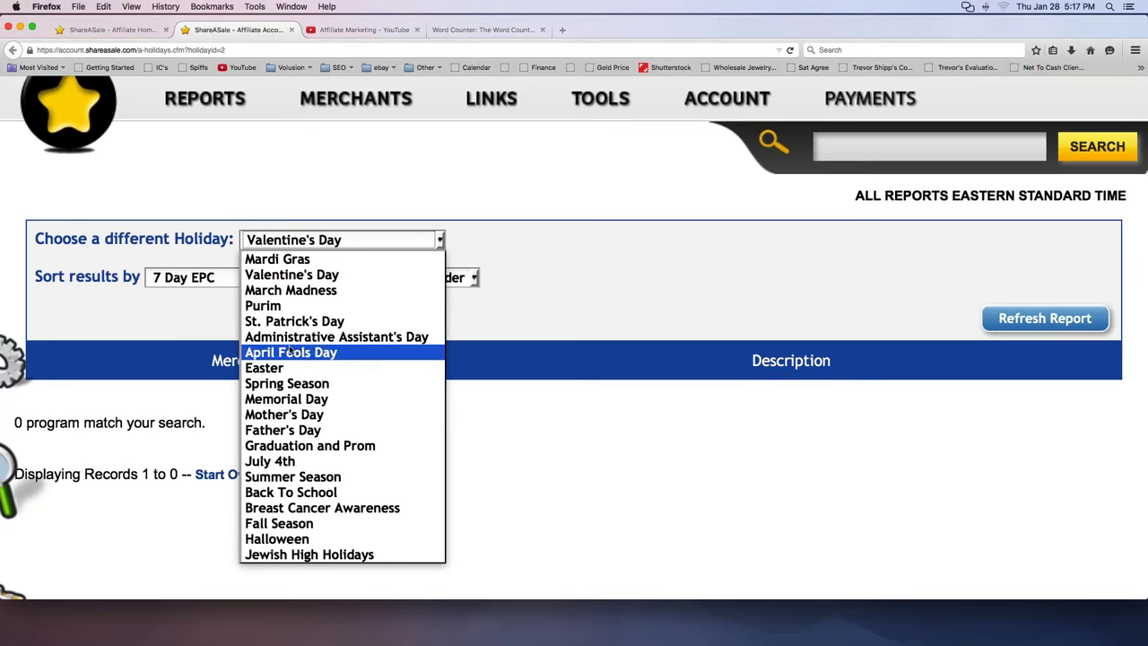
pyautogui.click(294, 321)
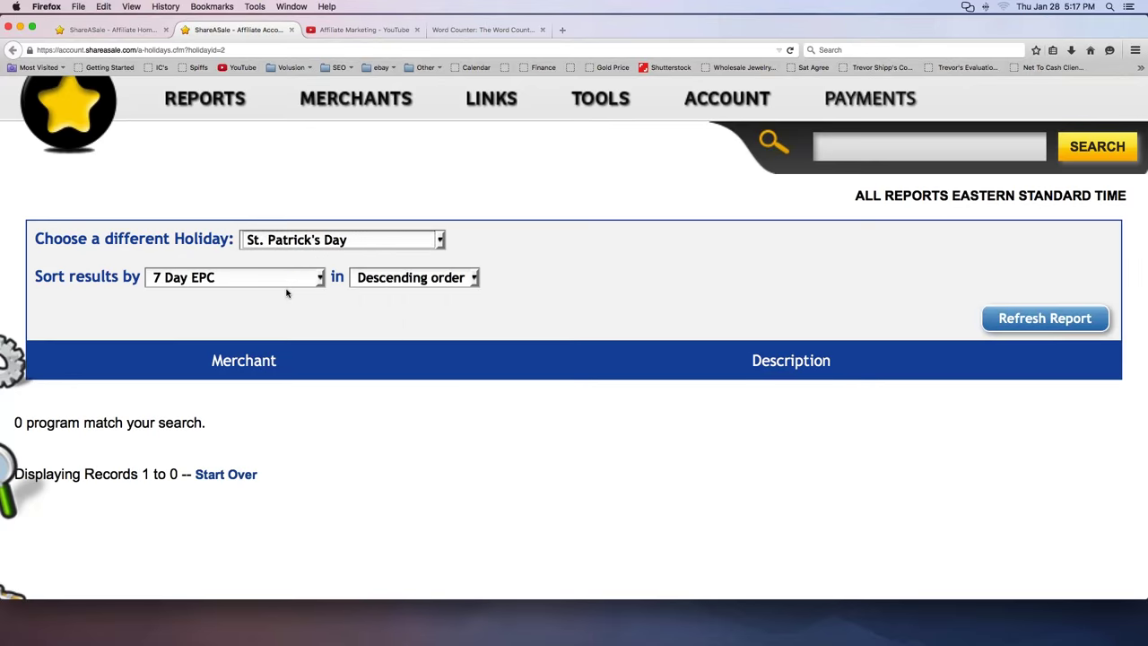
pyautogui.moveTo(298, 240)
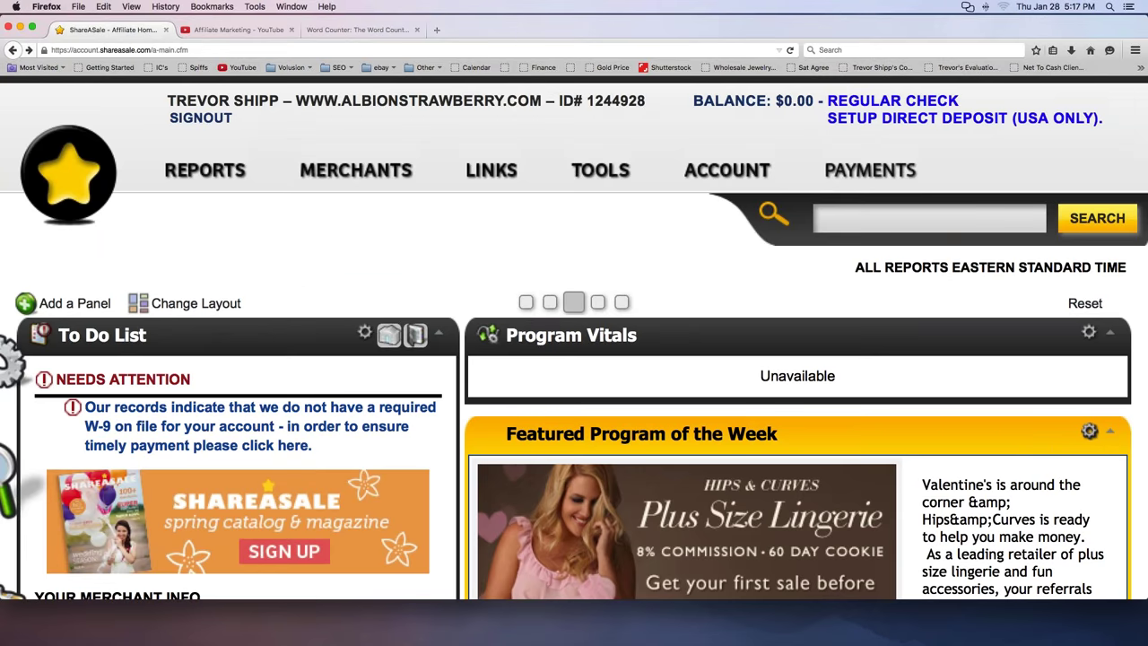
# Expand the Merchants menu listing search, datafeed, coupons and invitation options
pyautogui.click(355, 170)
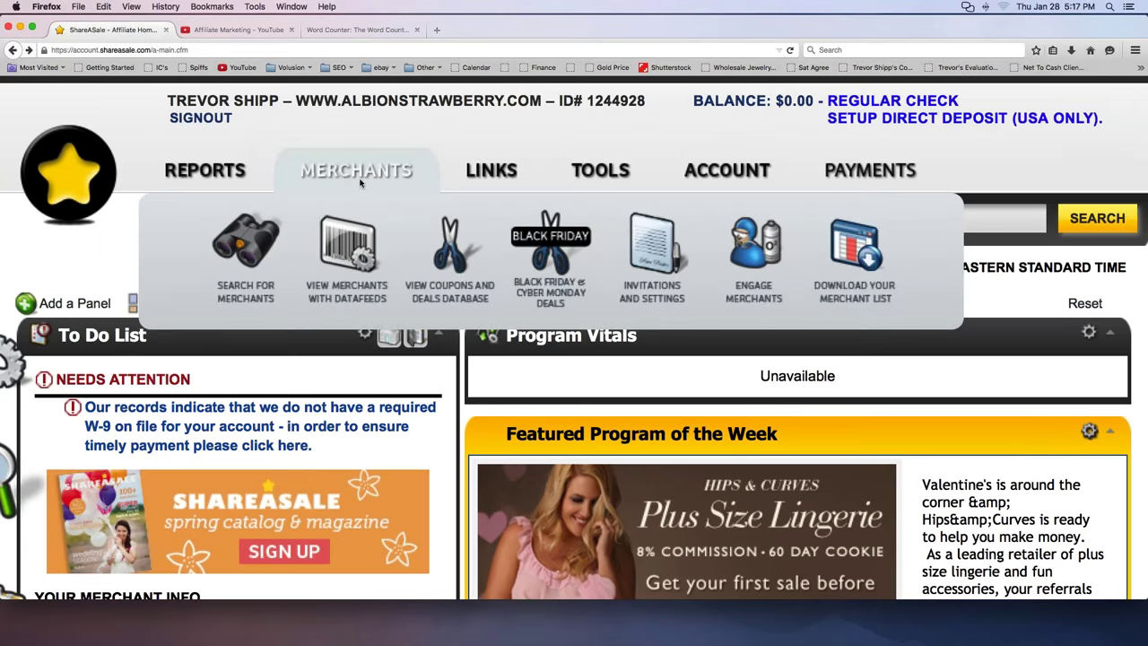
pyautogui.moveTo(246, 248)
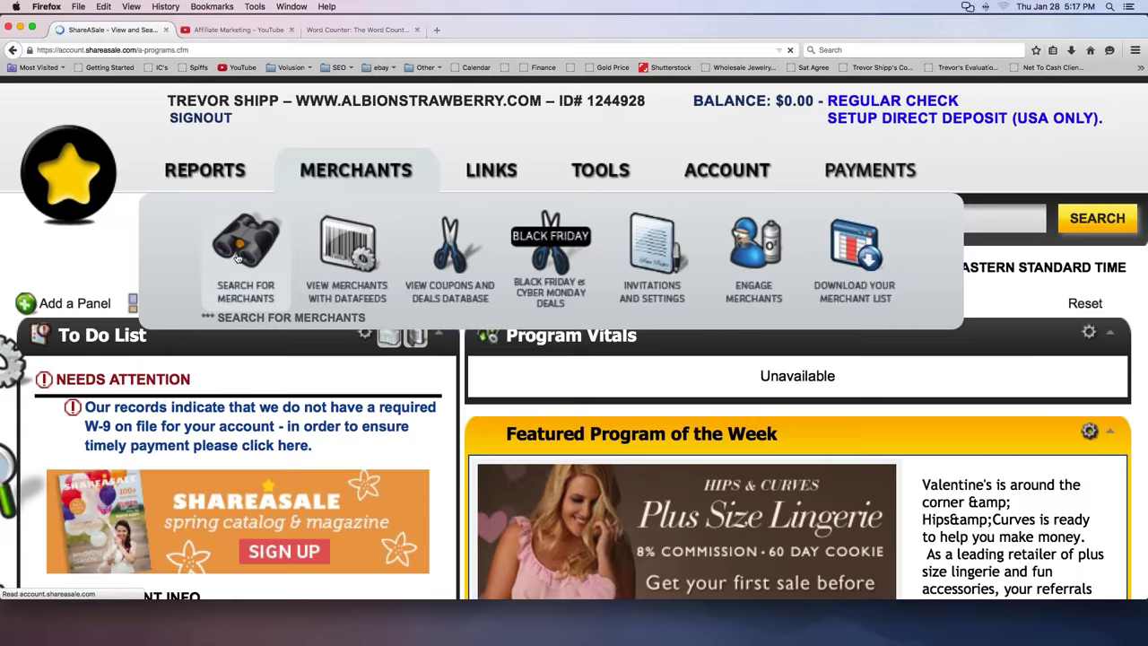
# Go to Merchant Search with keyword search plus popular and recently activated program lists
pyautogui.click(244, 260)
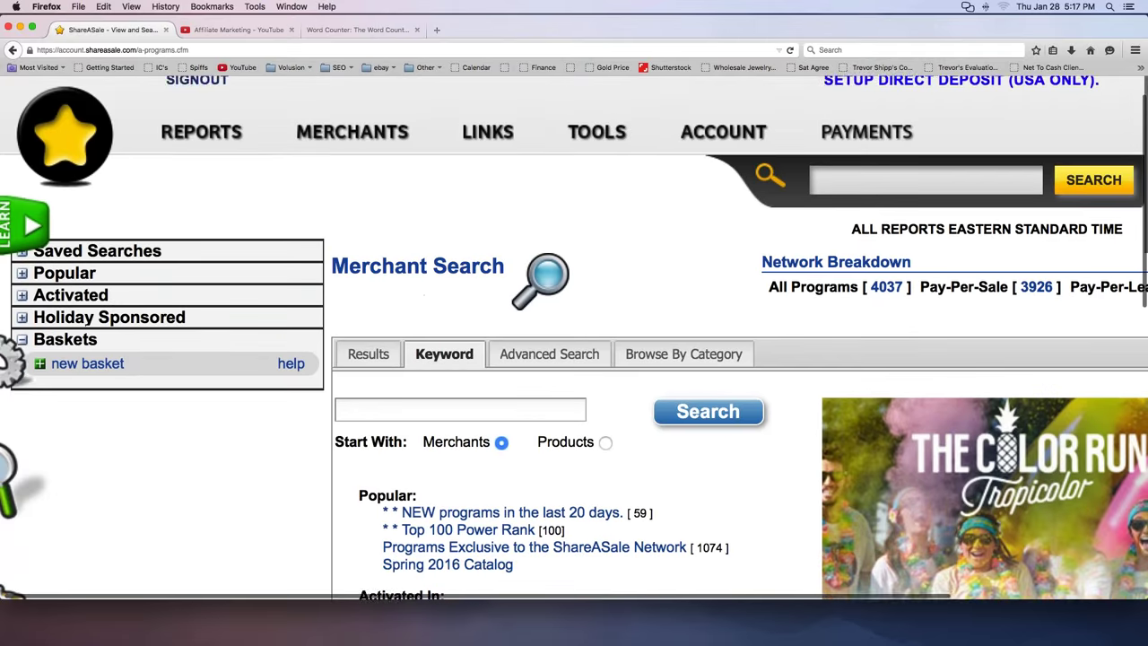
pyautogui.scroll(-3)
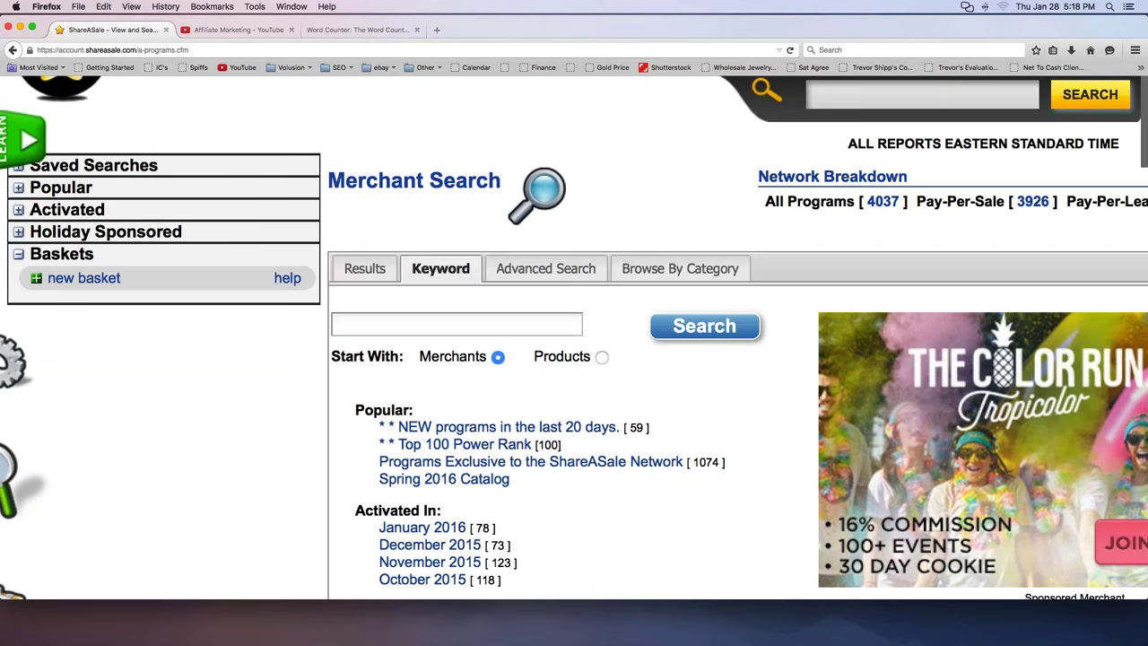
pyautogui.moveTo(292, 301)
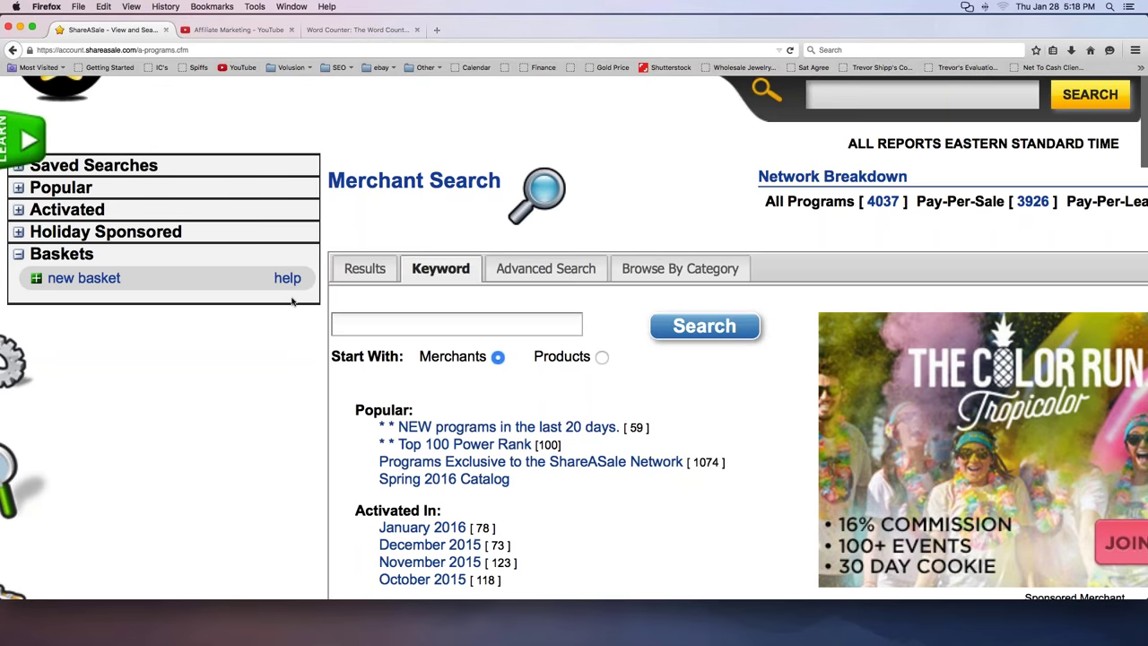
pyautogui.moveTo(451, 402)
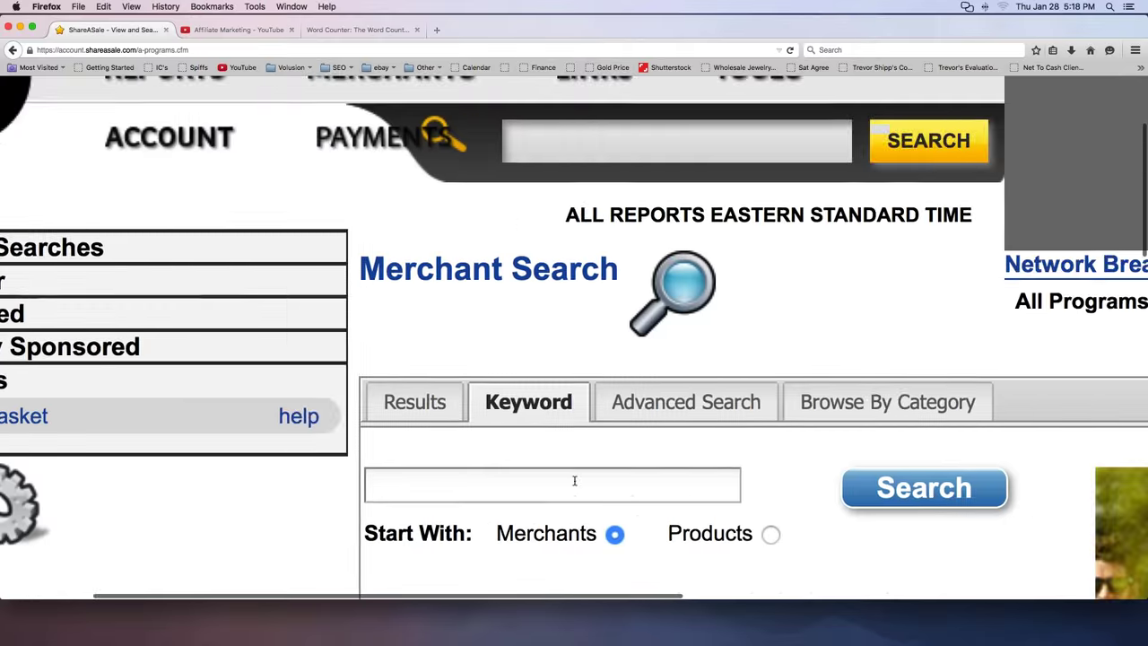
# Search merchants for keyword FISHING, returning 334 merchants and 11,792 products led by Striped Ostrich
pyautogui.scroll(-3)
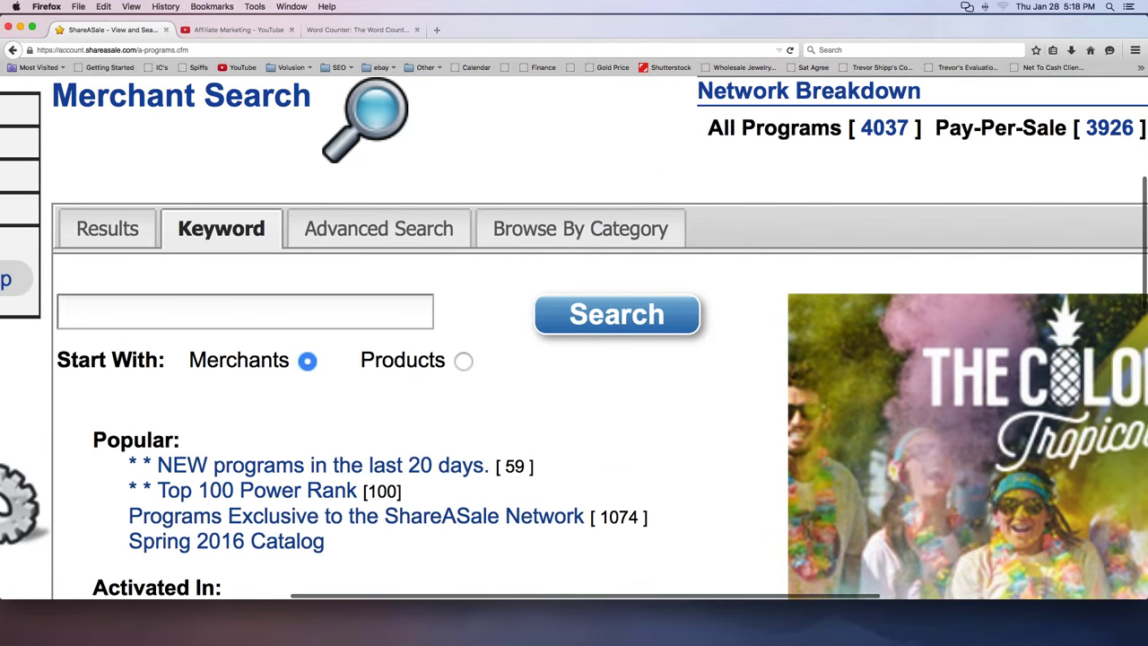
pyautogui.write('fishing')
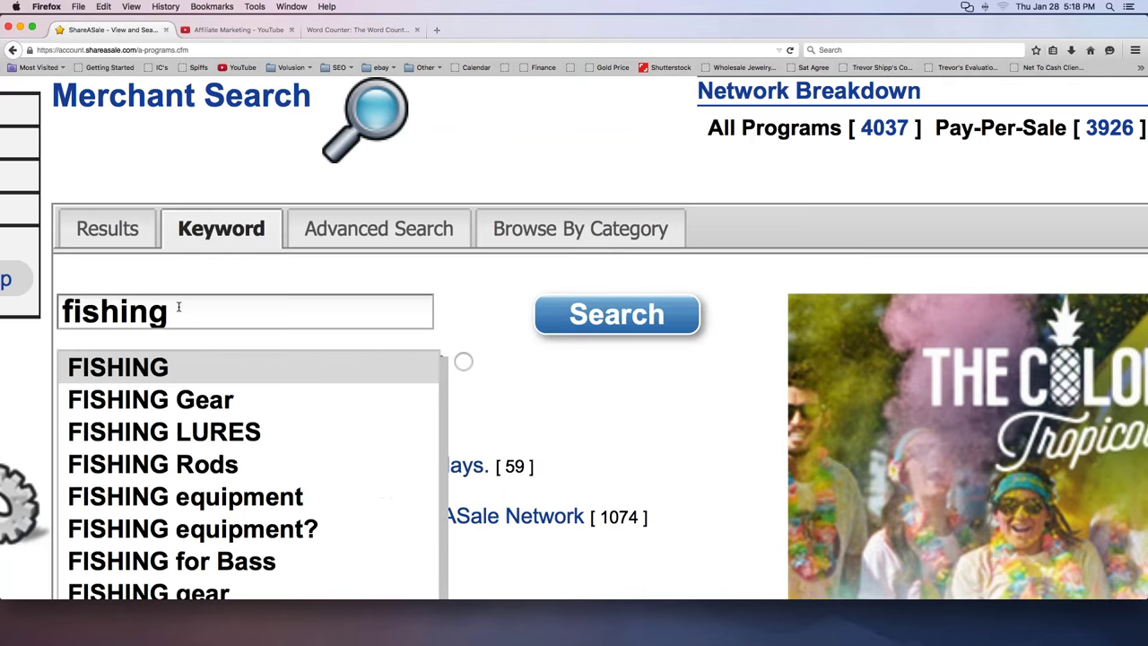
pyautogui.click(118, 366)
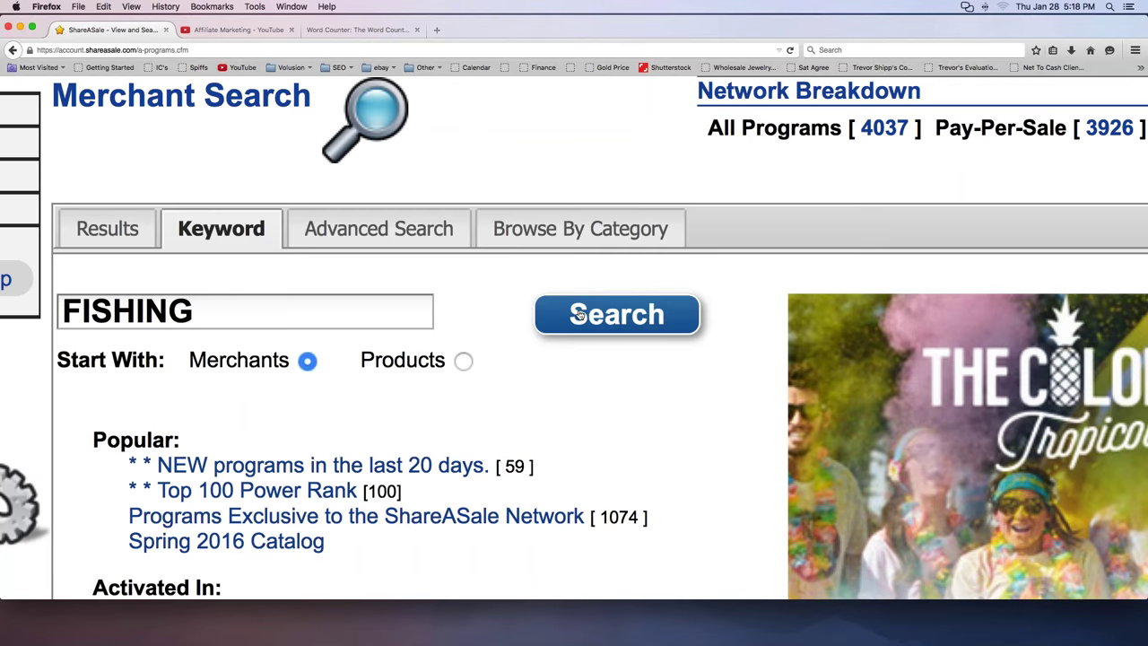
pyautogui.click(617, 314)
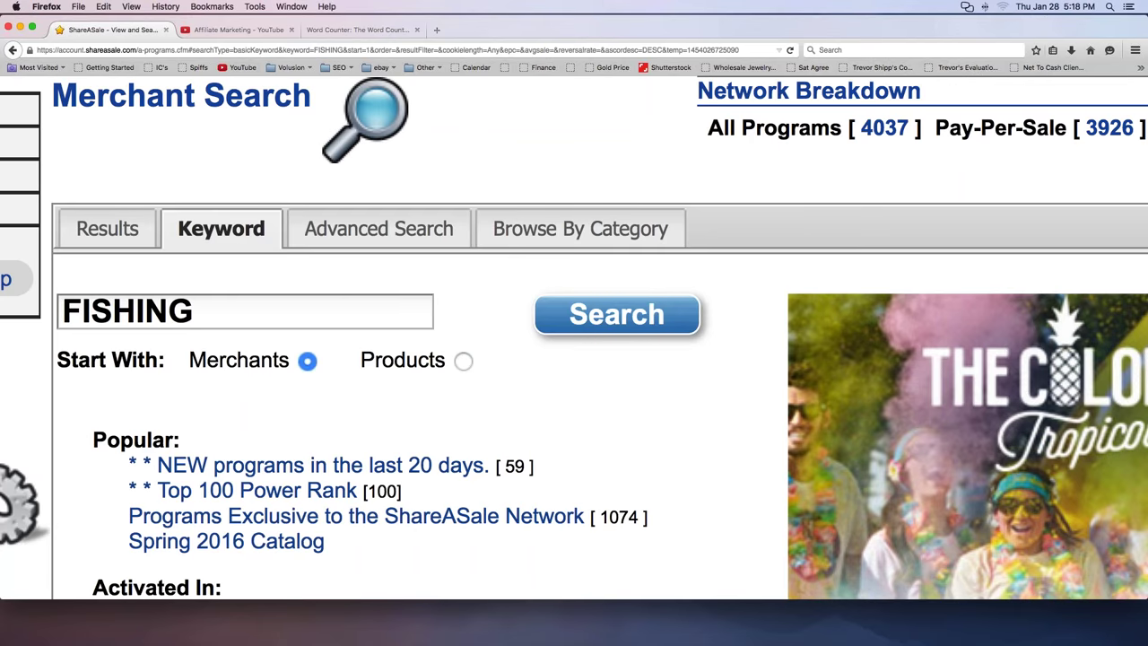
pyautogui.moveTo(708, 381)
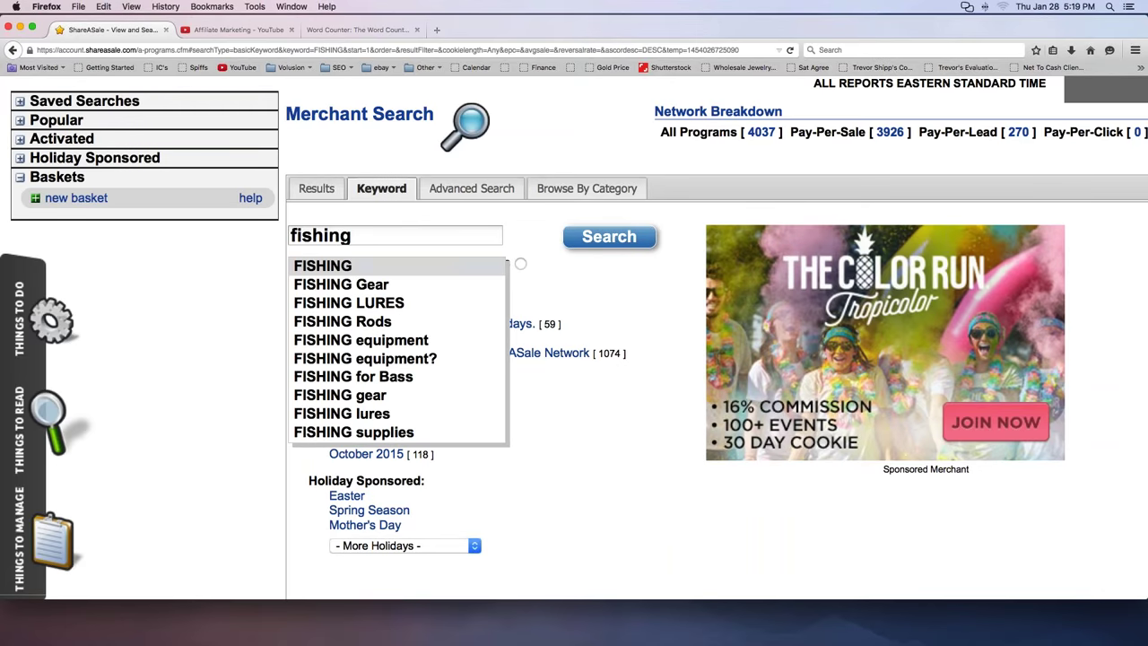
pyautogui.click(609, 237)
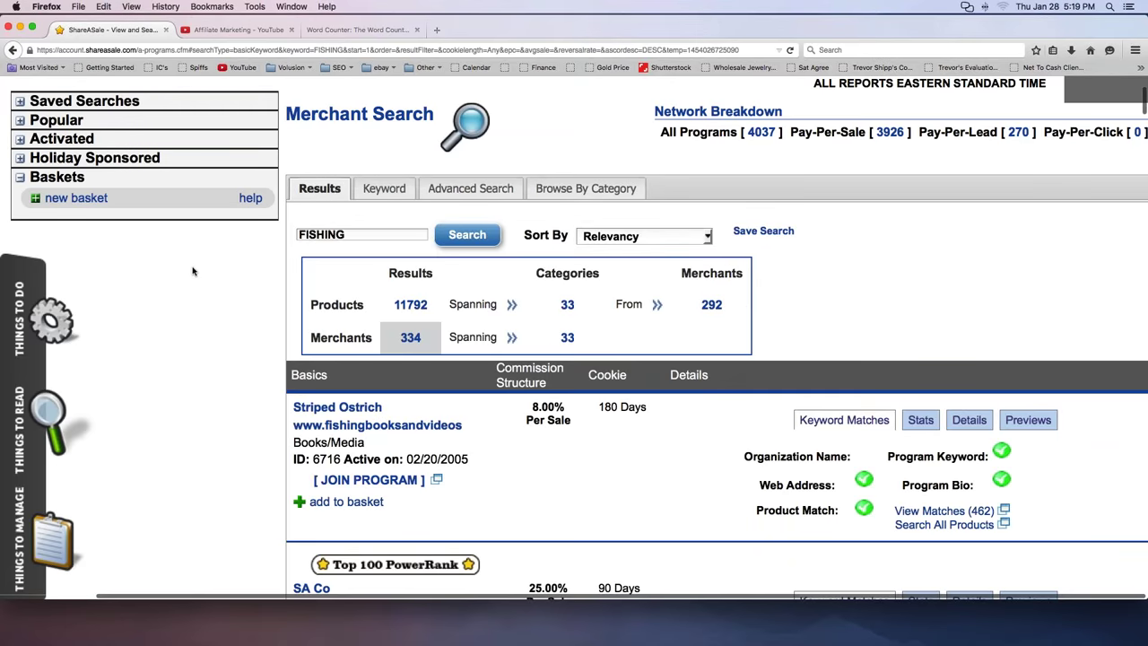
pyautogui.moveTo(224, 272)
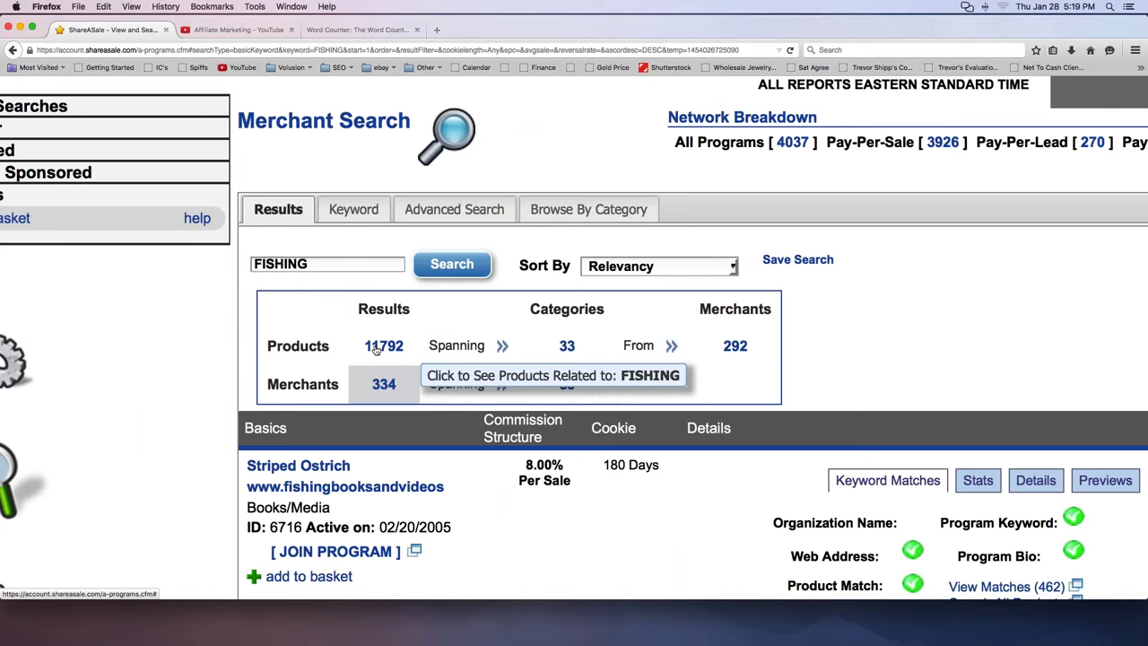
pyautogui.moveTo(147, 362)
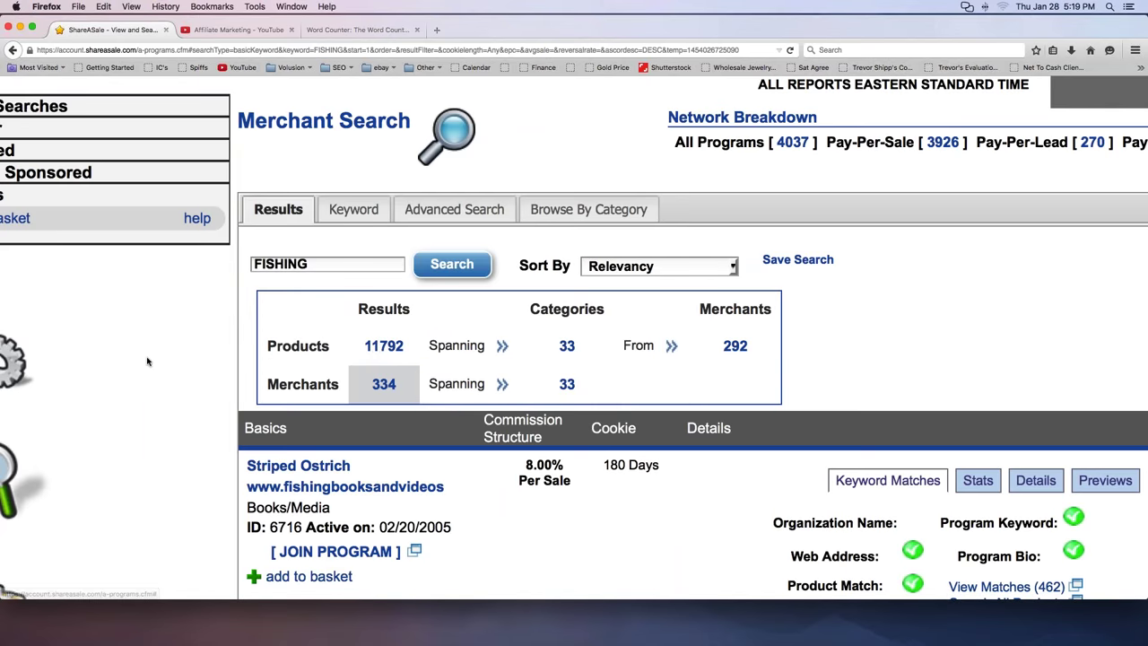
pyautogui.scroll(-3)
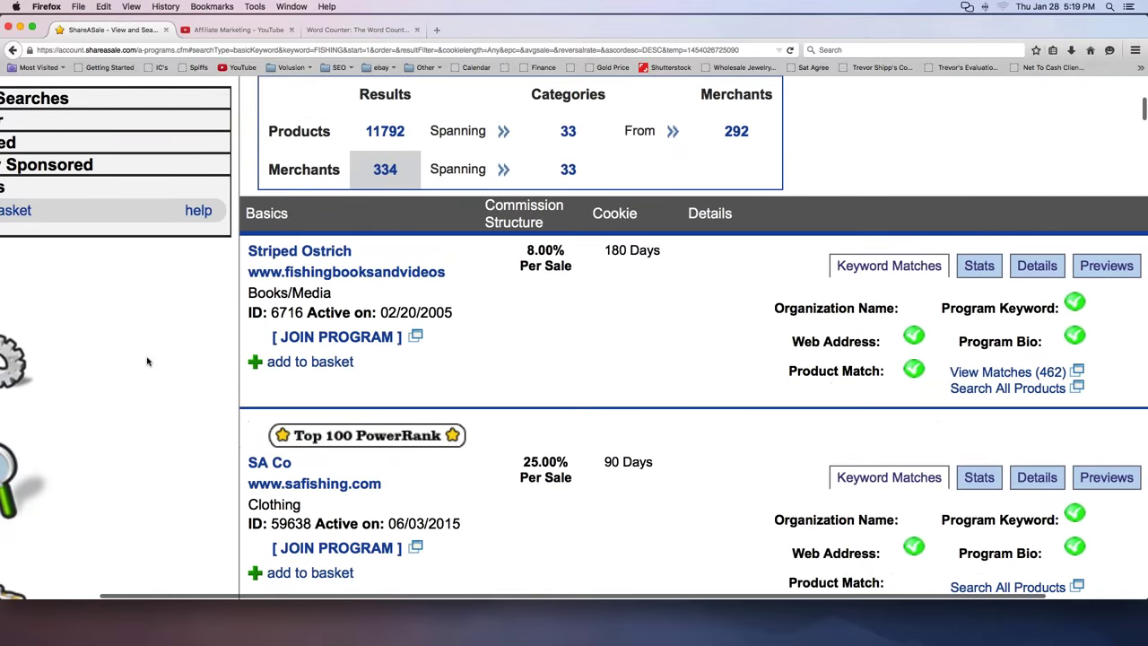
pyautogui.scroll(-3)
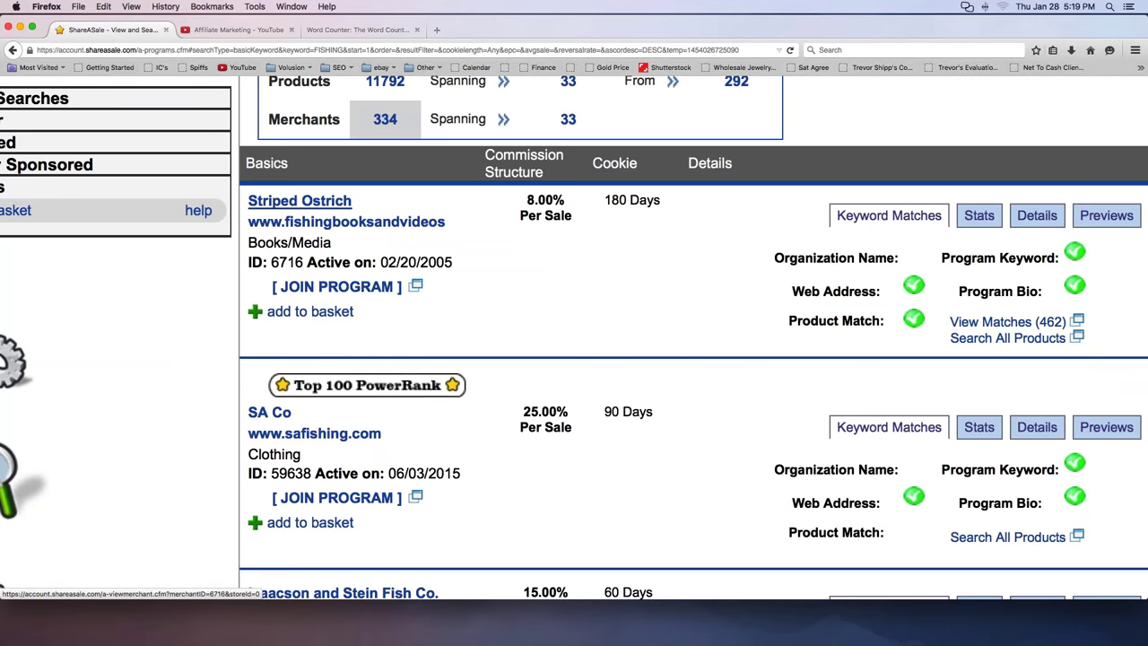
pyautogui.moveTo(386, 319)
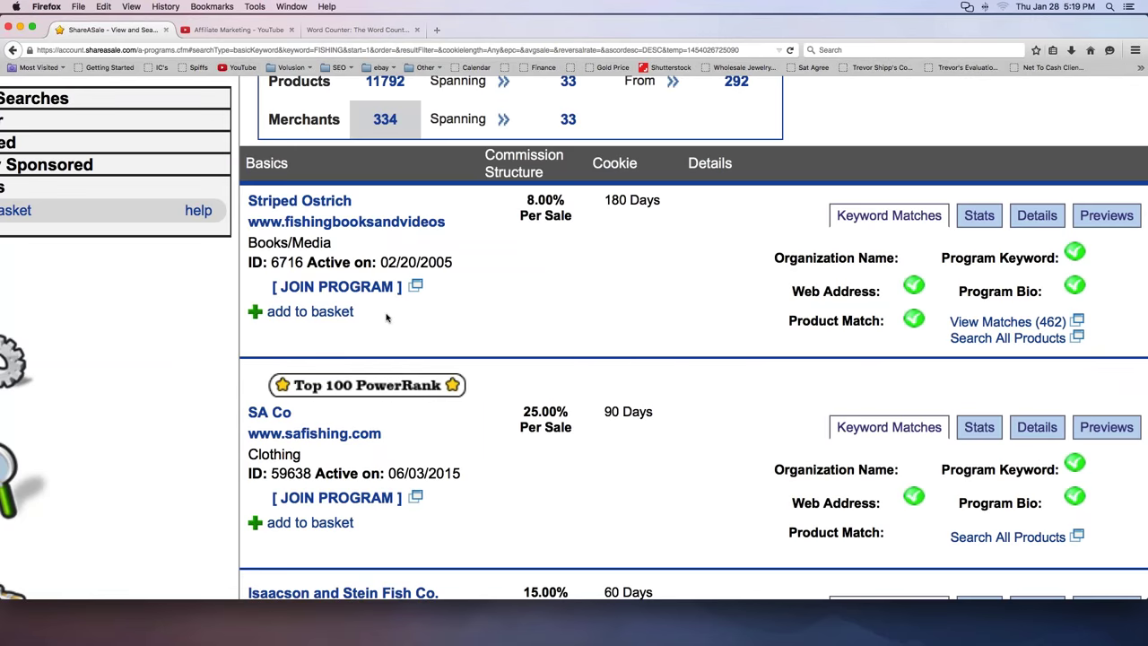
pyautogui.moveTo(520, 191)
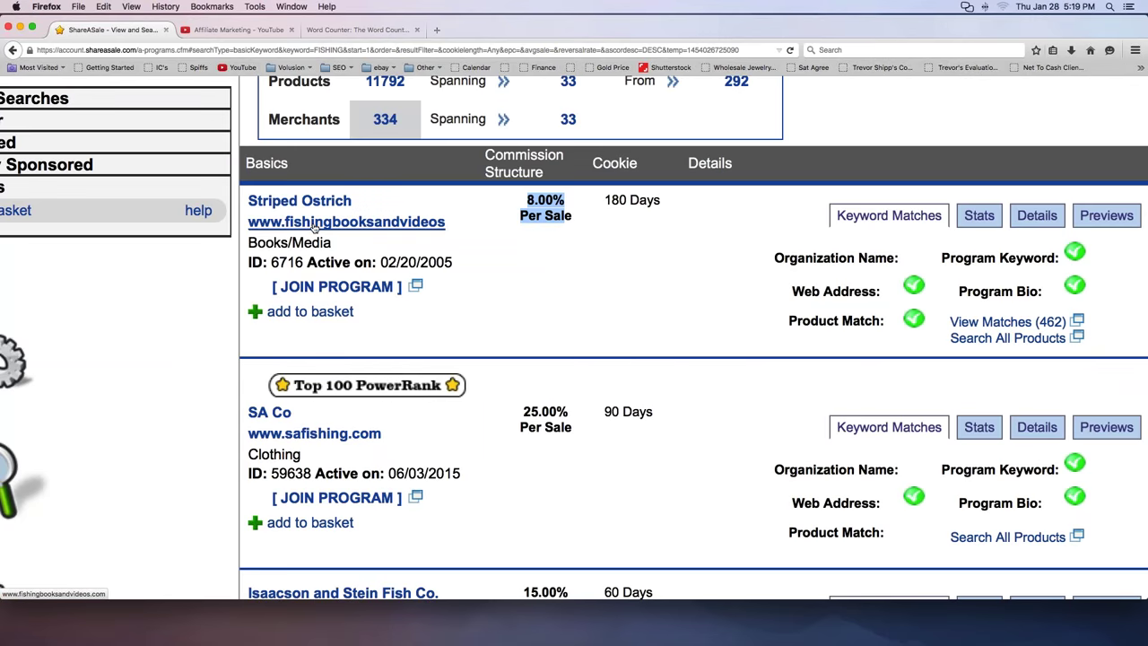
pyautogui.rightClick(346, 223)
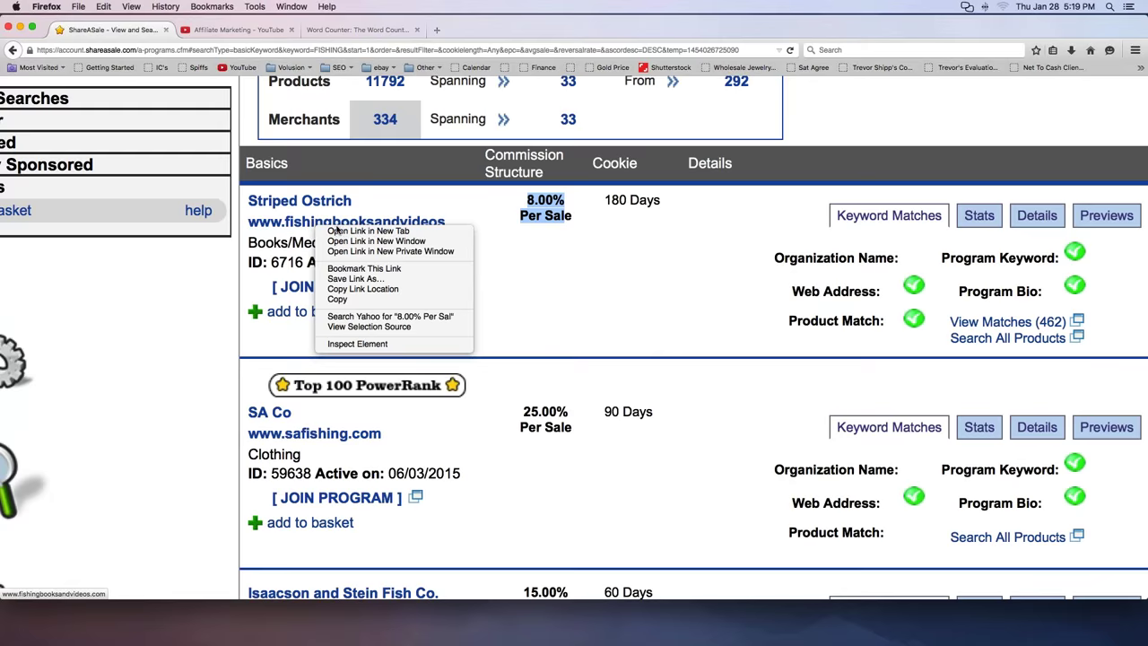
pyautogui.click(365, 230)
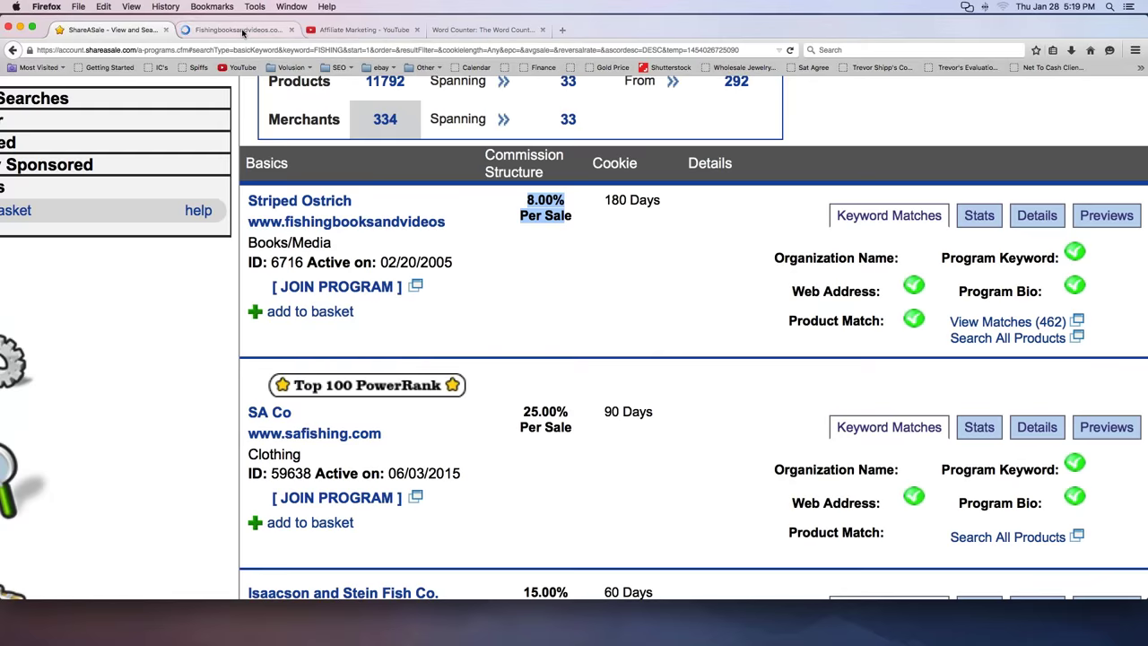
pyautogui.click(233, 28)
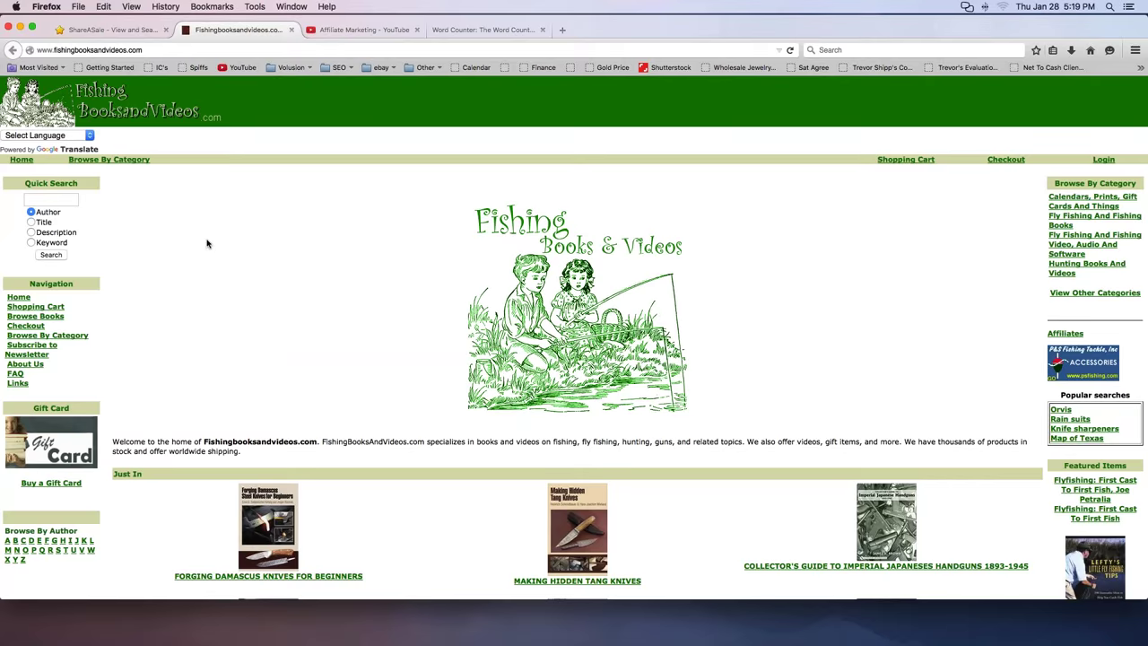
# Glance over the Fishing Books & Videos homepage and return to the ShareASale fishing results tab
pyautogui.scroll(-3)
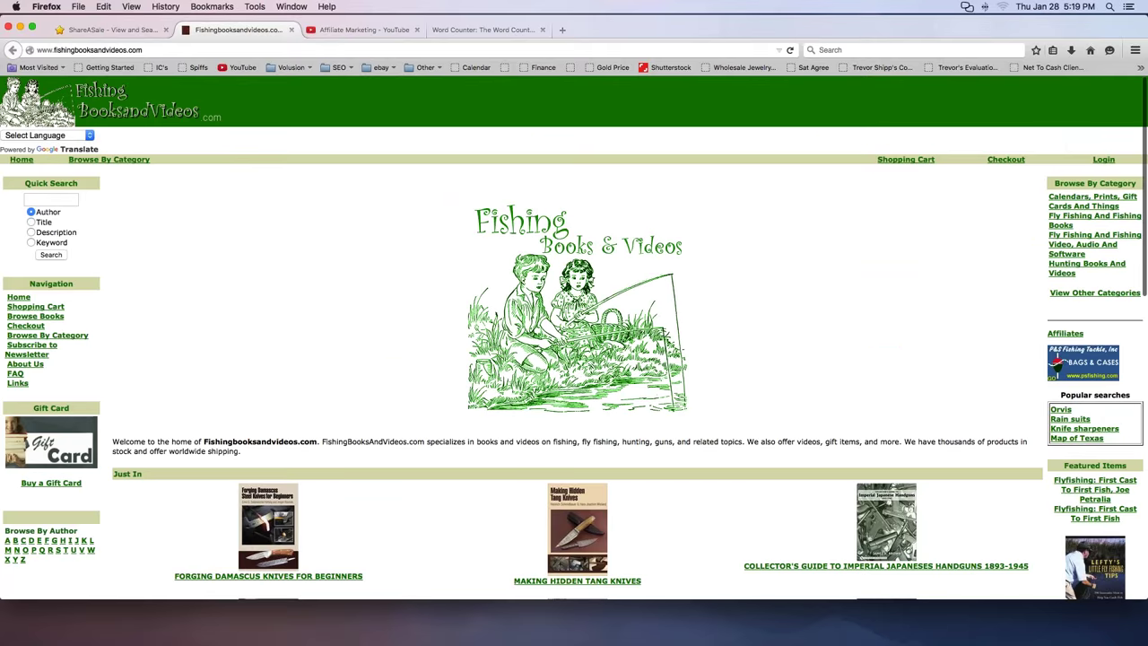
pyautogui.click(108, 29)
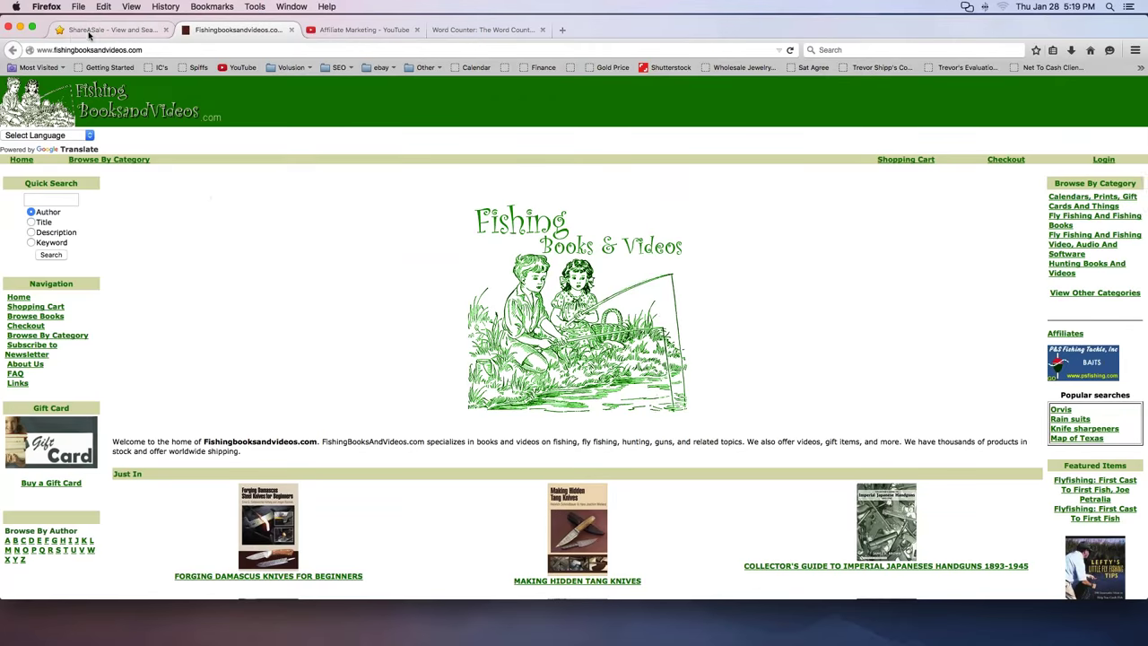
pyautogui.click(107, 28)
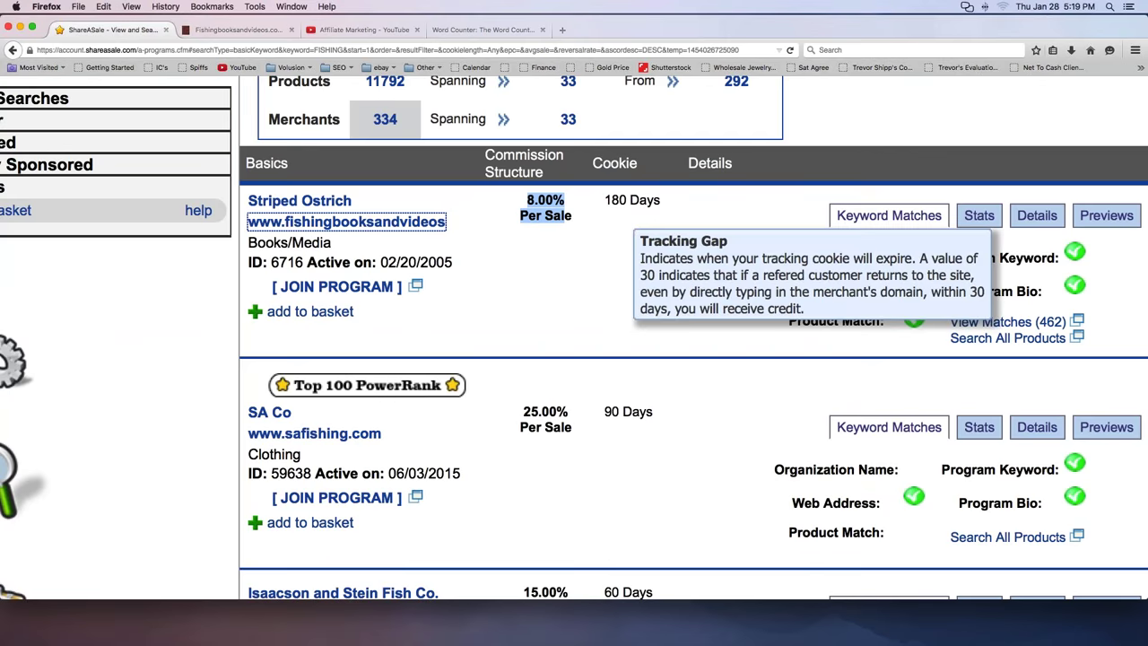
pyautogui.moveTo(631, 298)
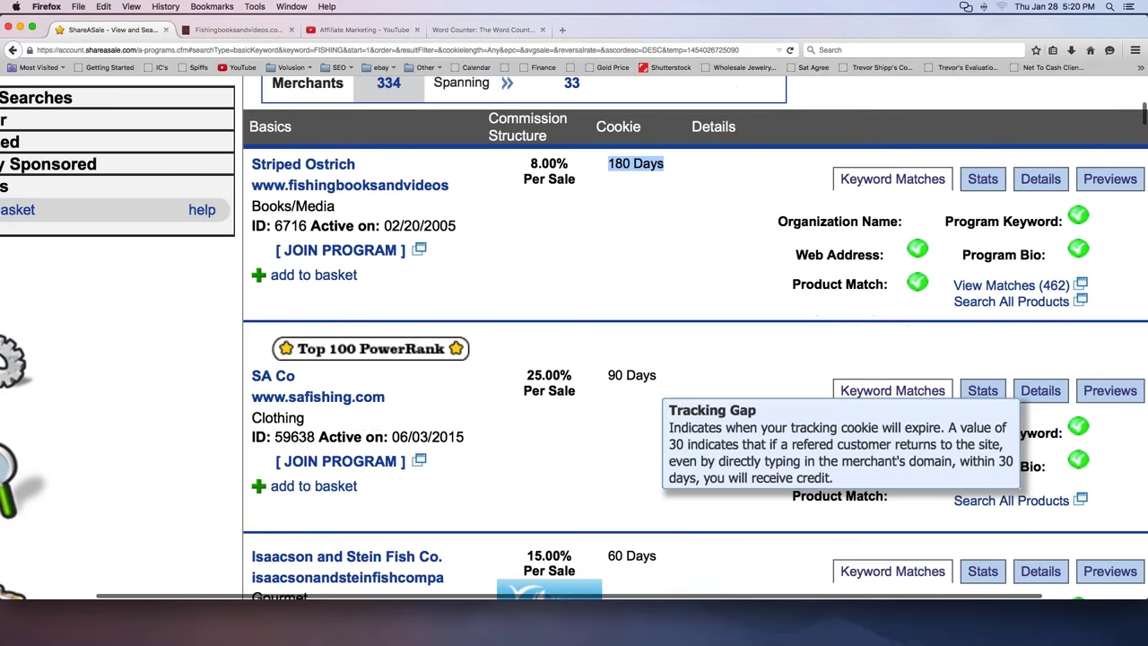
pyautogui.scroll(-3)
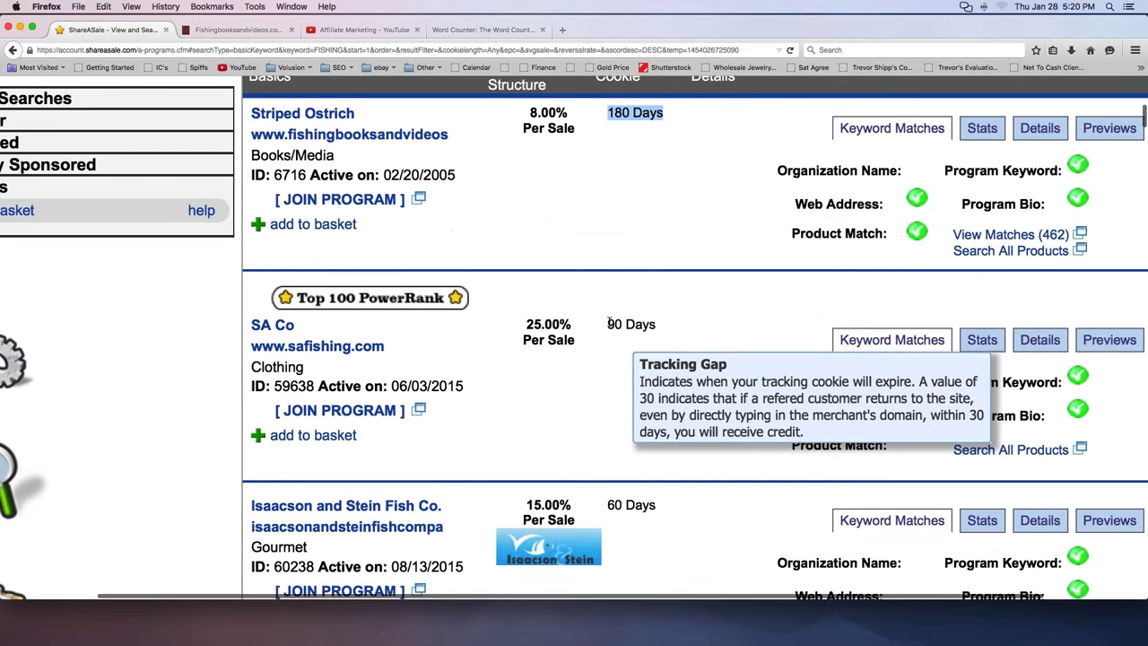
pyautogui.moveTo(430, 357)
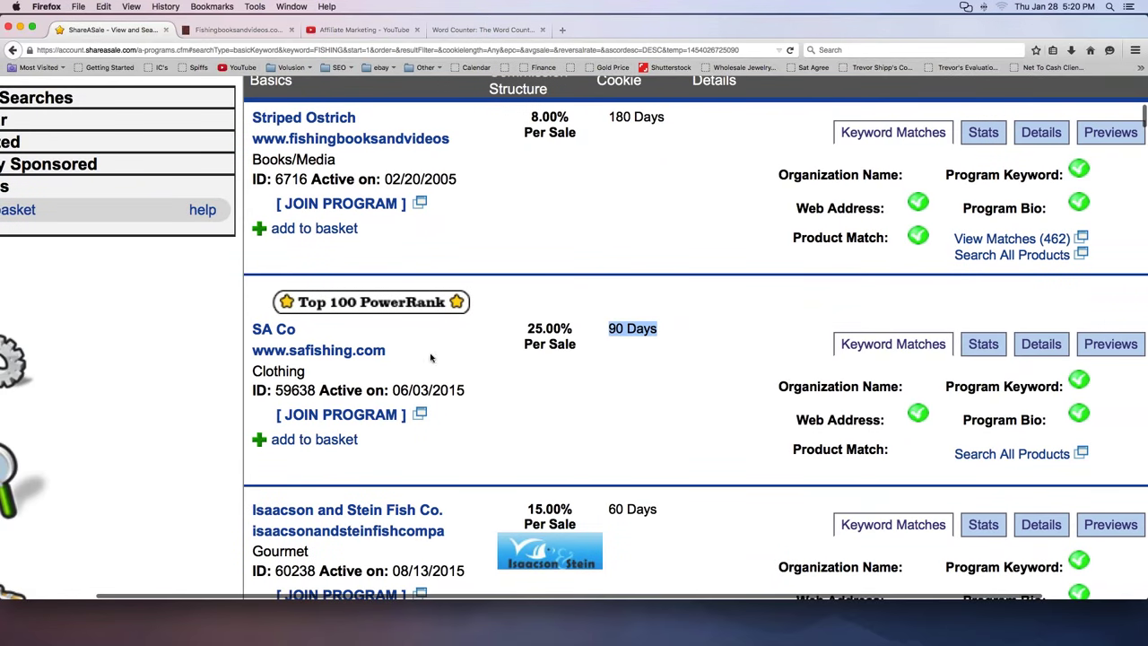
pyautogui.moveTo(319, 350)
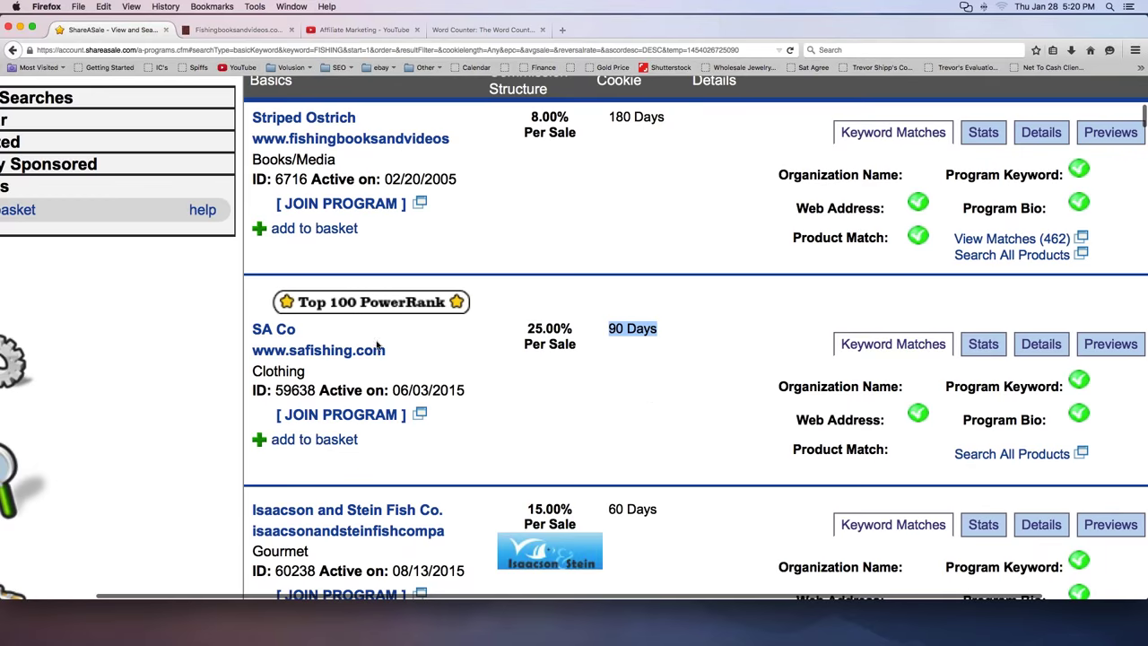
pyautogui.rightClick(318, 350)
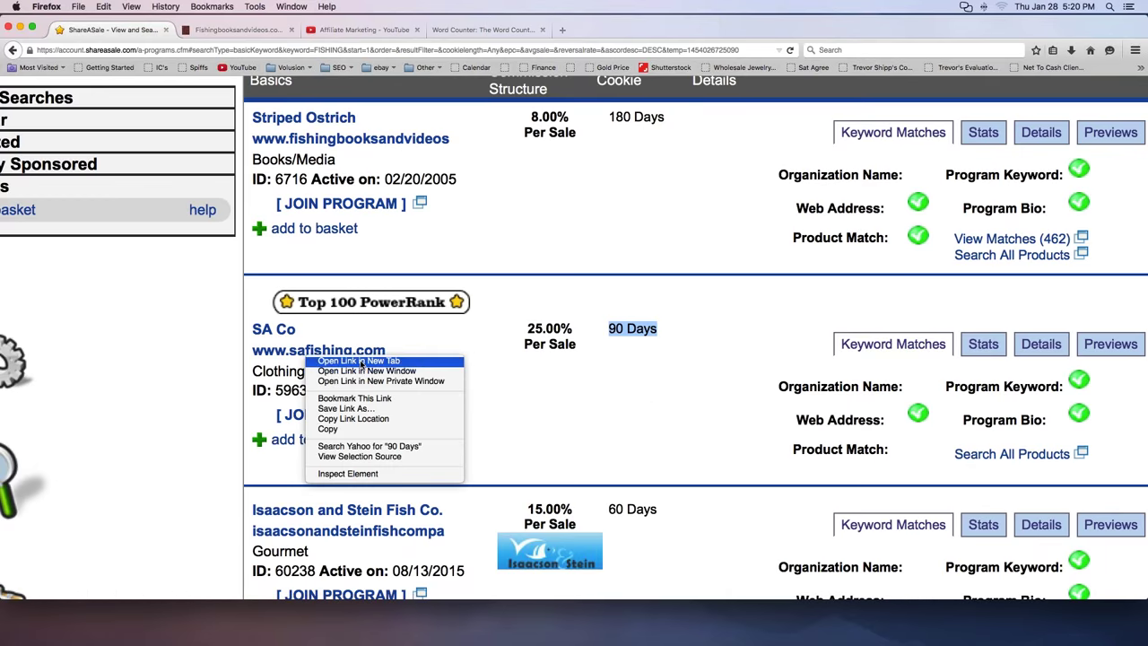
pyautogui.click(358, 358)
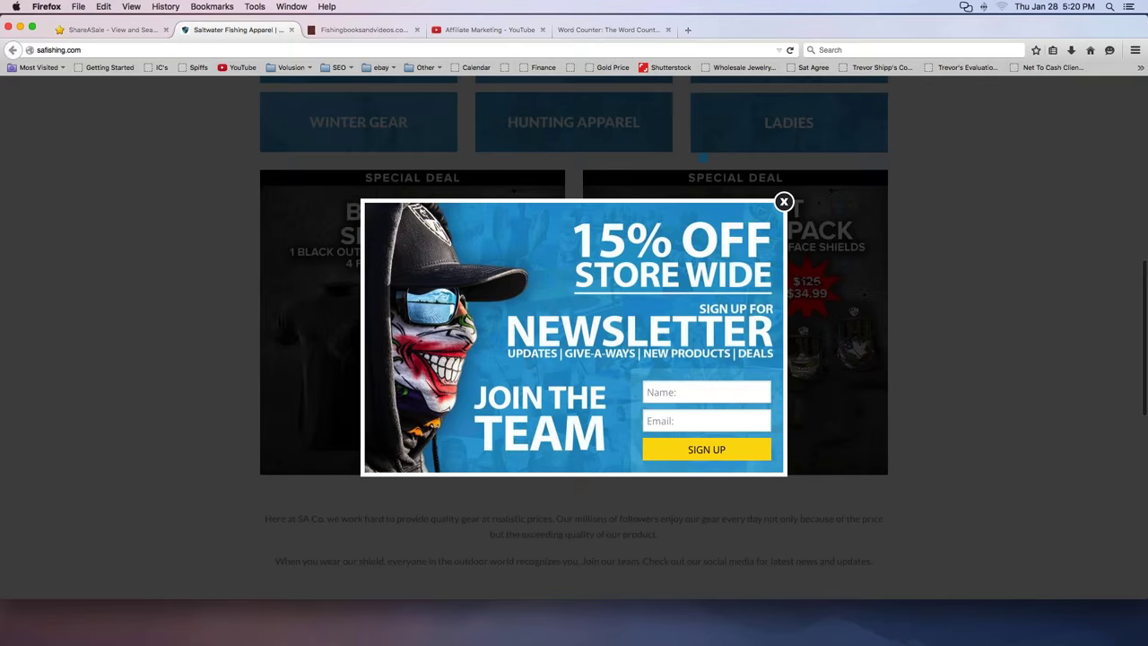
# Look past the newsletter pop-up on safishing.com, then return to the ShareASale results tab
pyautogui.scroll(-3)
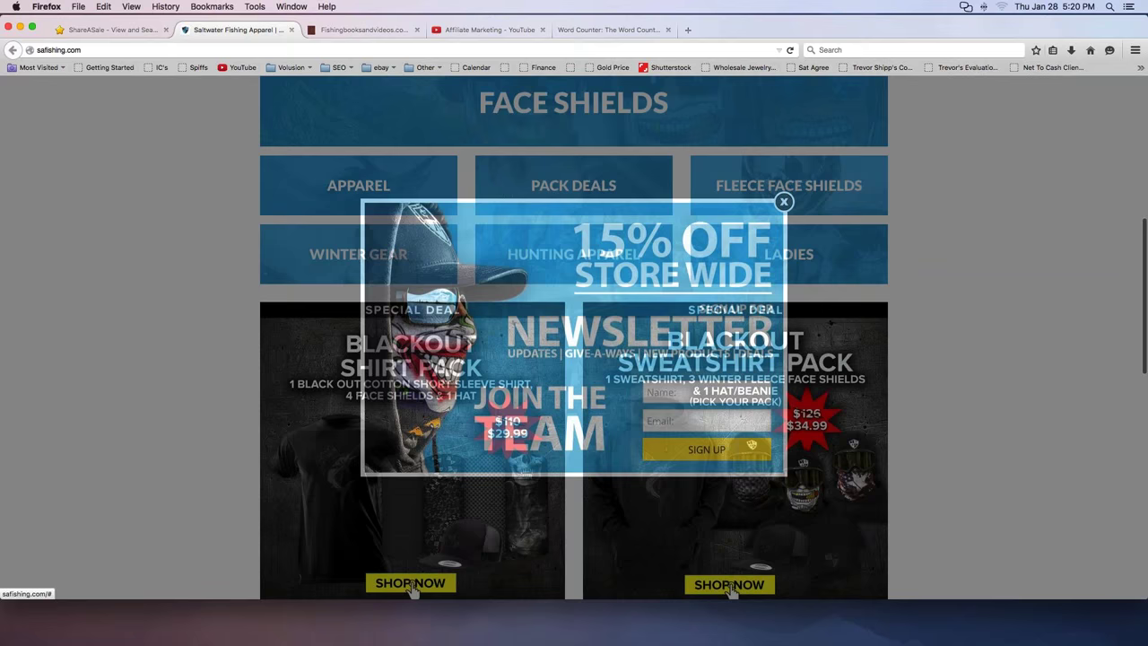
pyautogui.click(111, 28)
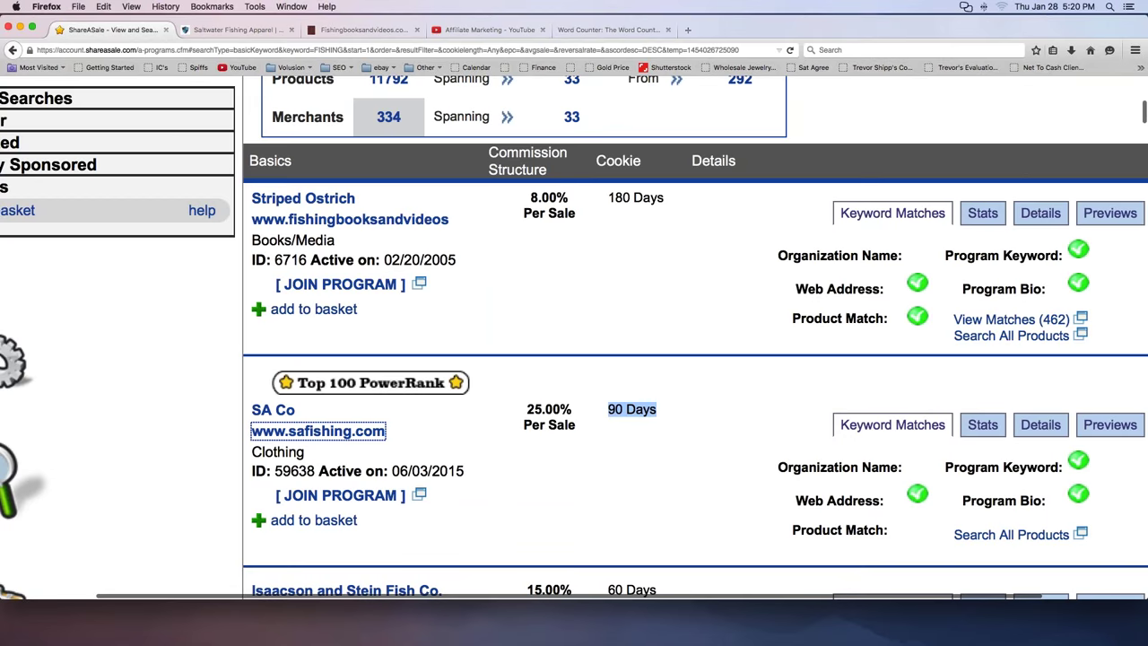
pyautogui.moveTo(339, 284)
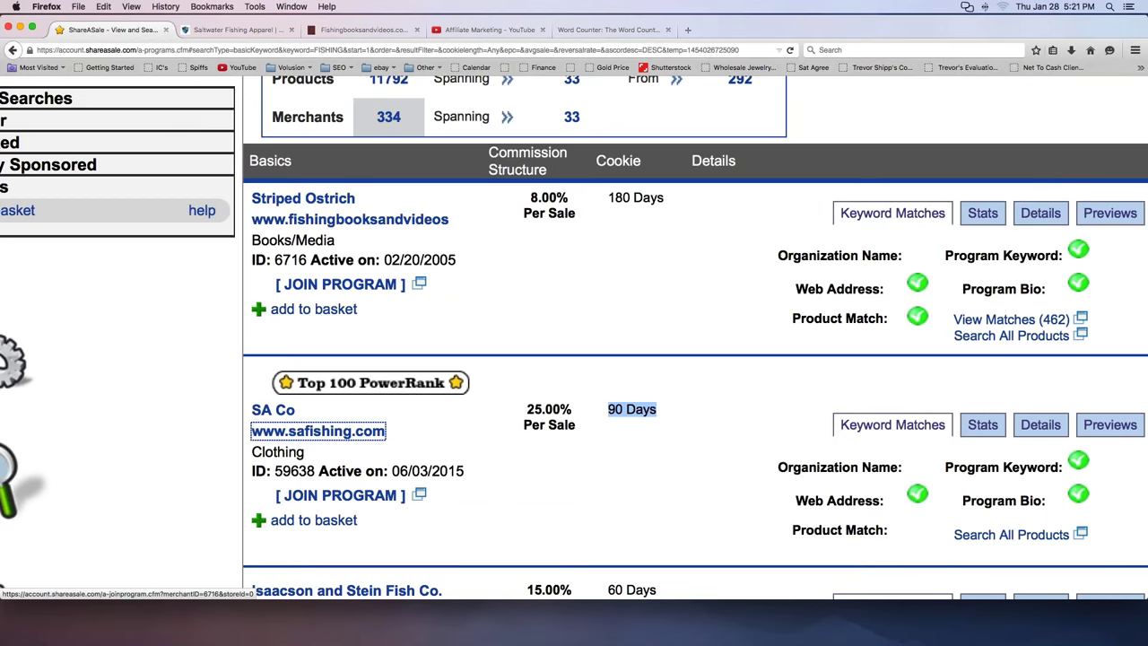
# Review SA Co's 25% commission and 90-day cookie in the fishing results, then switch tabs
pyautogui.scroll(-3)
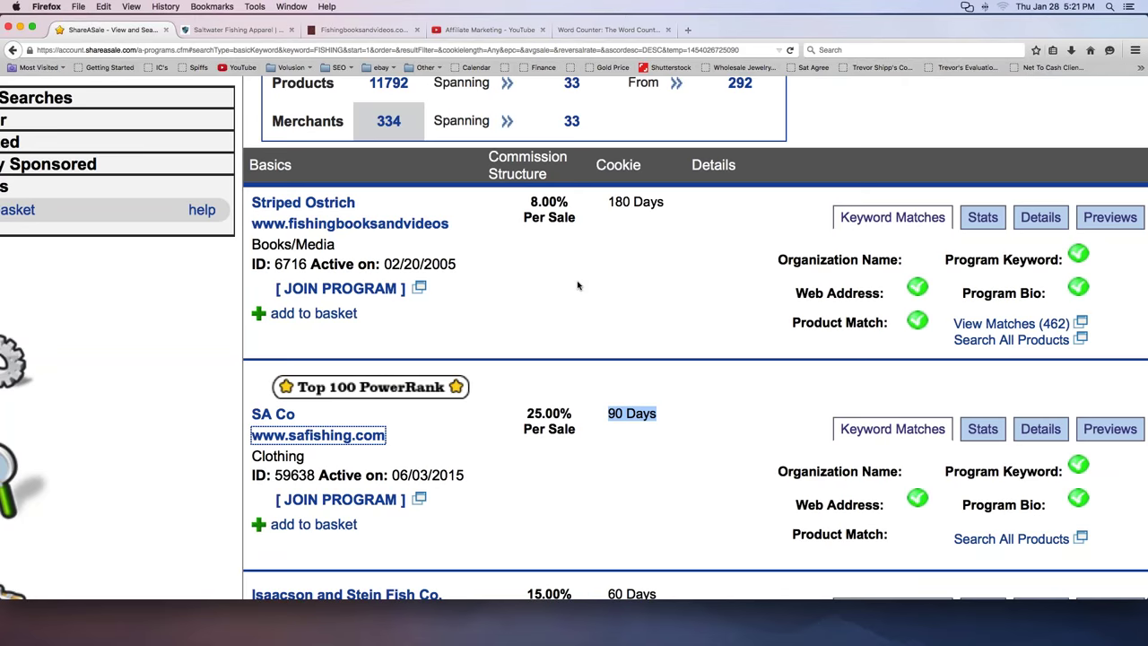
pyautogui.moveTo(481, 201)
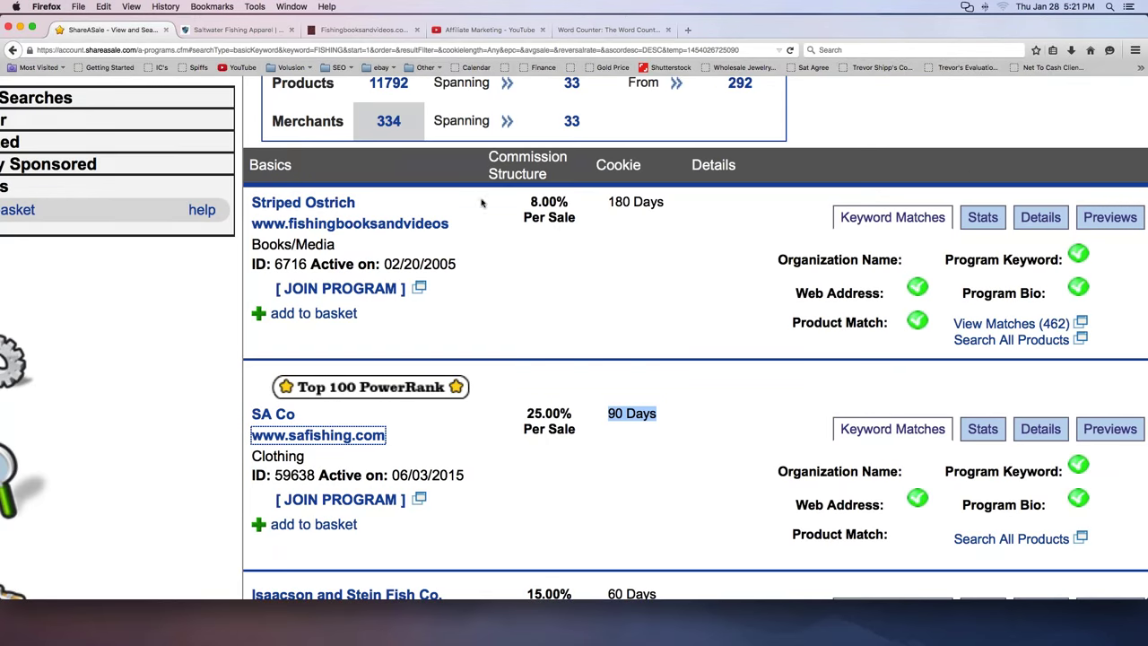
pyautogui.click(362, 29)
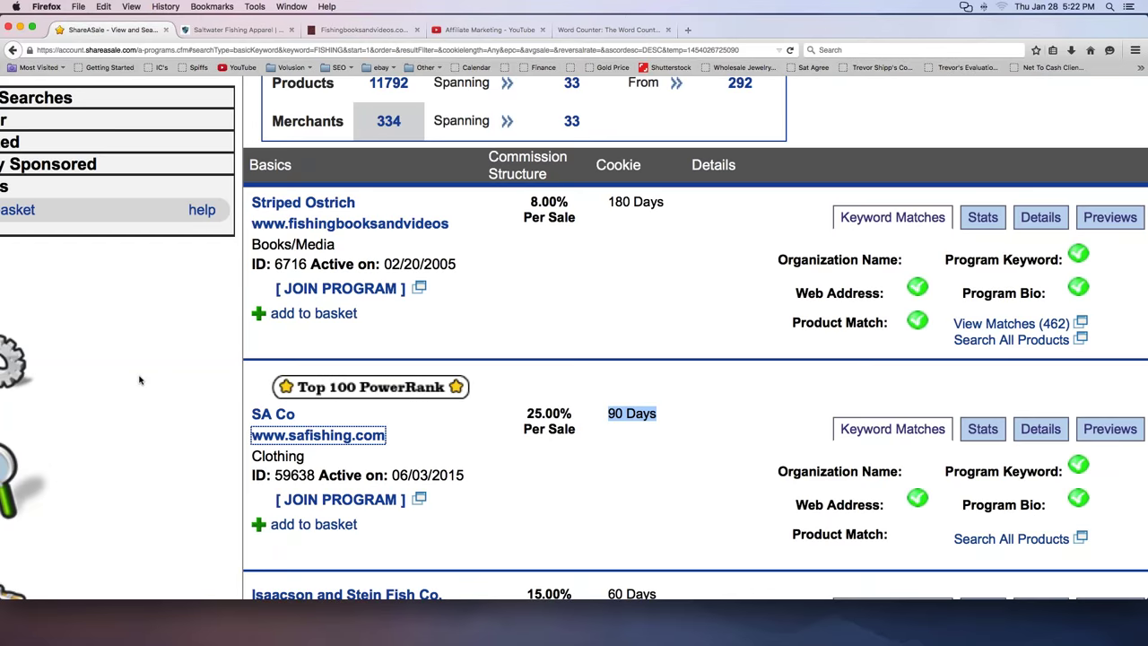
pyautogui.moveTo(628, 230)
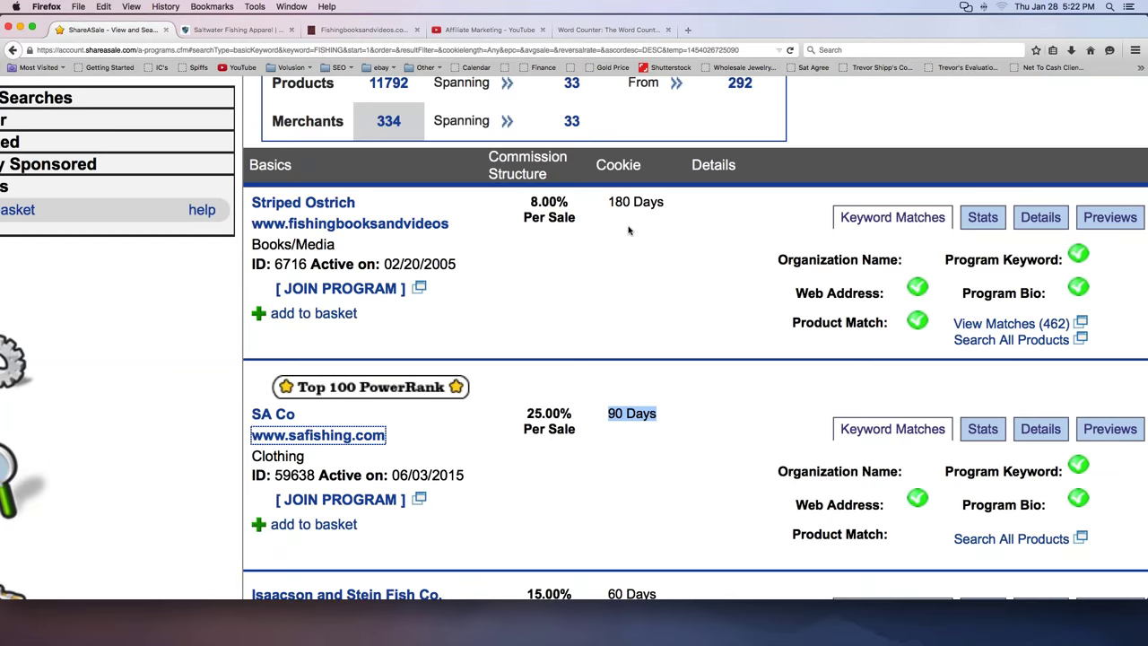
pyautogui.scroll(-3)
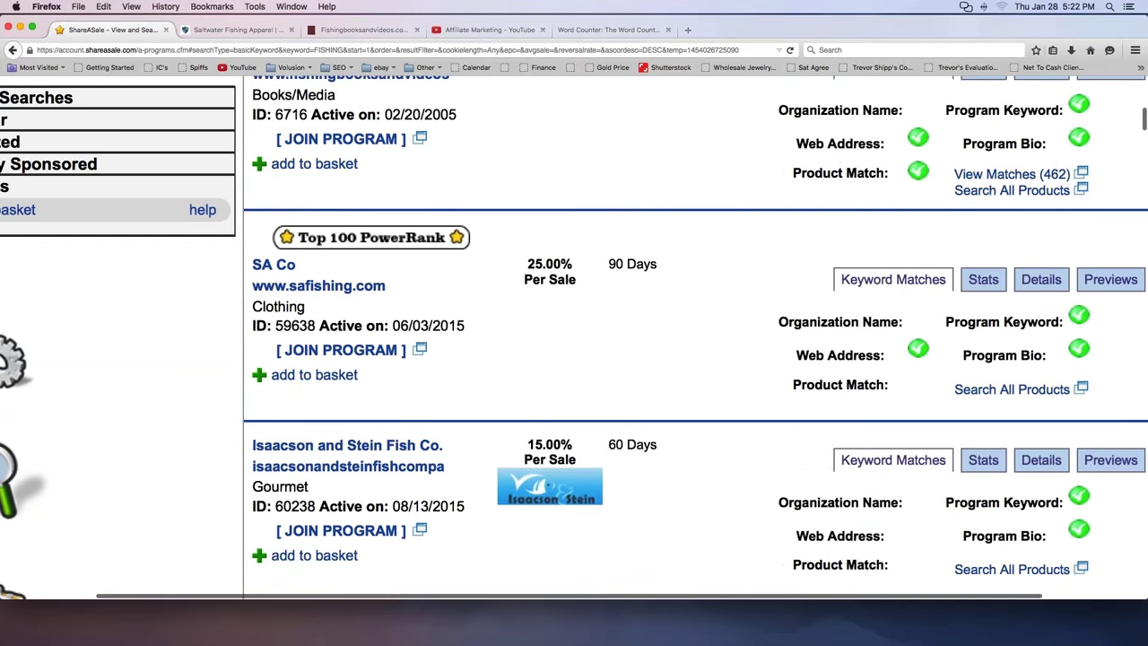
pyautogui.scroll(-3)
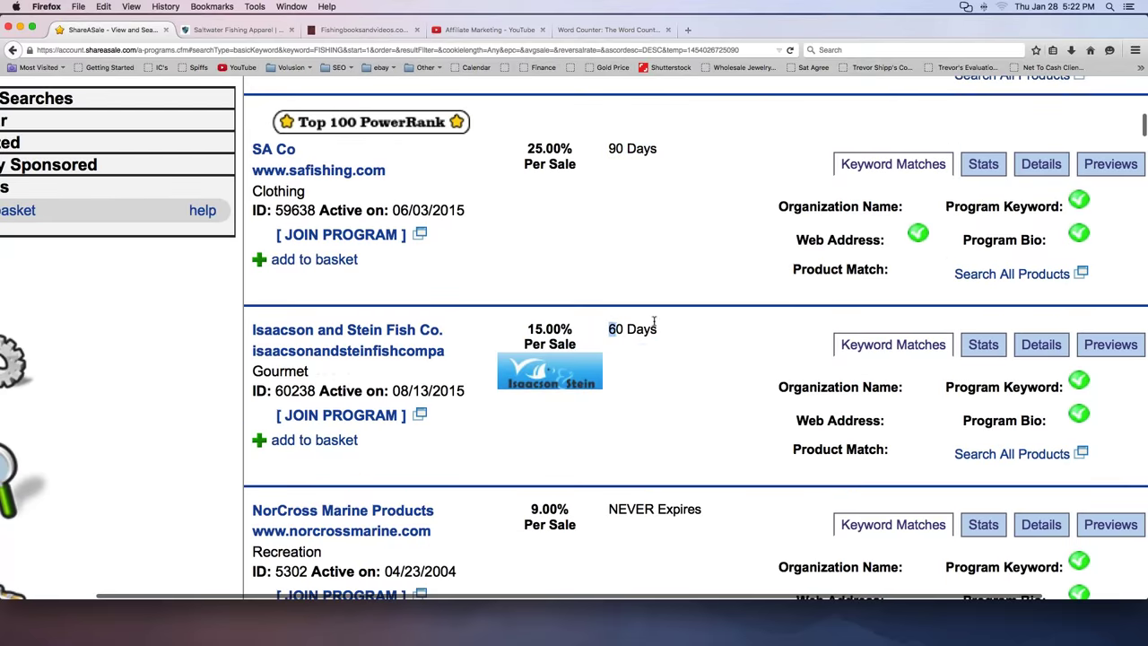
pyautogui.scroll(-3)
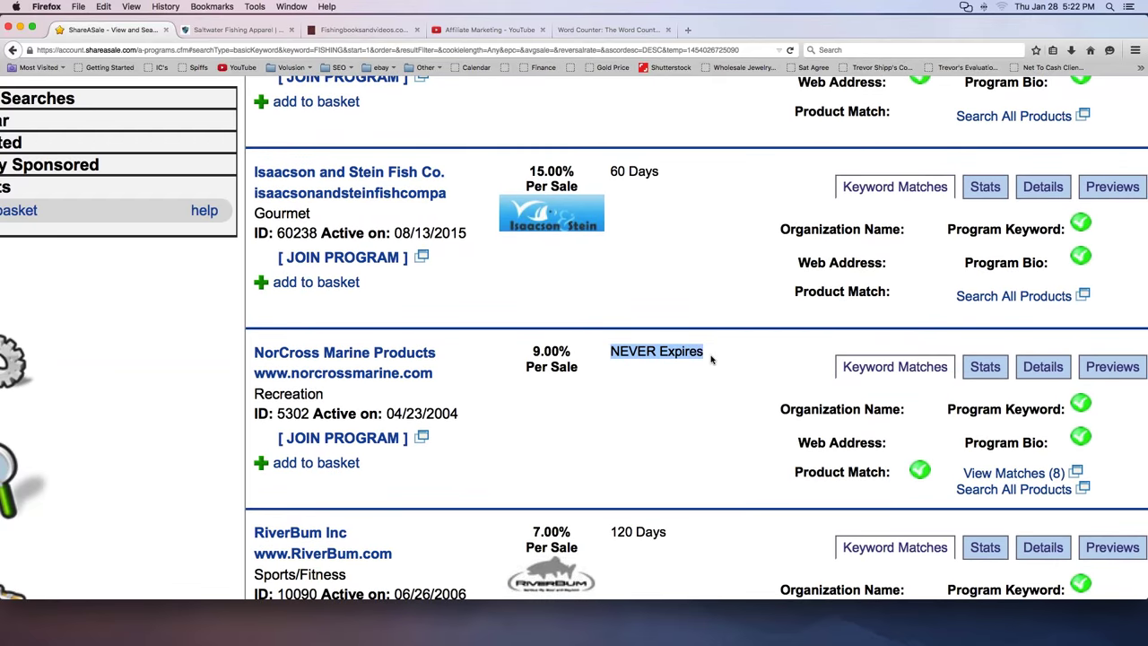
pyautogui.scroll(-3)
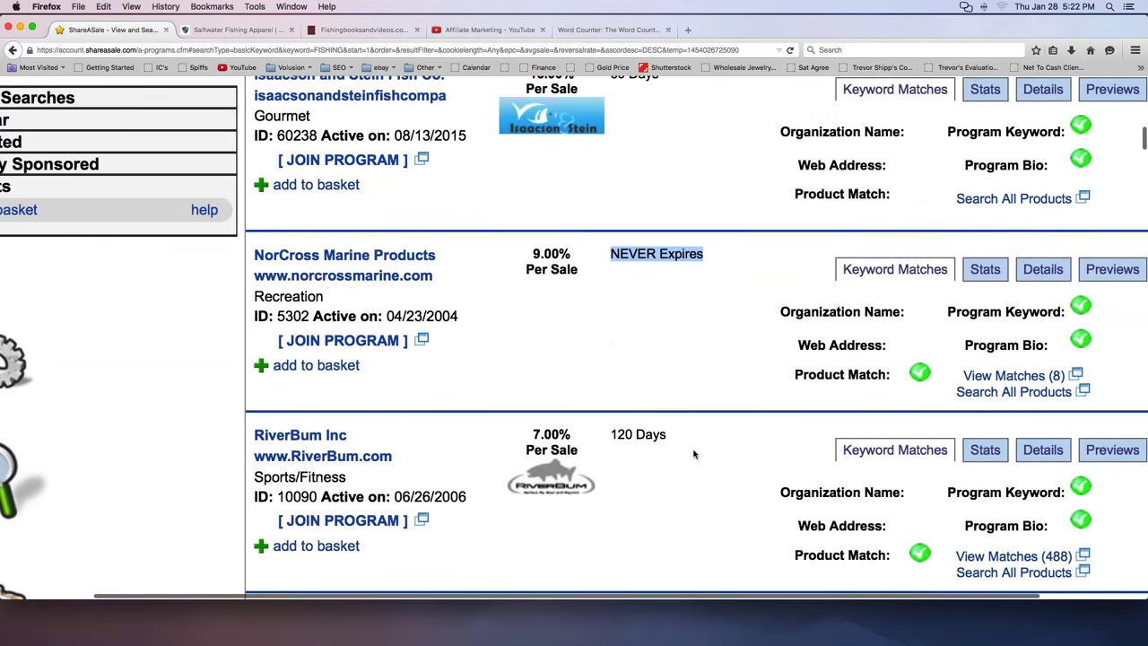
pyautogui.scroll(-3)
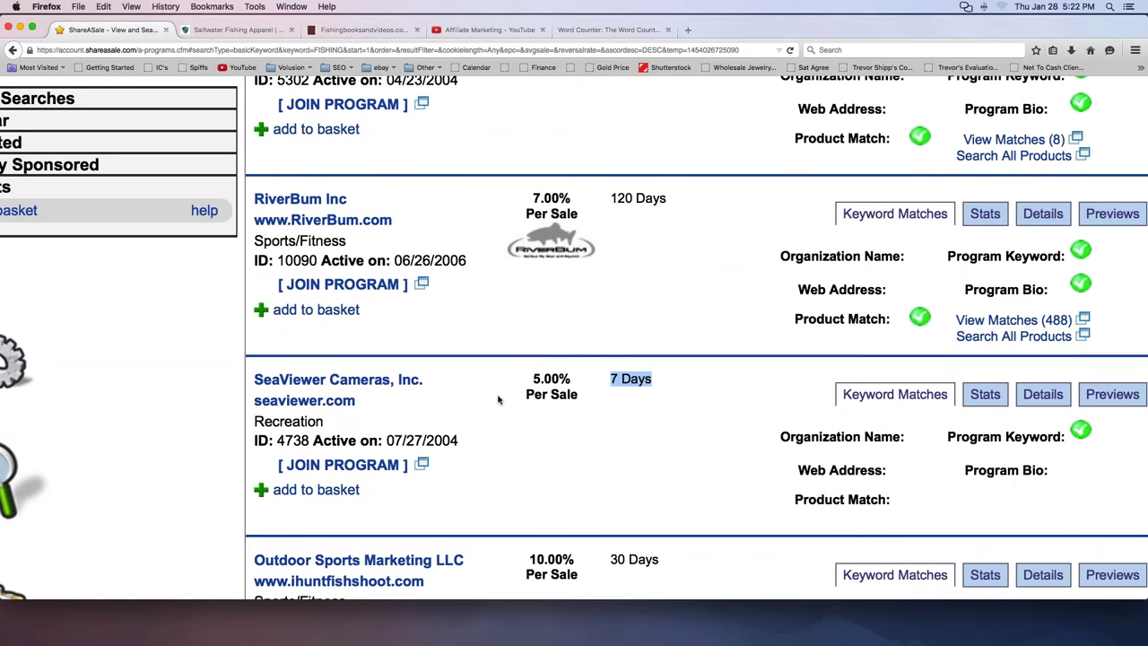
pyautogui.moveTo(541, 452)
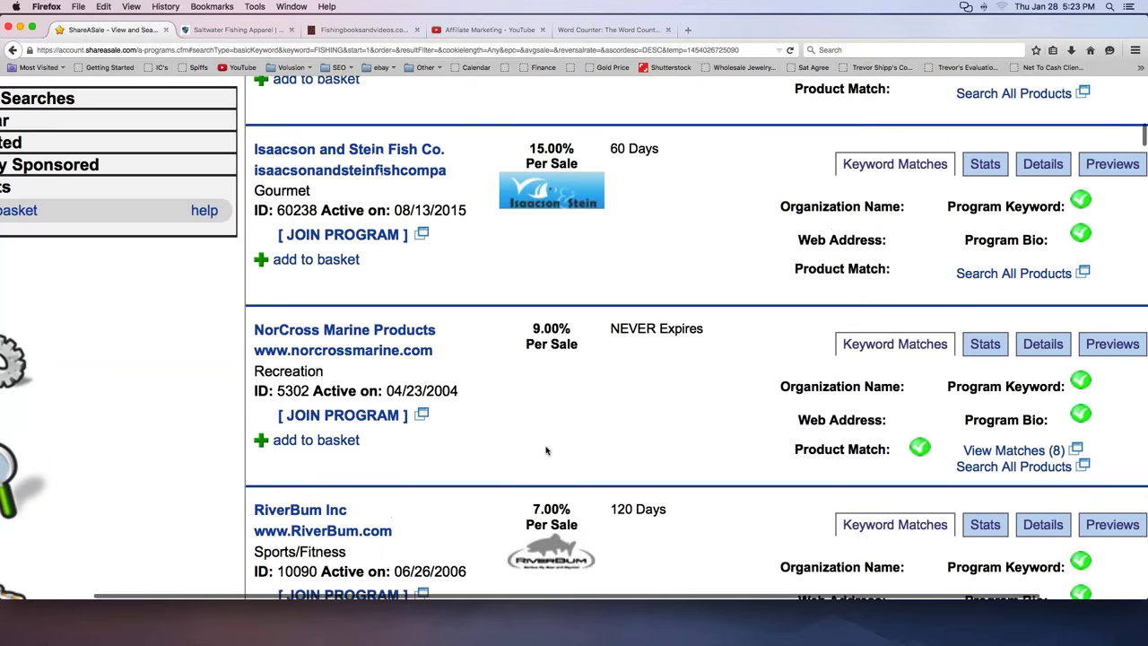
pyautogui.scroll(-3)
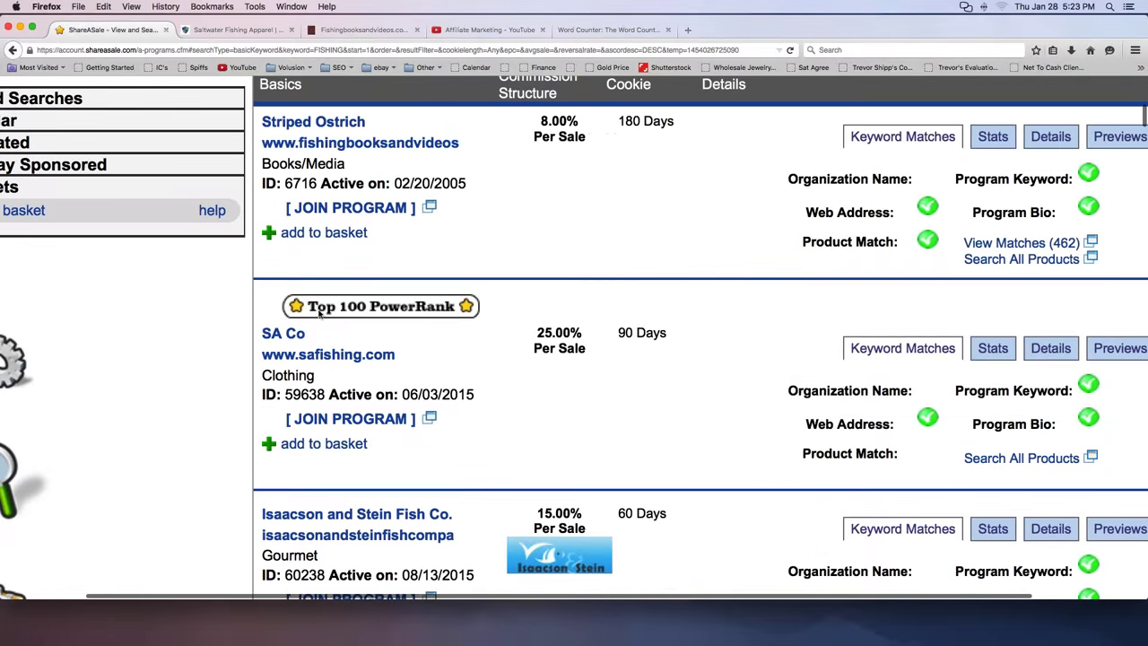
pyautogui.click(348, 418)
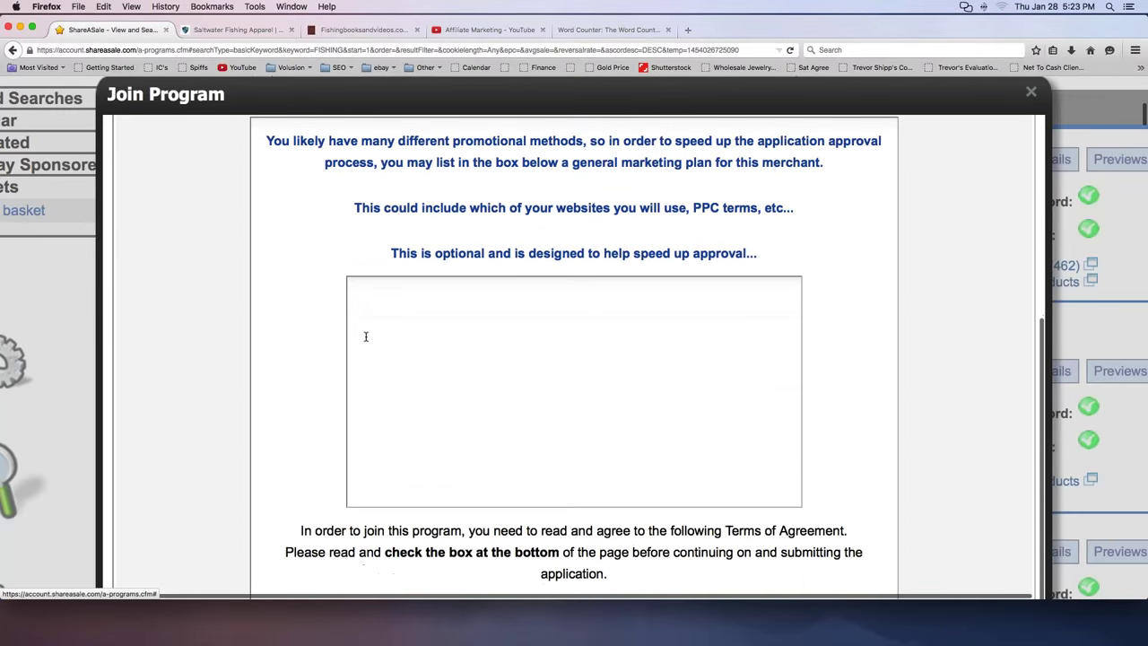
pyautogui.scroll(-3)
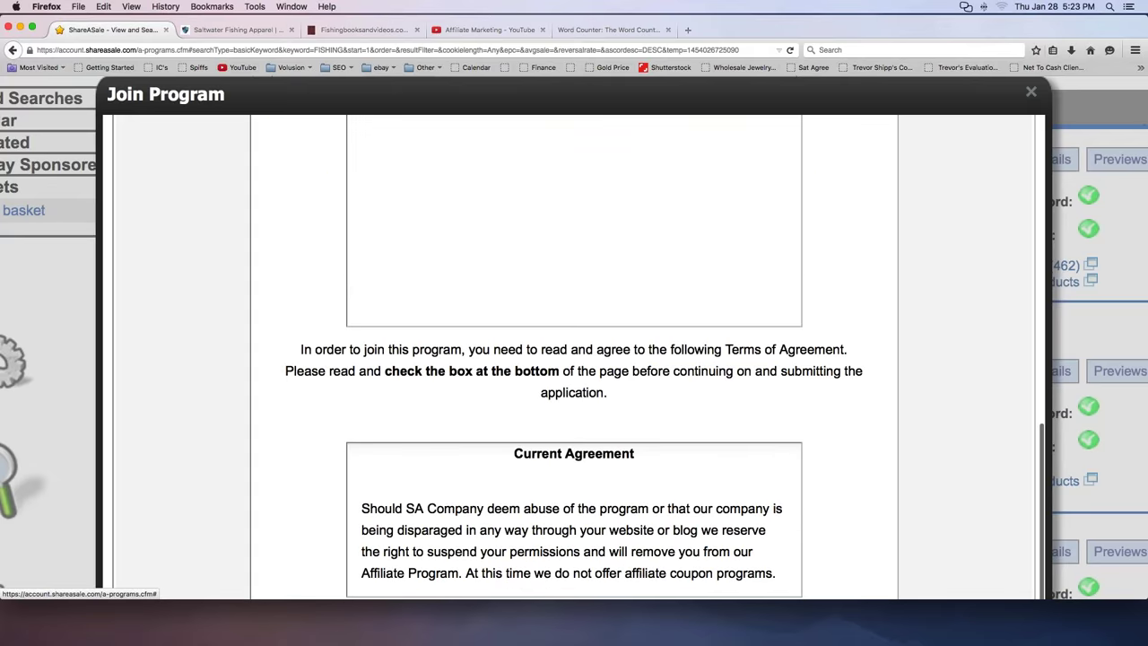
pyautogui.scroll(-3)
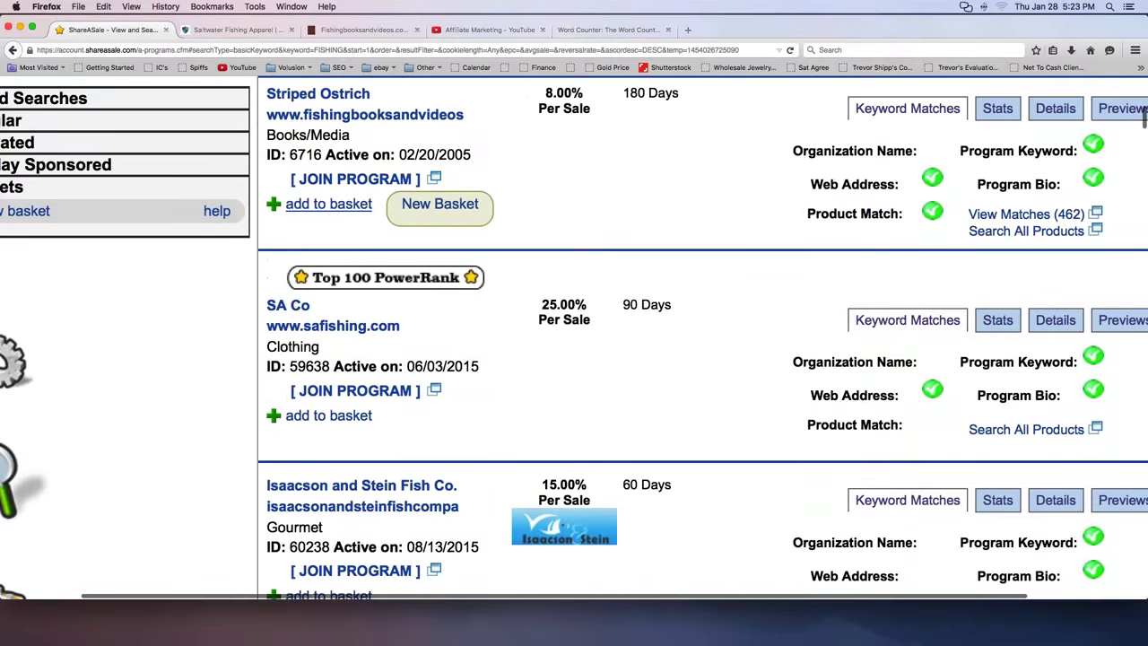
# Scroll the fishing results down to DeadwoodKnives with its 11% commission and 180-day cookie
pyautogui.scroll(-3)
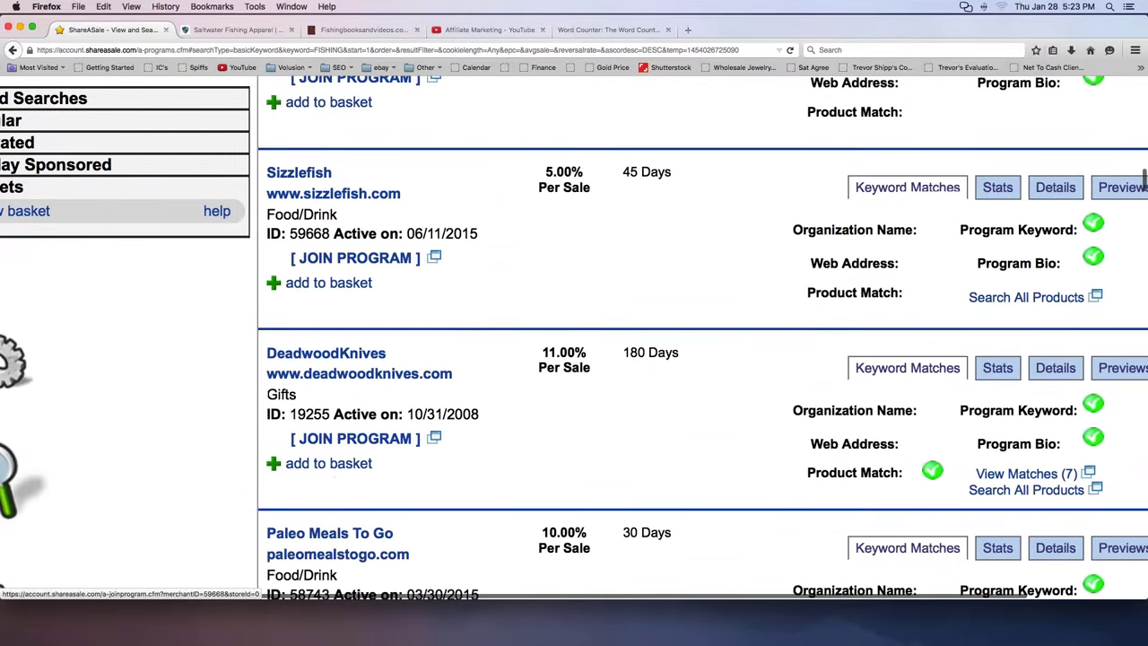
pyautogui.scroll(-3)
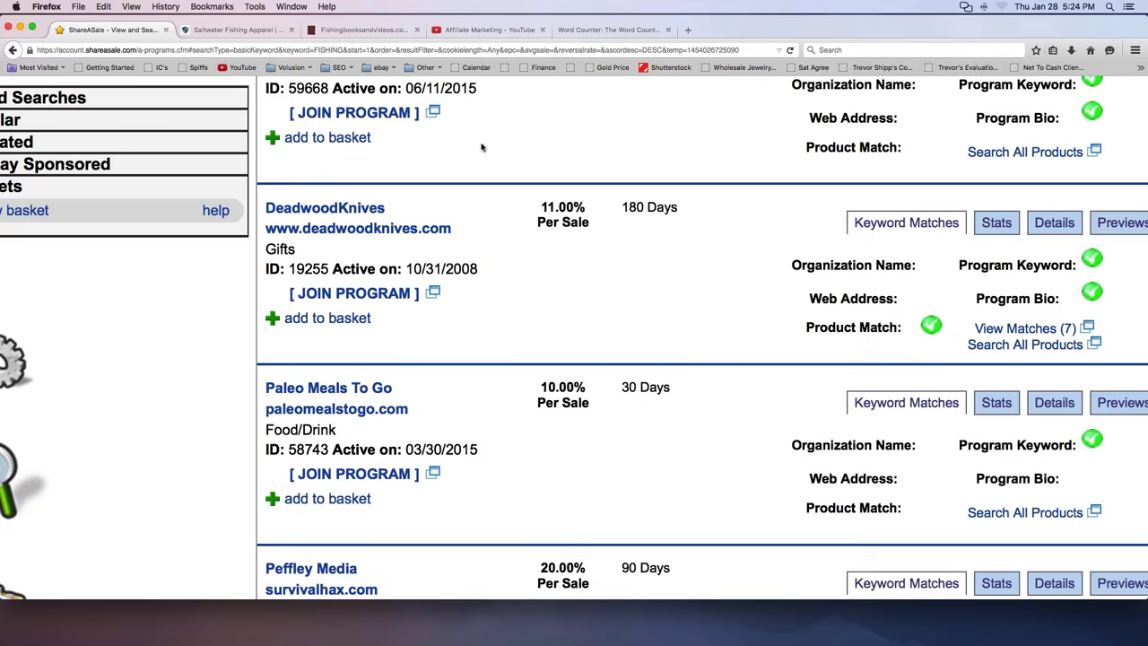
pyautogui.scroll(-3)
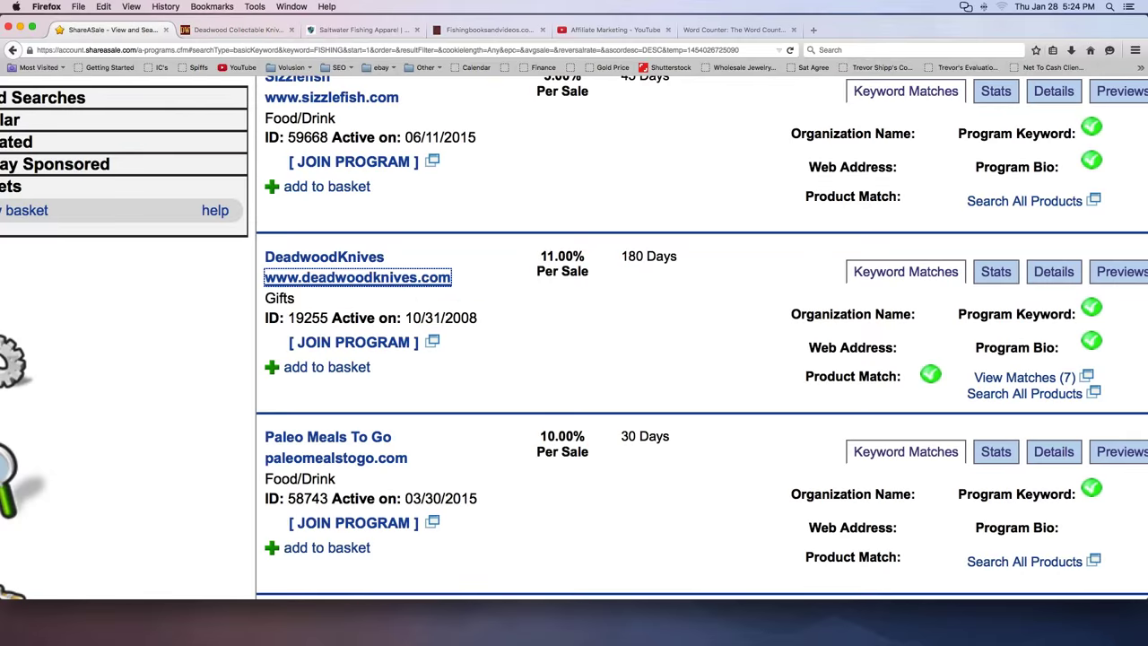
pyautogui.moveTo(649, 255)
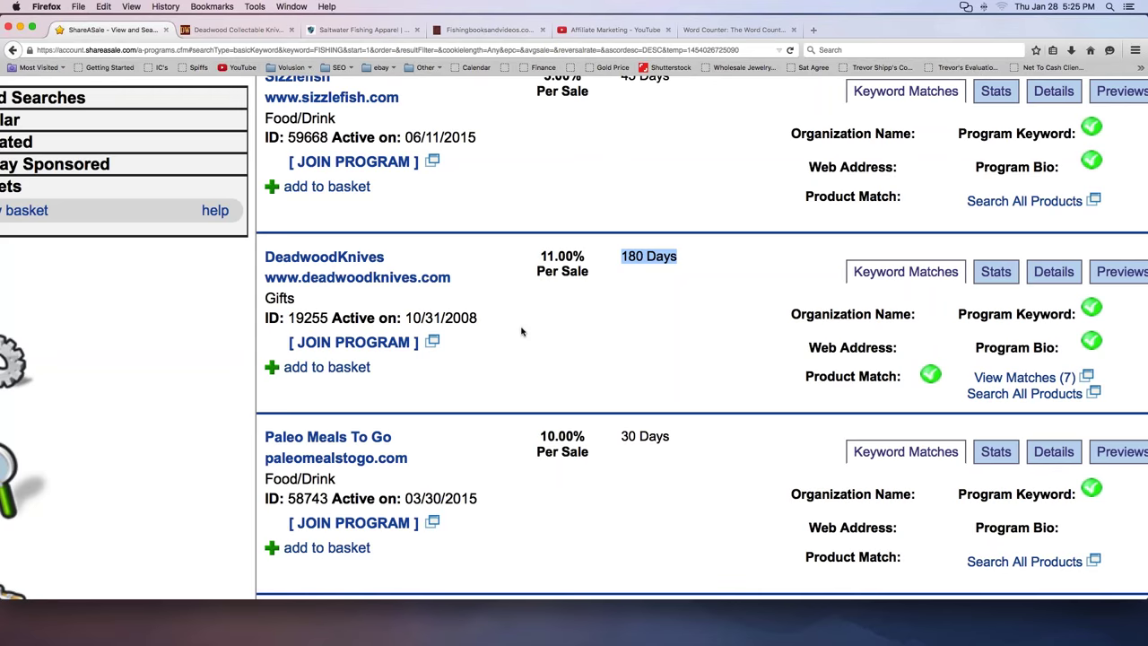
pyautogui.moveTo(356, 276)
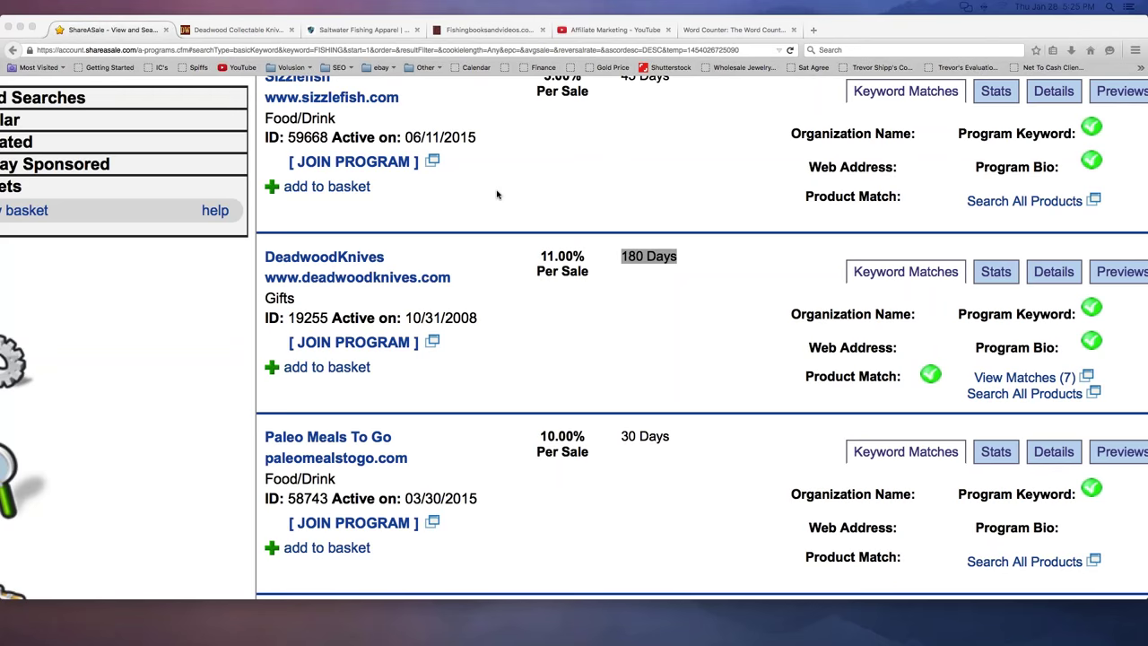
pyautogui.moveTo(178, 342)
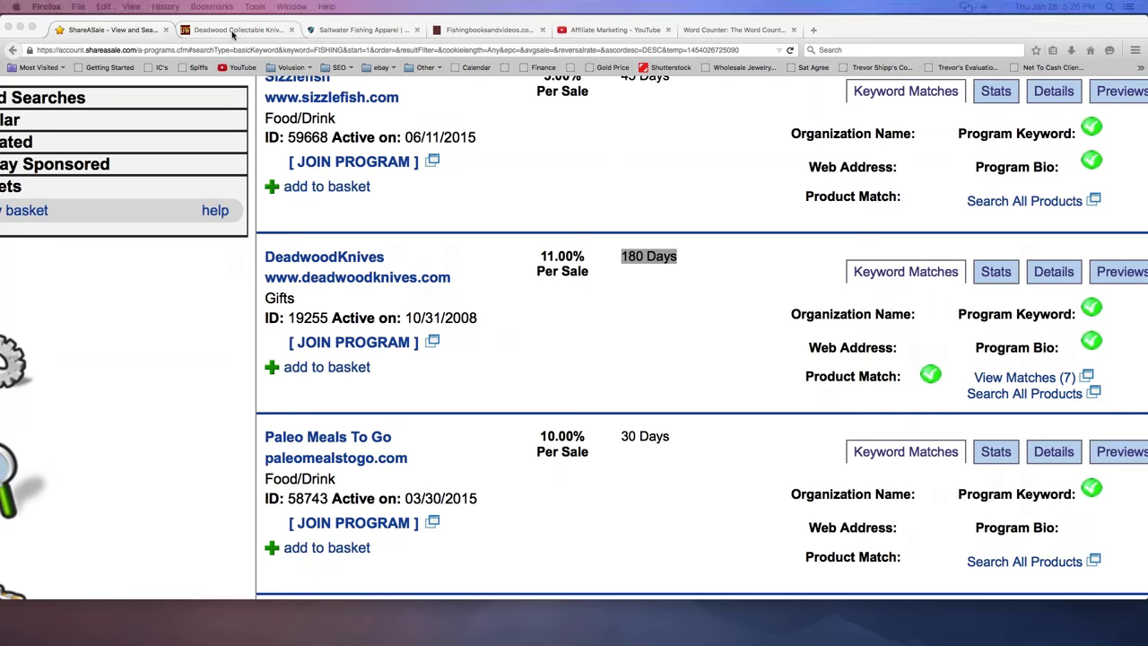
pyautogui.click(235, 29)
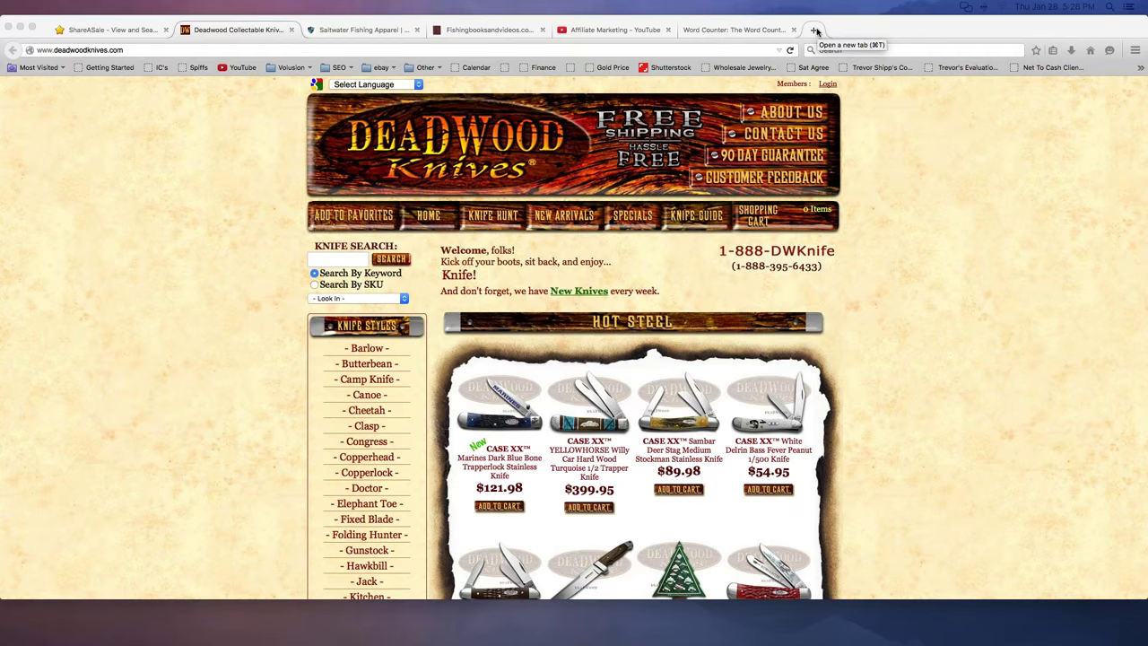
# Return from the Deadwood Knives store to the ShareASale merchant results tab
pyautogui.click(107, 29)
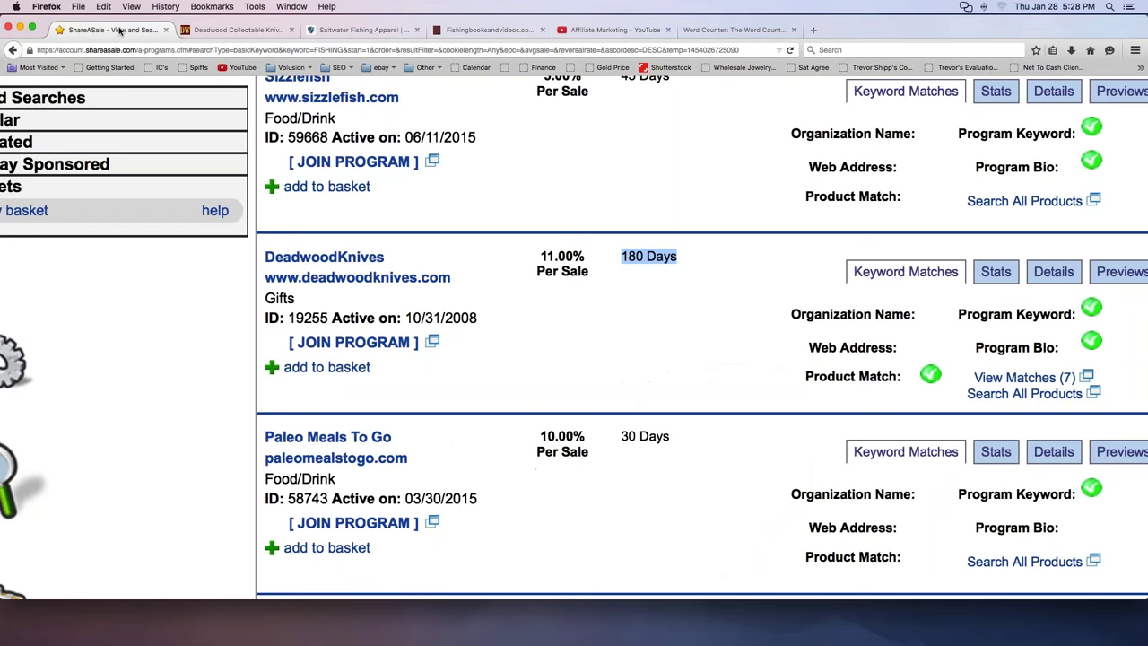
pyautogui.moveTo(649, 256)
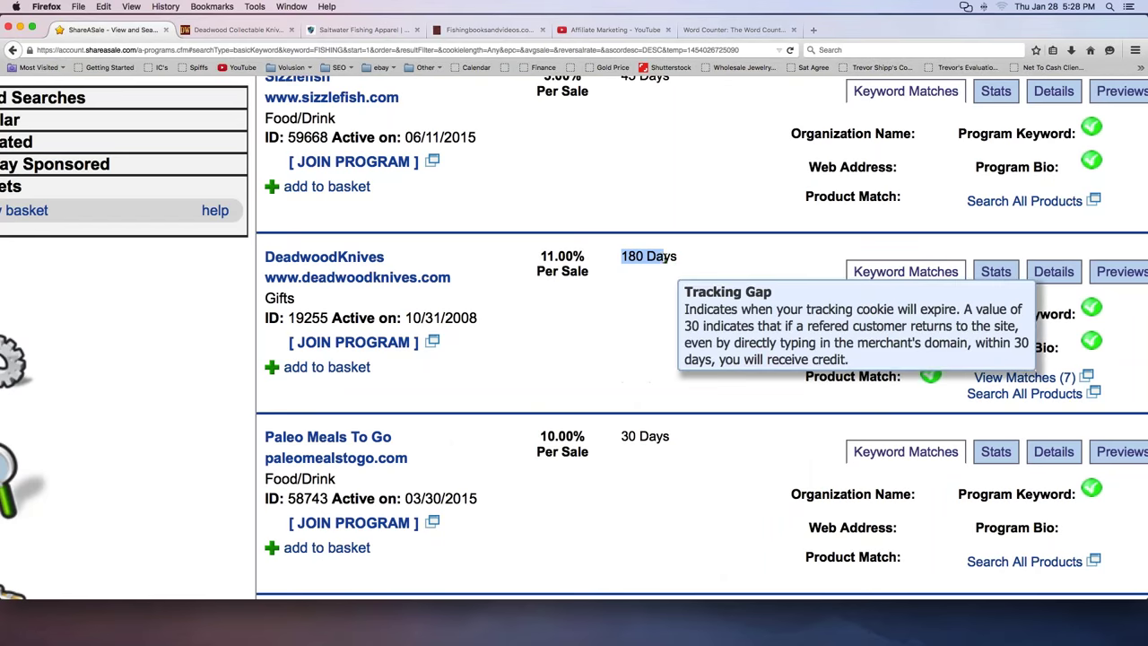
pyautogui.moveTo(611, 256)
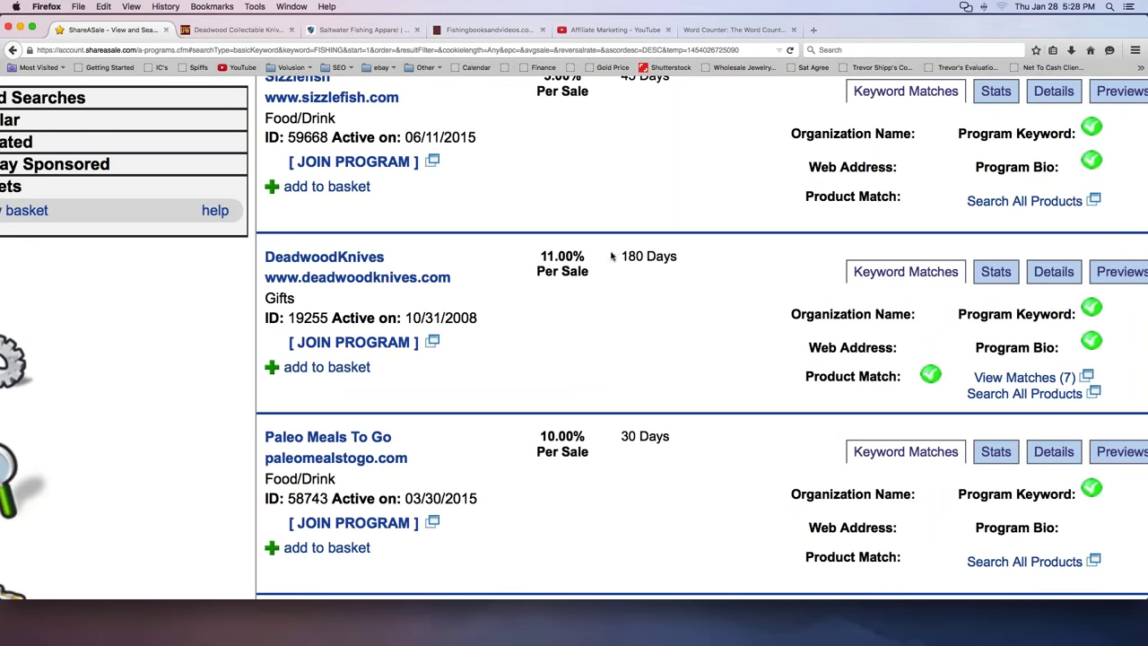
pyautogui.moveTo(649, 256)
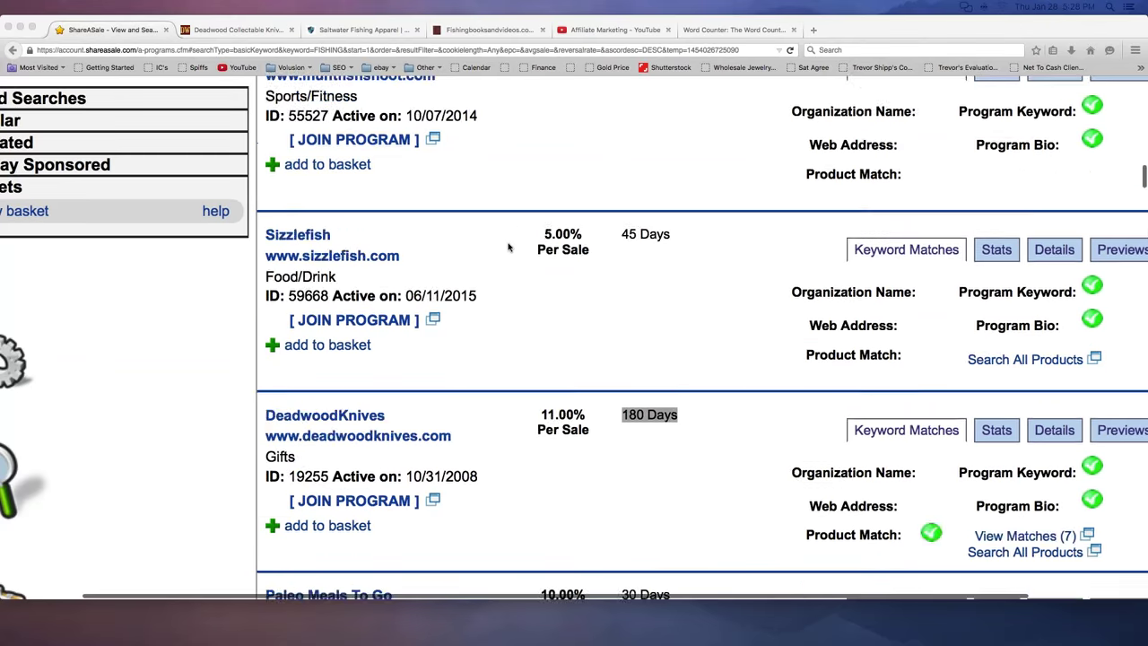
# Scroll through the FISHING merchant results reviewing commissions and cookie durations
pyautogui.scroll(-3)
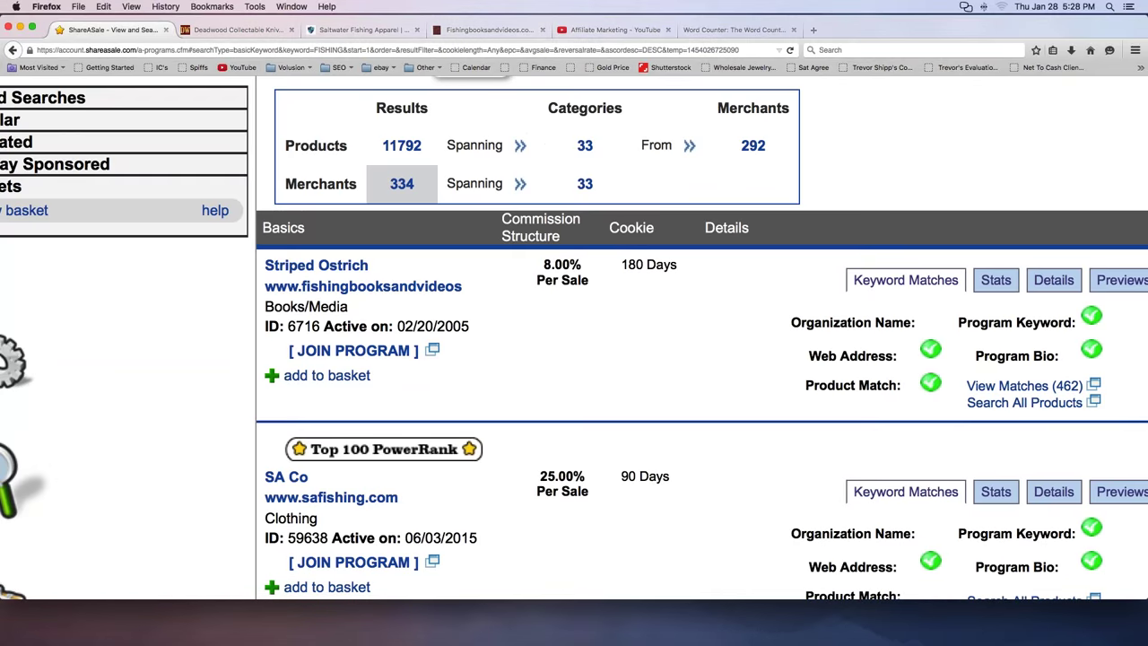
pyautogui.moveTo(681, 308)
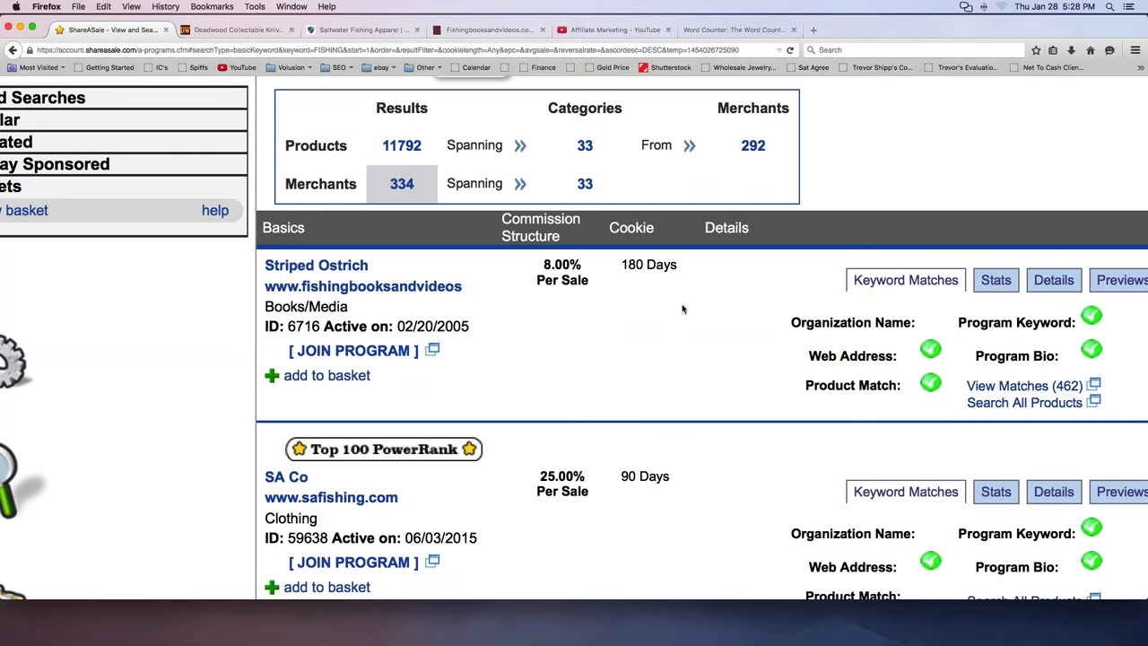
pyautogui.moveTo(681, 309)
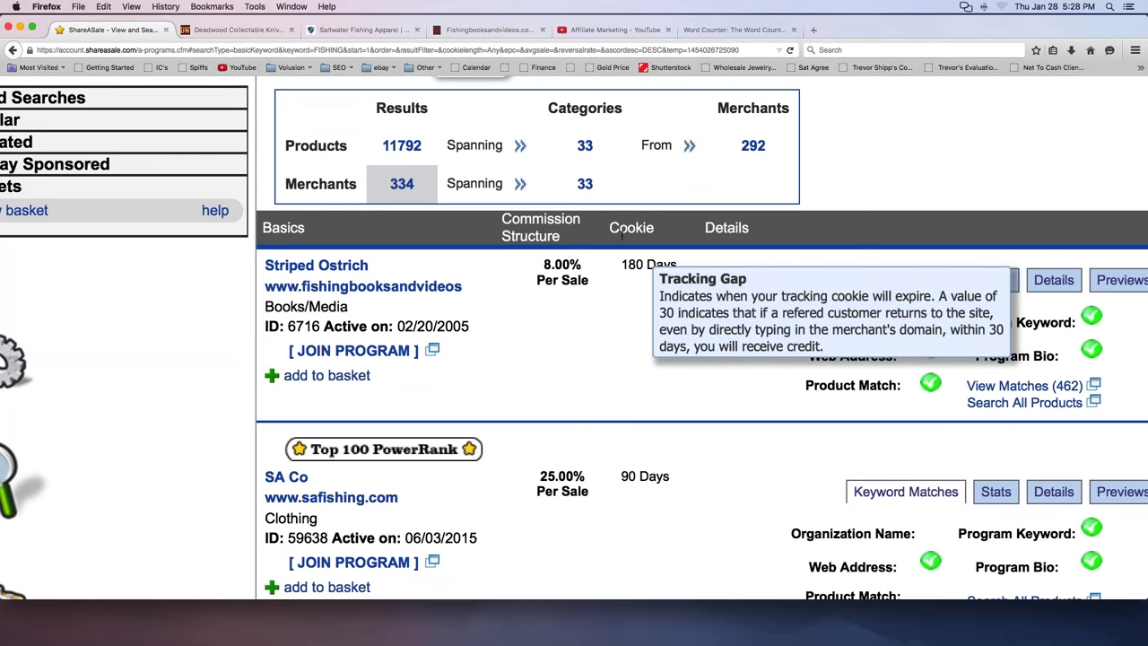
pyautogui.moveTo(631, 285)
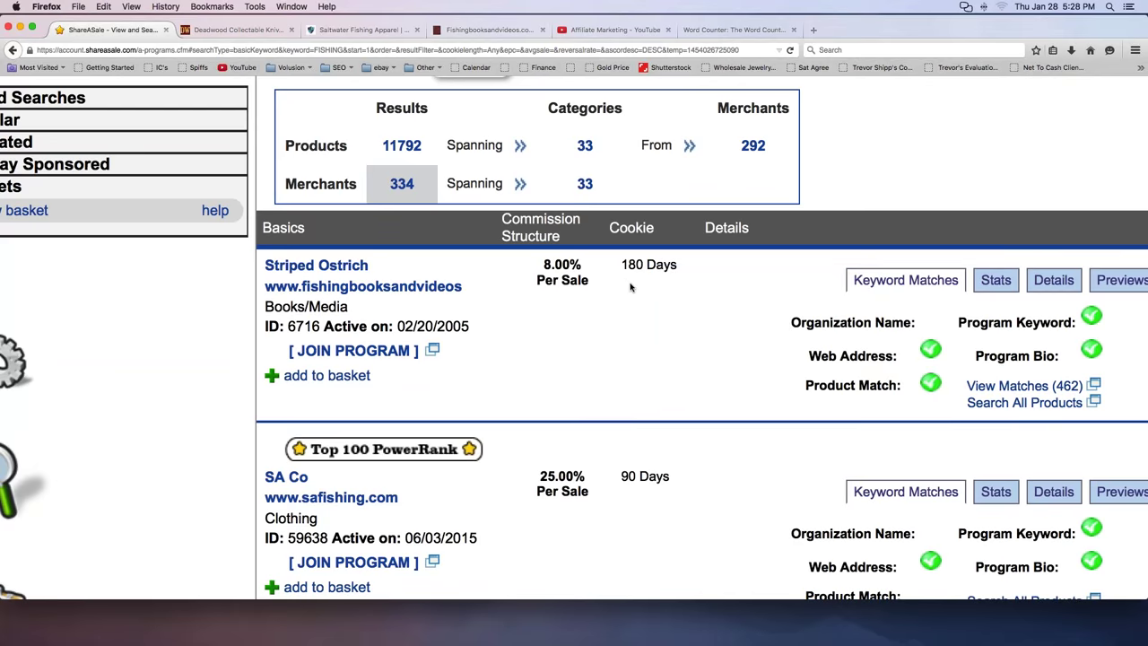
pyautogui.moveTo(383, 266)
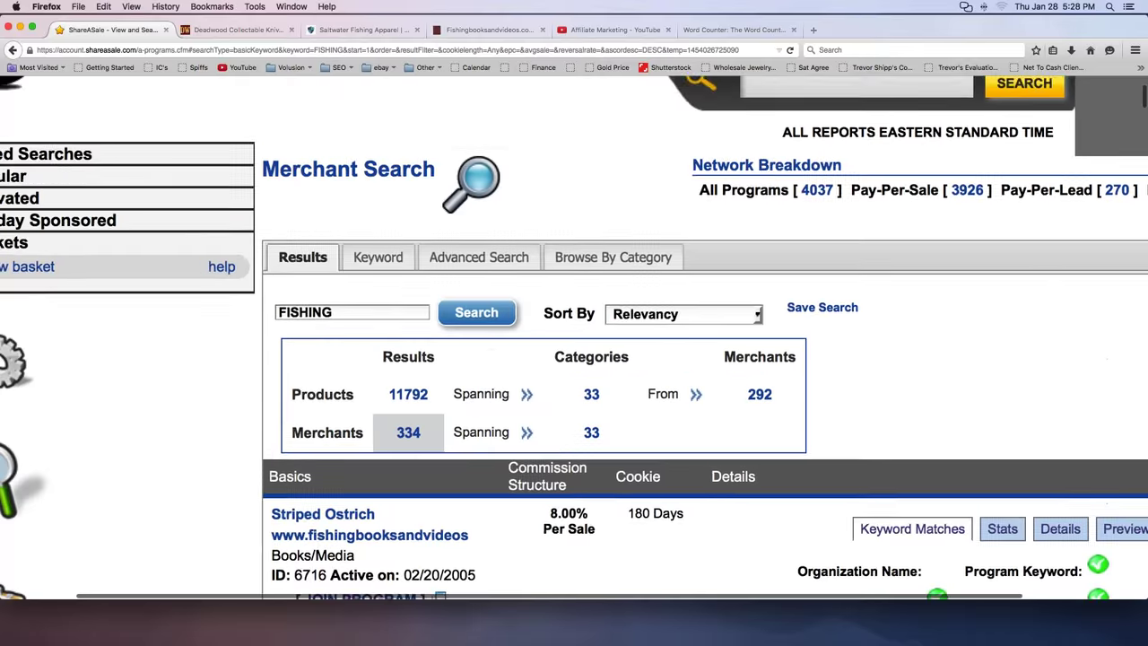
pyautogui.scroll(-3)
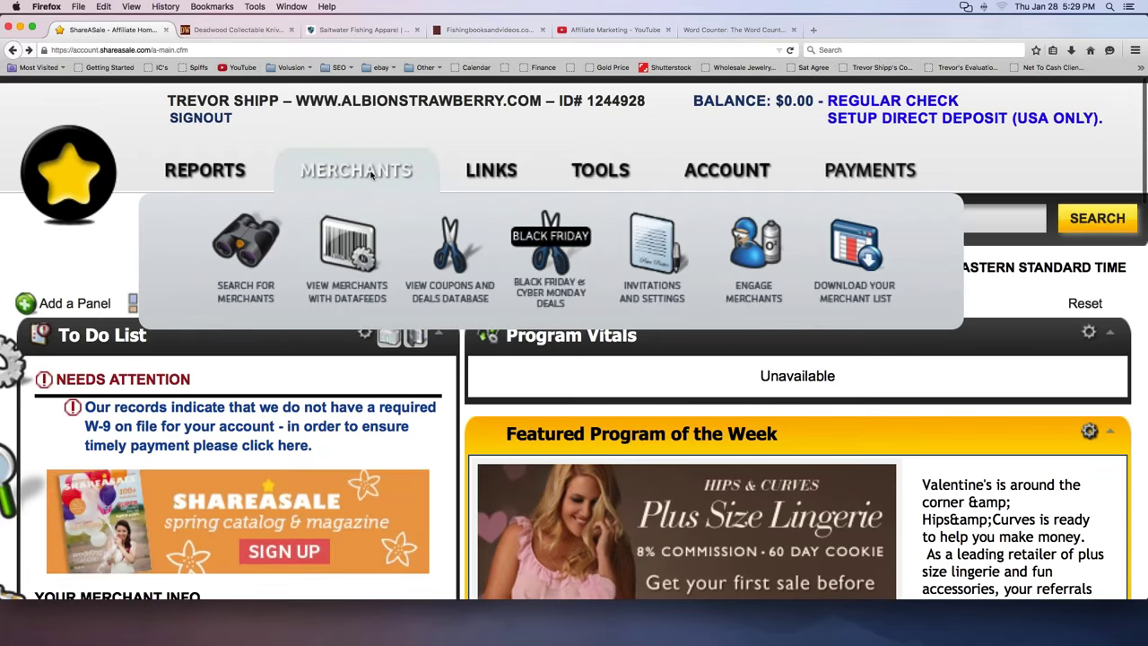
pyautogui.moveTo(244, 251)
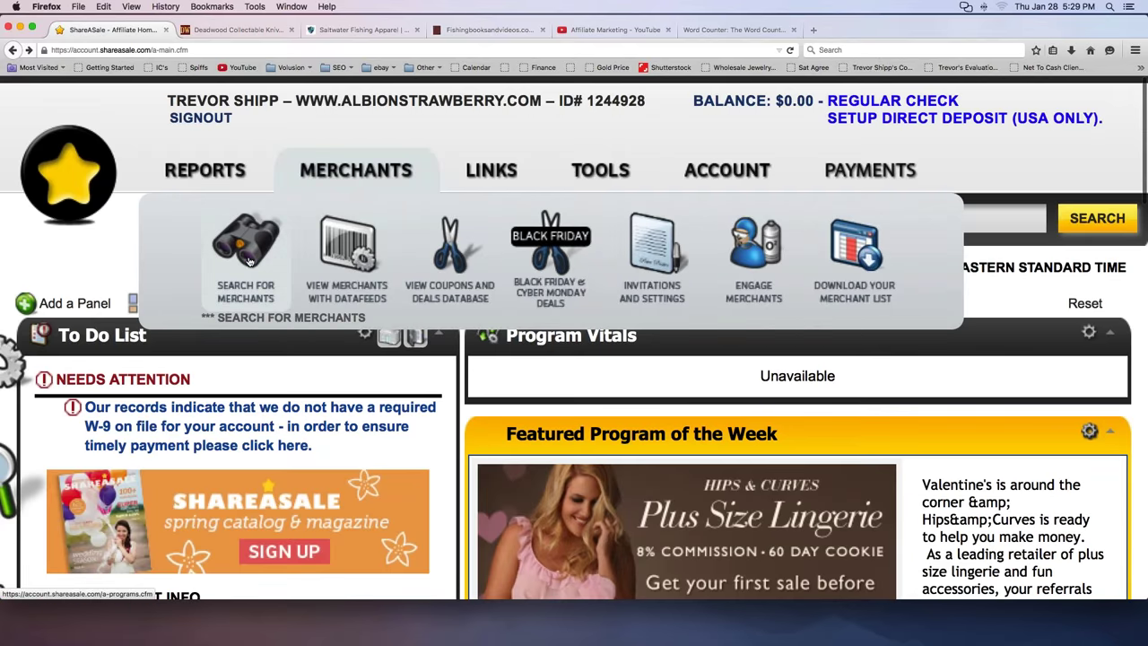
# Load a fresh Merchant Search page from the Merchants menu with an empty keyword box
pyautogui.click(244, 260)
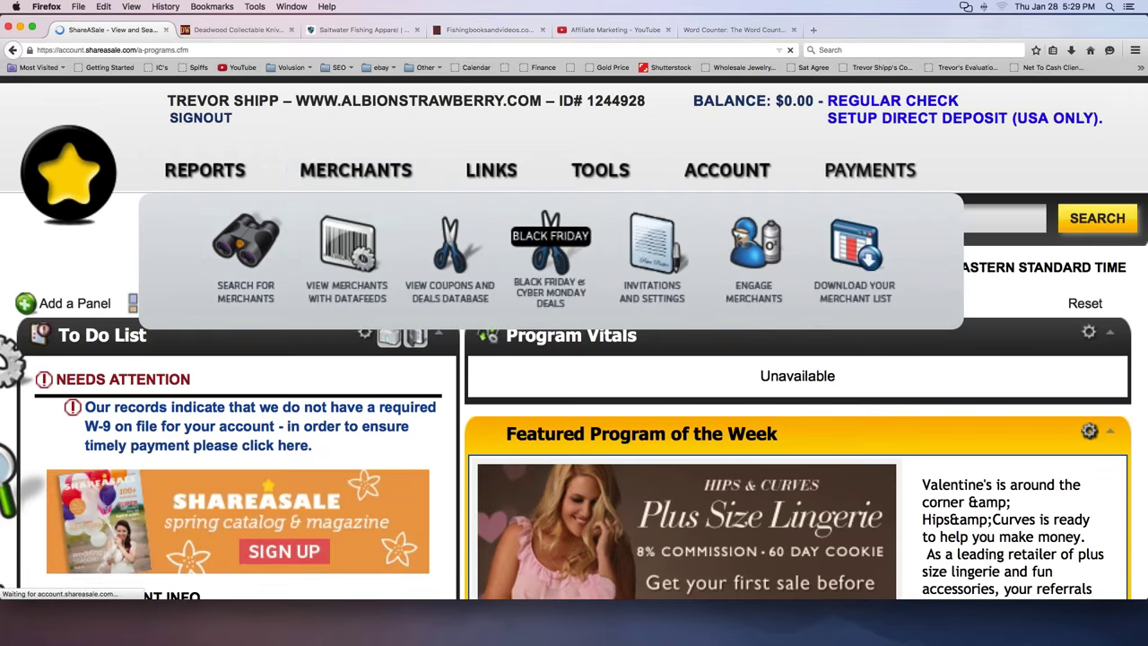
pyautogui.click(204, 169)
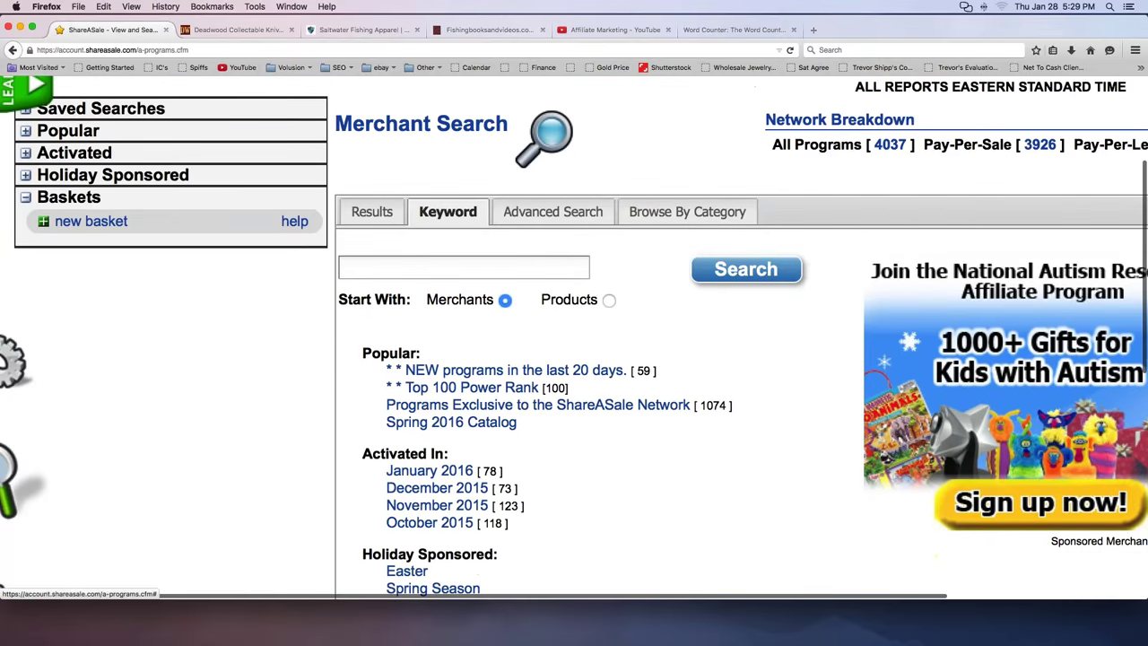
pyautogui.scroll(-3)
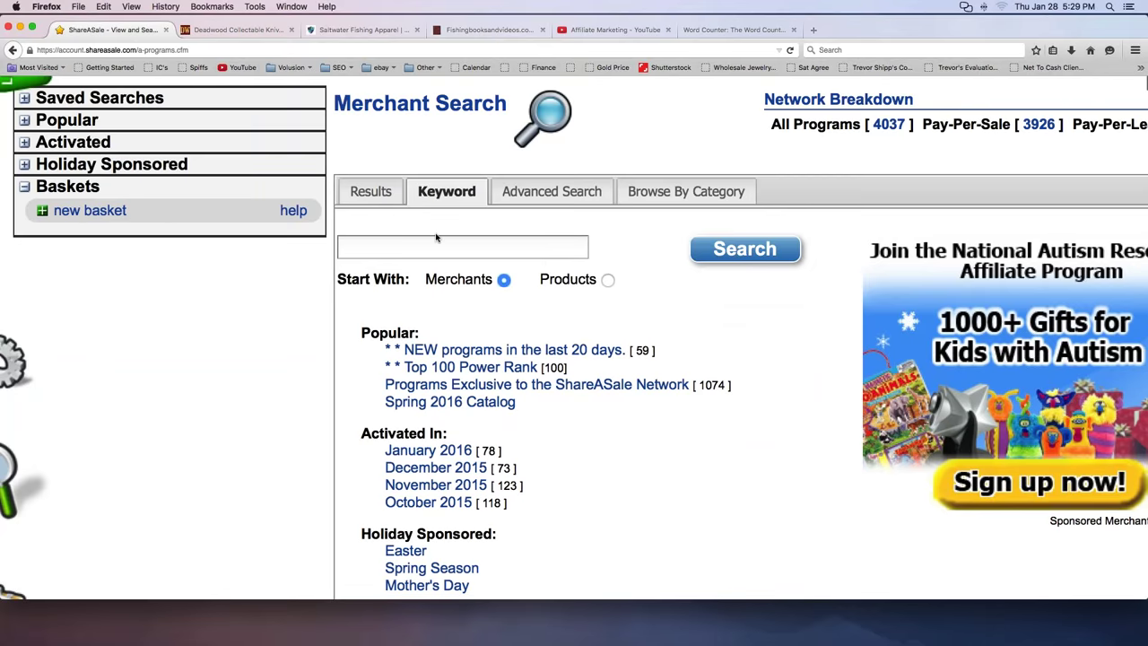
# Show Browse By Category and scroll the list from Accessories and Automotive to Web Hosting and Weddings
pyautogui.click(685, 190)
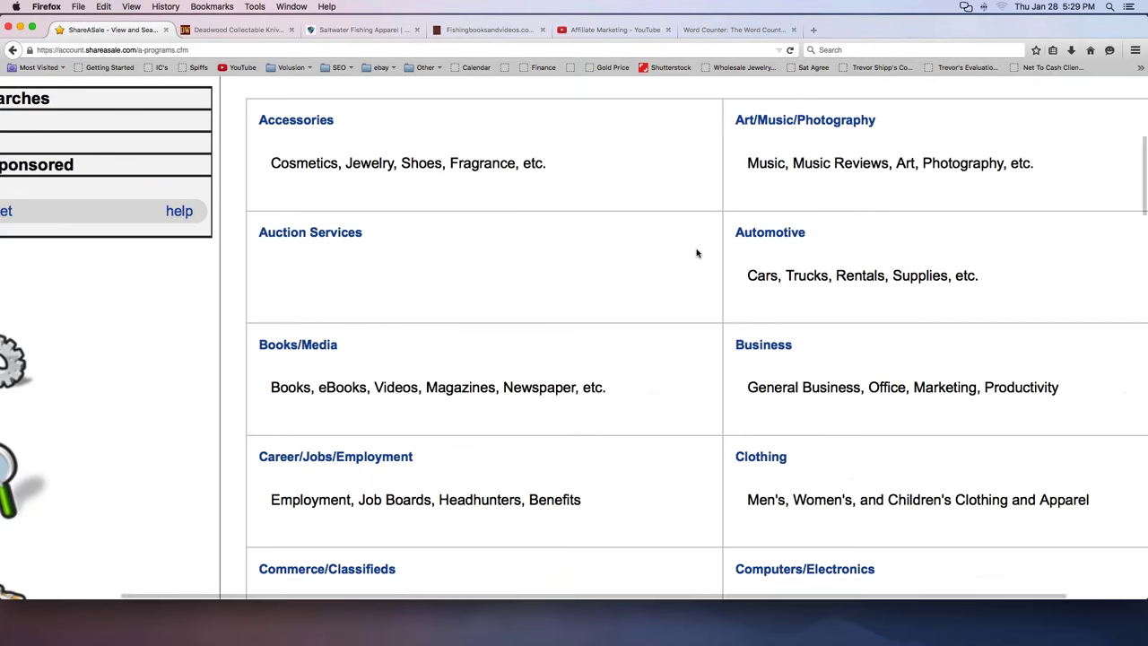
pyautogui.moveTo(814, 459)
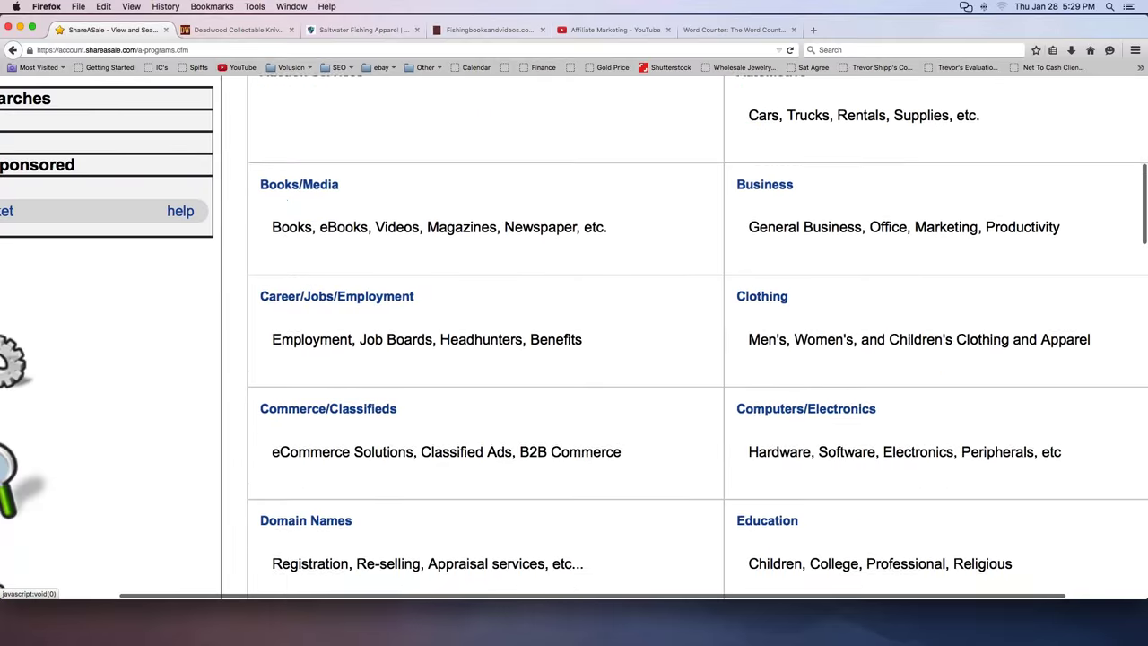
pyautogui.scroll(-3)
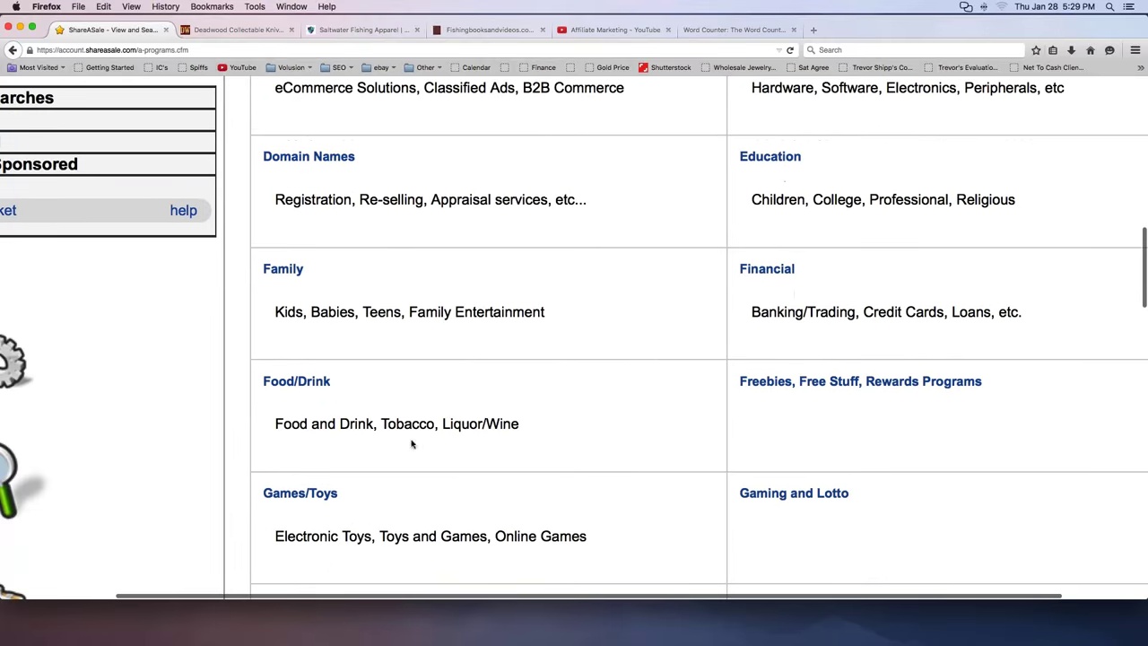
pyautogui.scroll(-3)
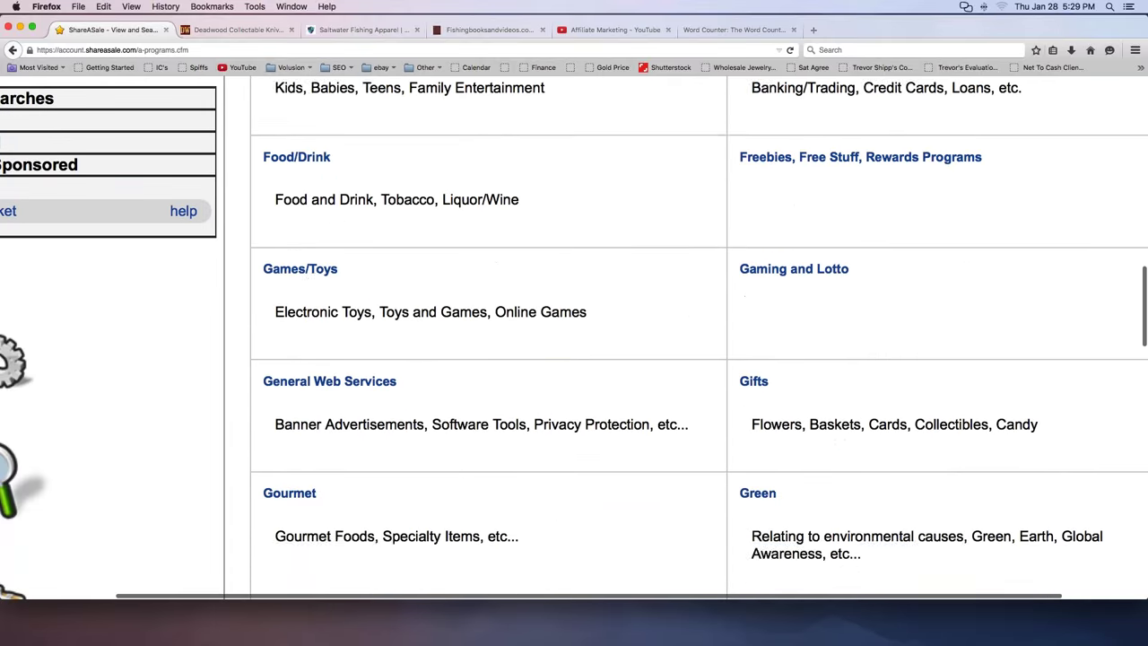
pyautogui.scroll(-3)
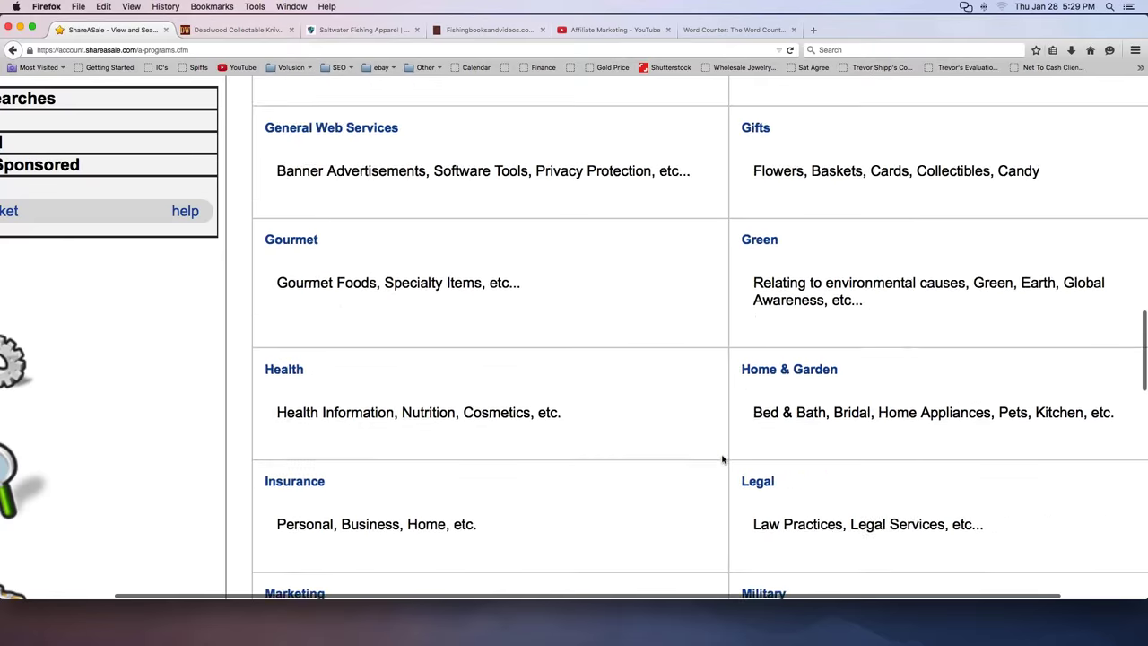
pyautogui.scroll(-3)
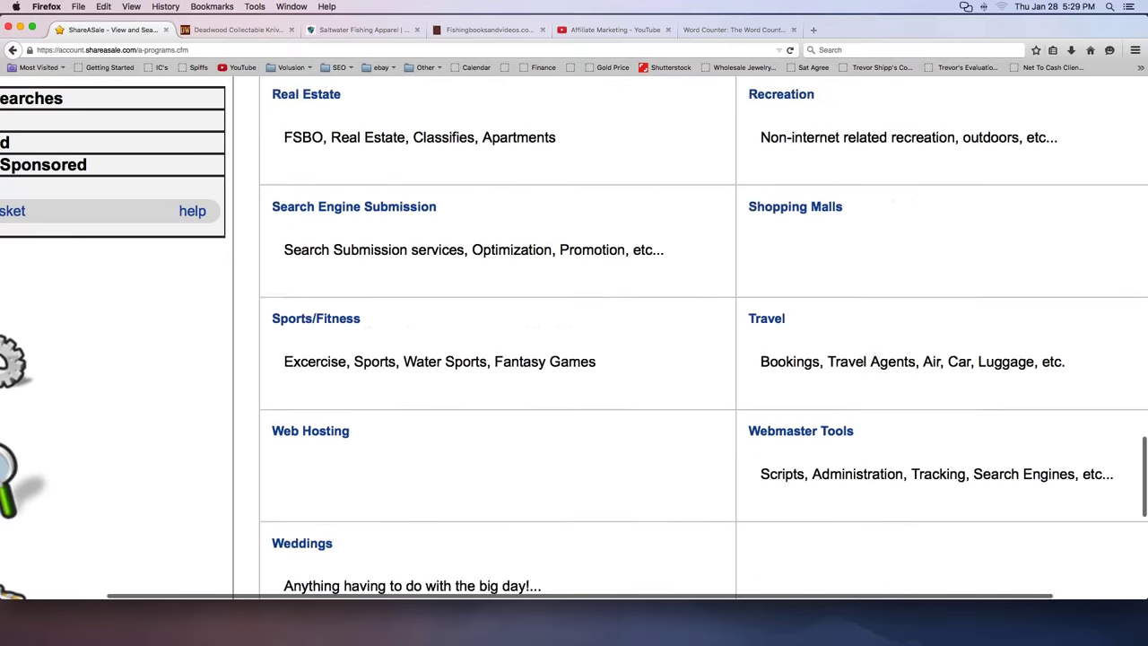
pyautogui.scroll(-3)
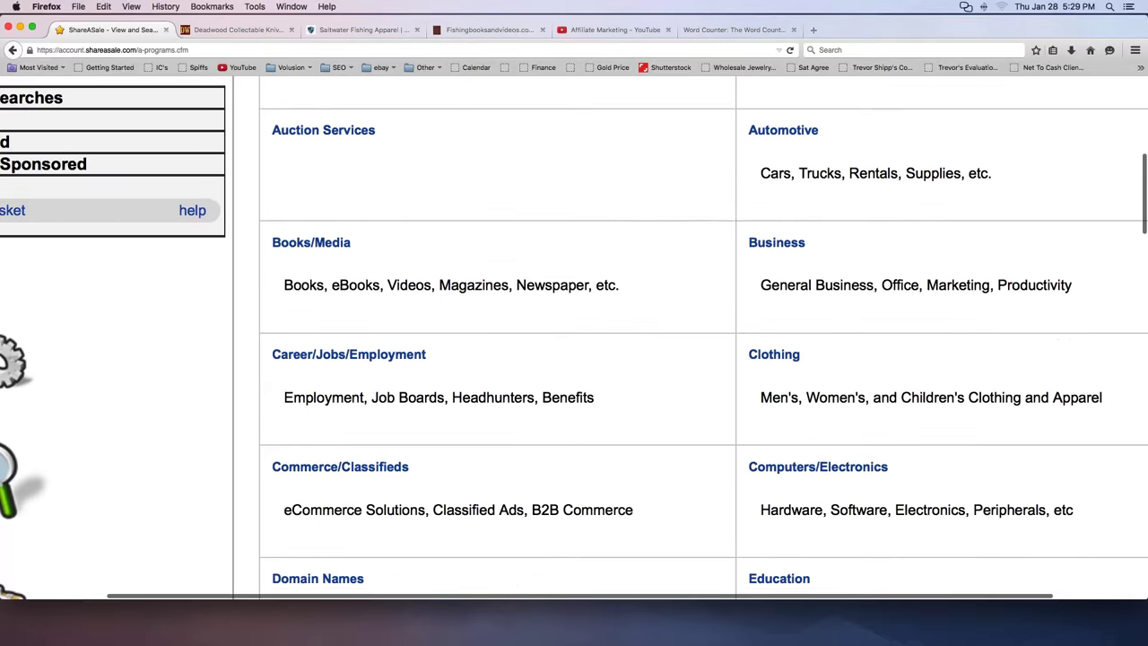
pyautogui.scroll(-3)
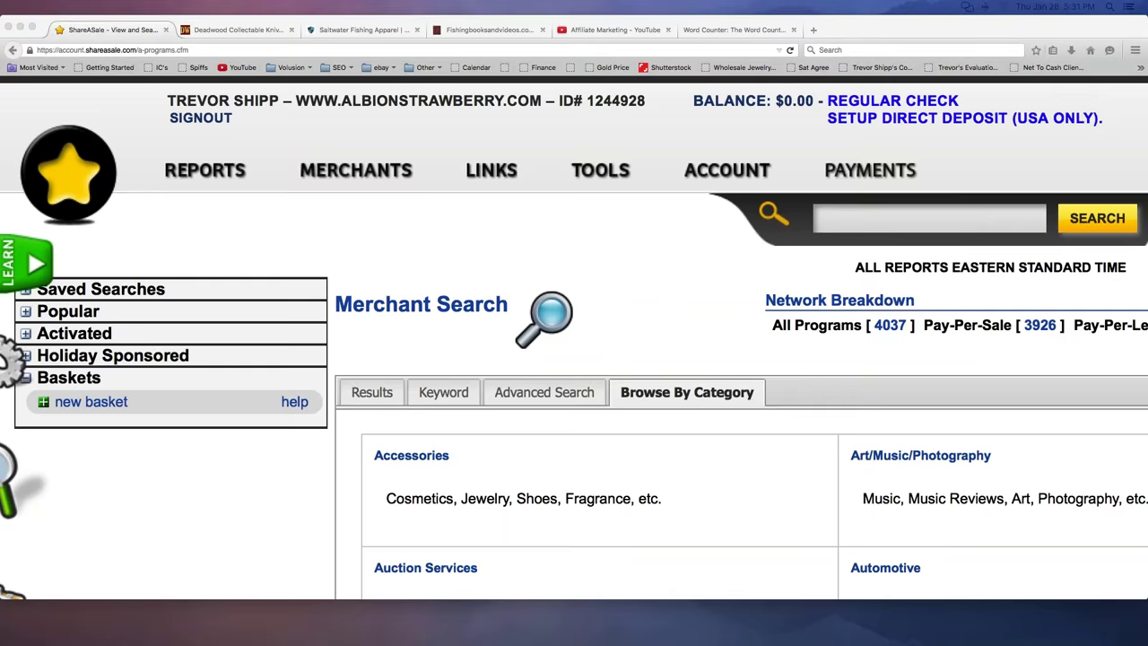
pyautogui.click(237, 29)
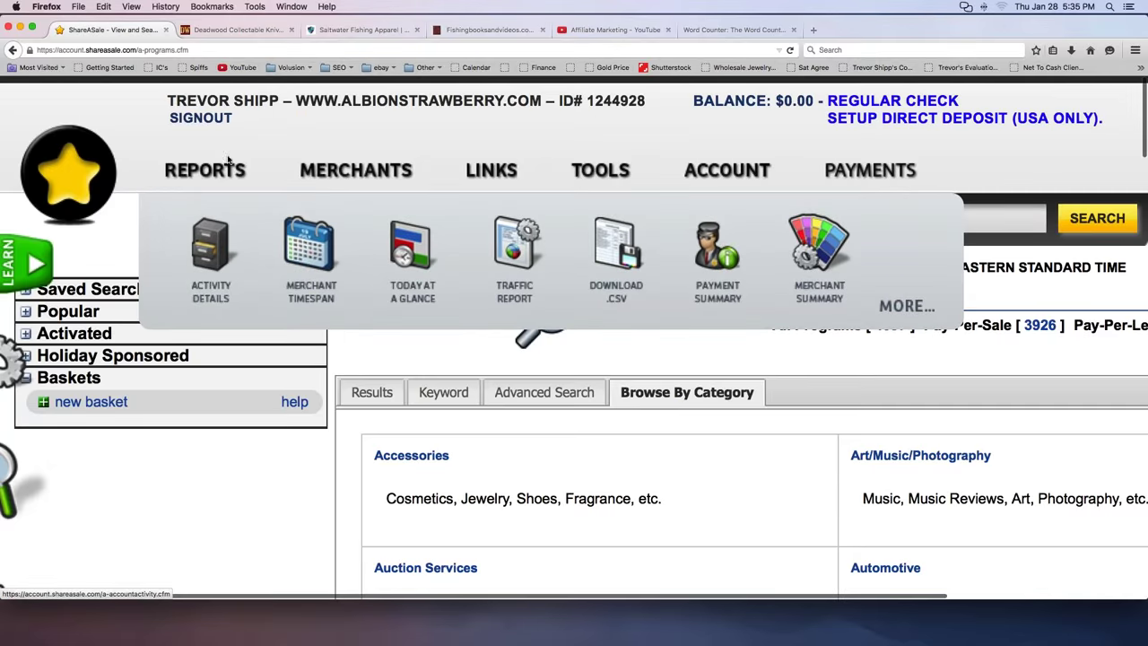
# Scroll the Merchant Search browse-by-category listing starting with Accessories
pyautogui.scroll(-3)
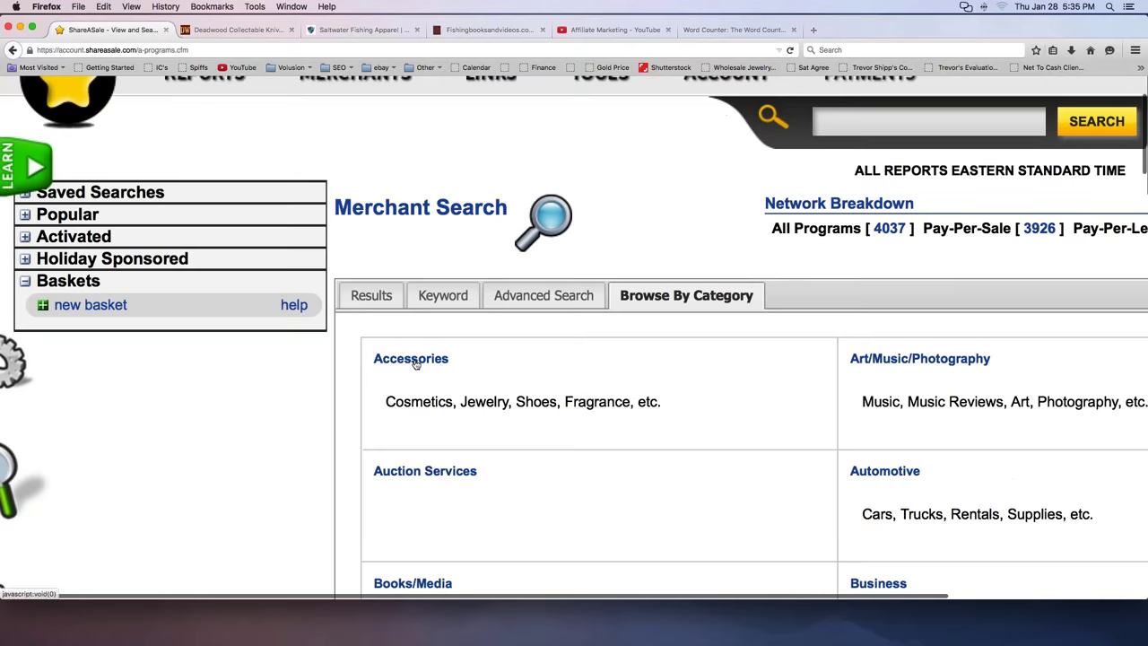
# List Accessories merchants and scroll past Allurez and Rowley Eyewear to Classic Specs, LOLO and Orogem
pyautogui.click(411, 358)
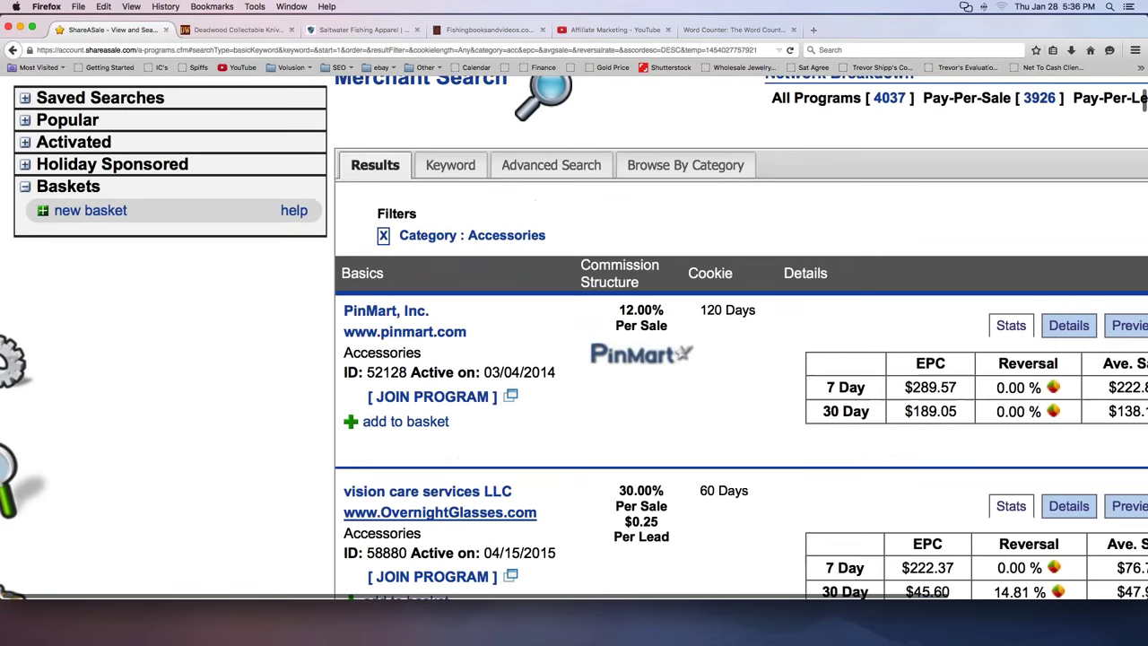
pyautogui.scroll(-3)
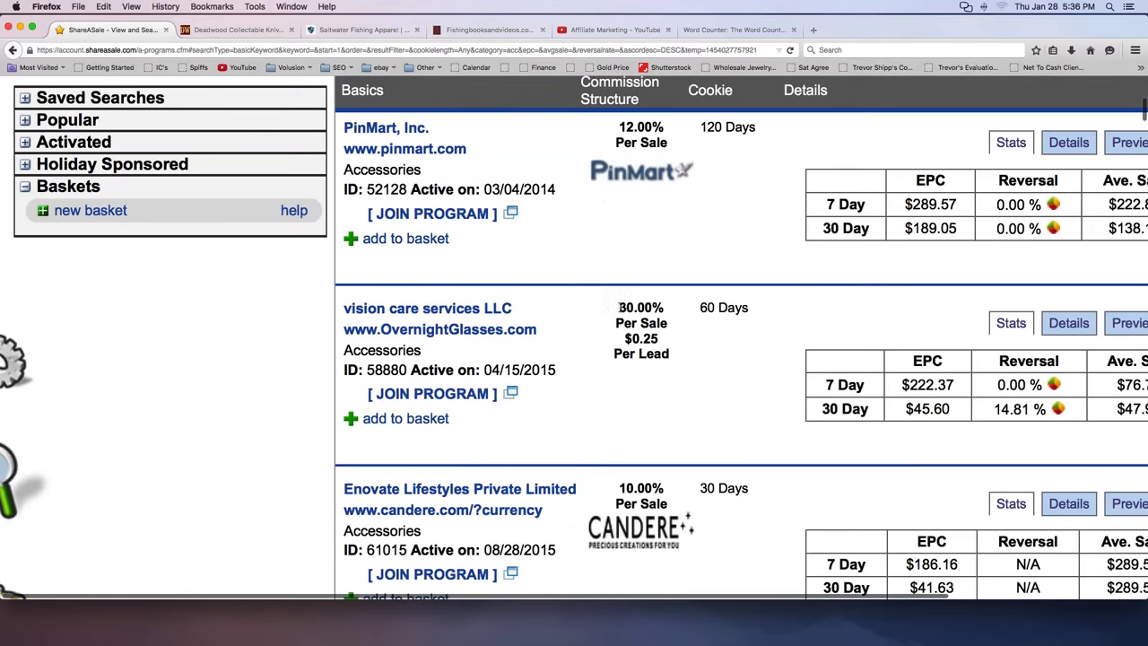
pyautogui.scroll(-3)
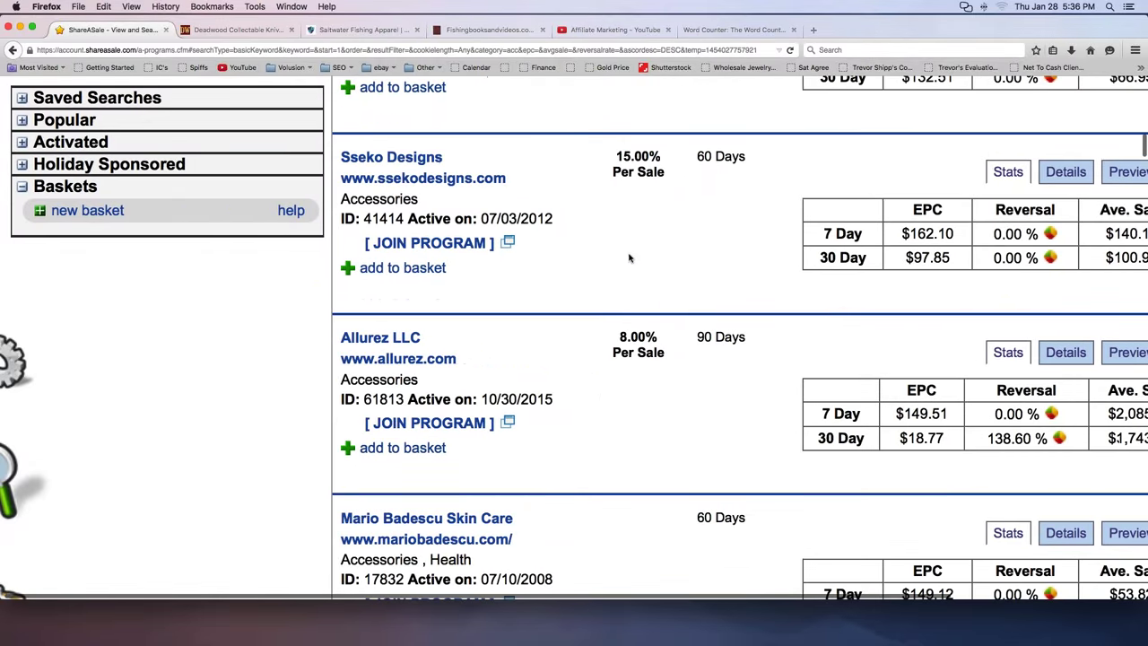
pyautogui.scroll(-3)
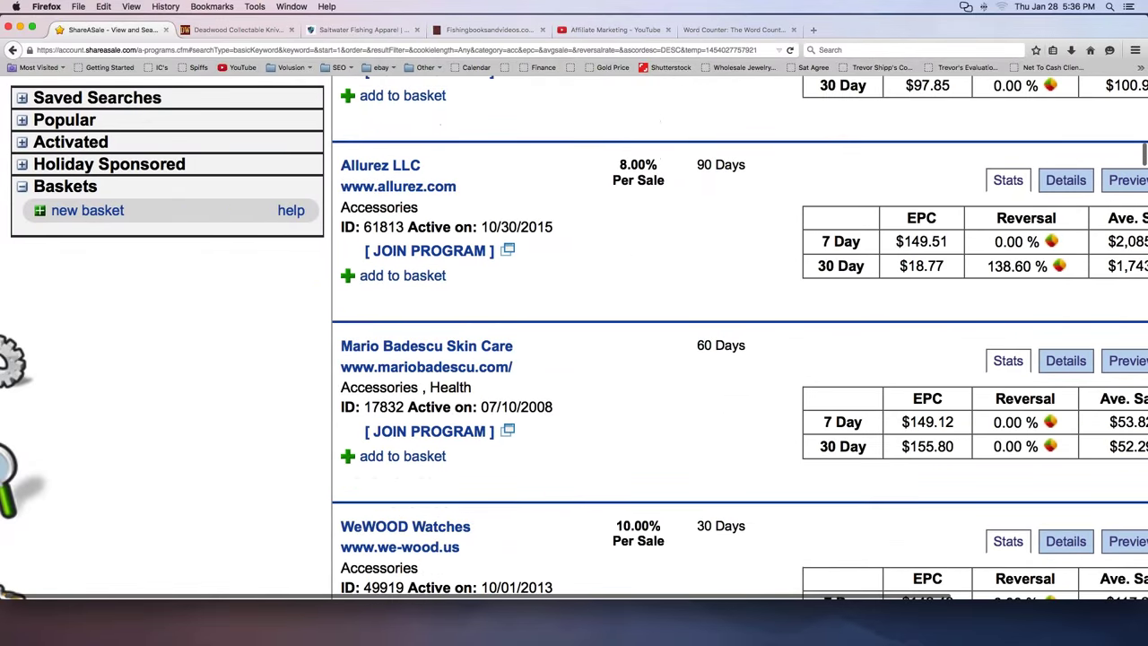
pyautogui.scroll(-3)
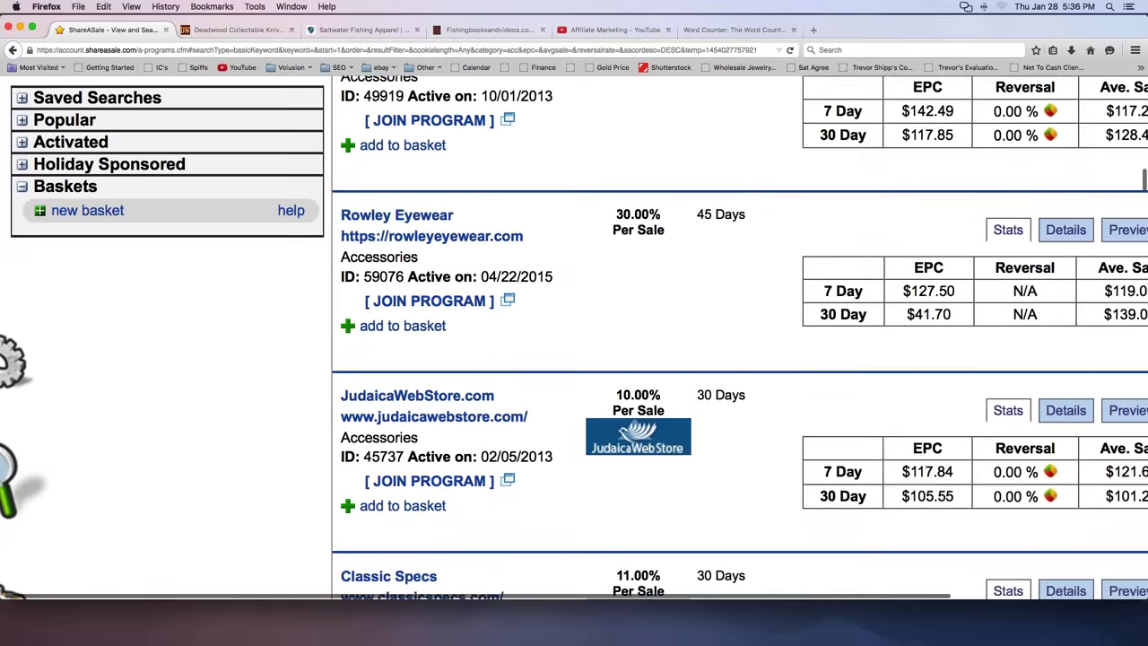
pyautogui.scroll(-3)
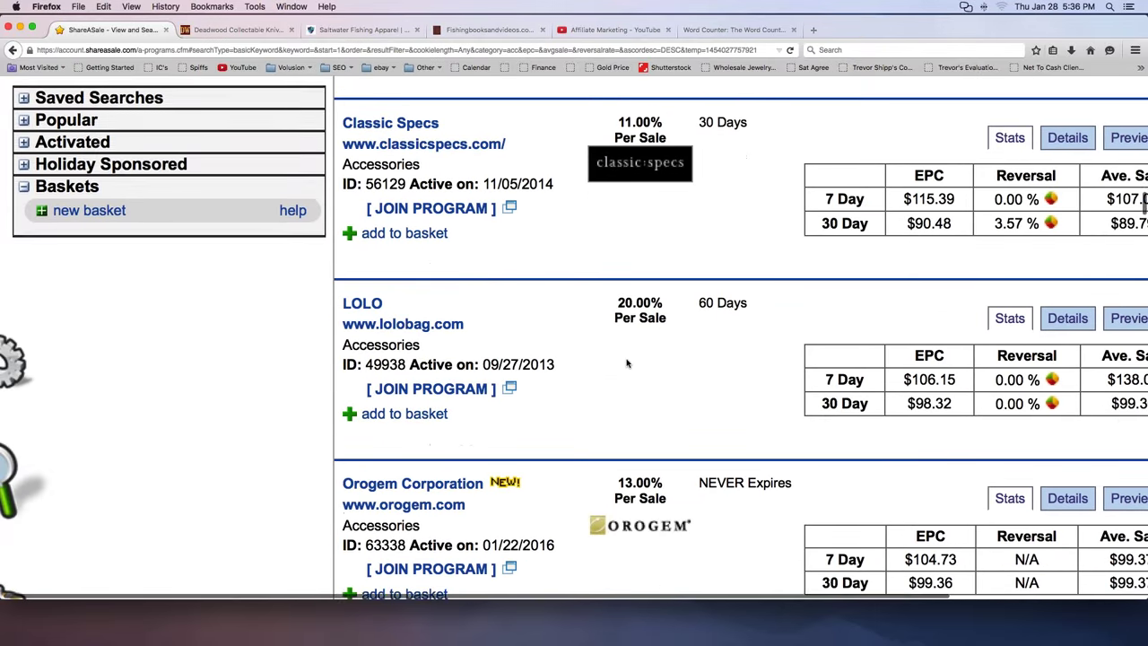